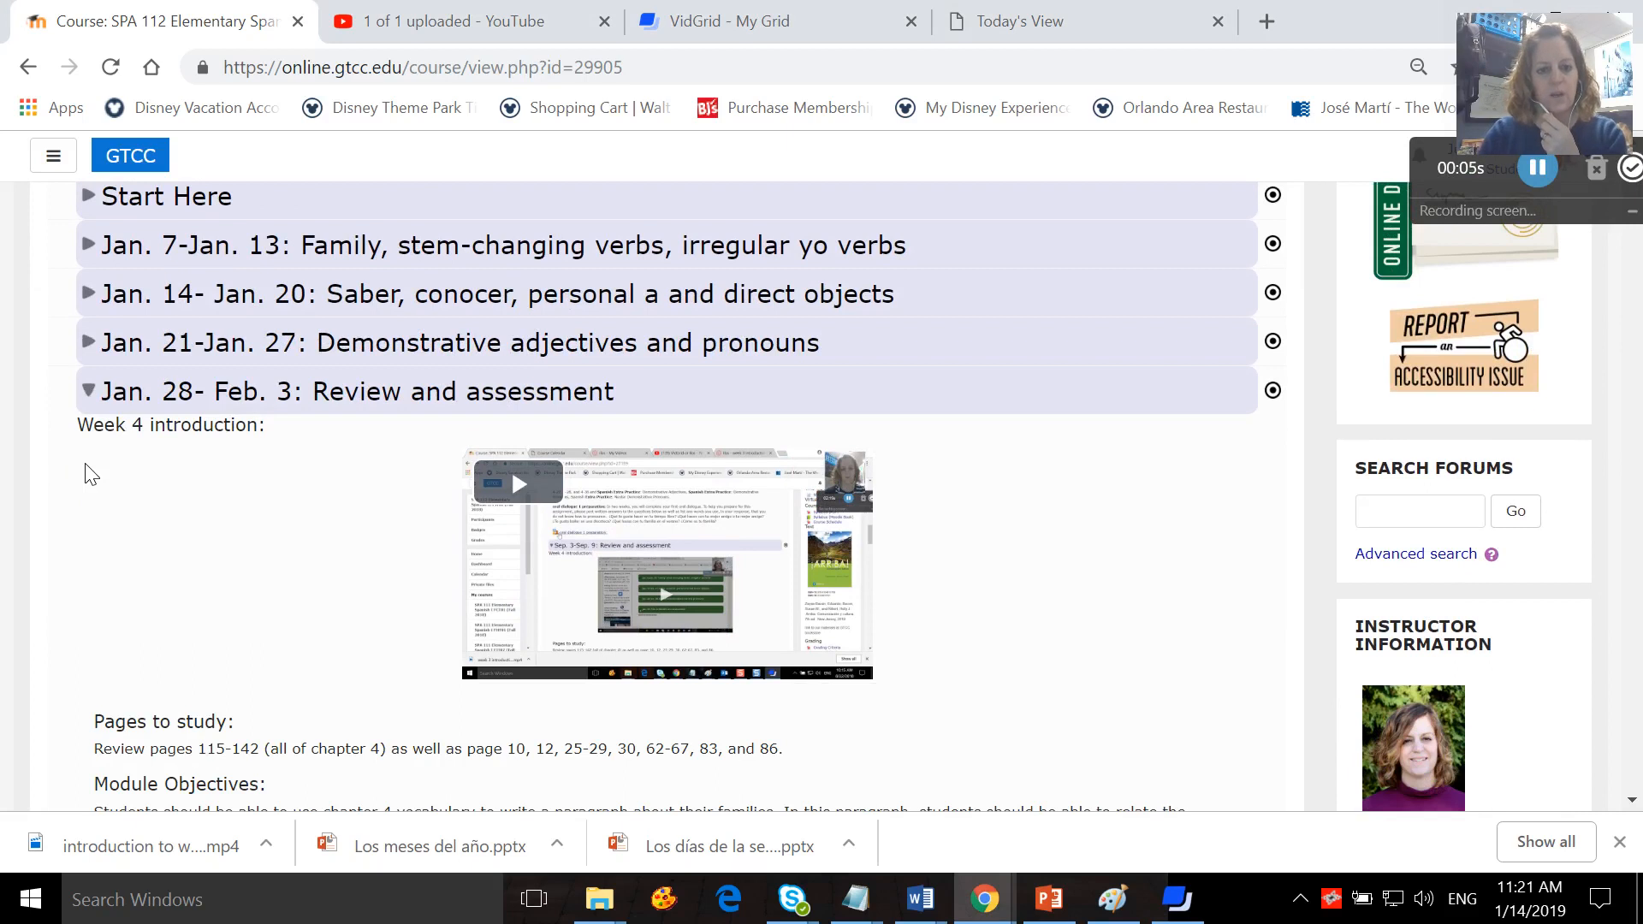
Scroll down through the Week 4 section of the course page.
scroll("down", 3)
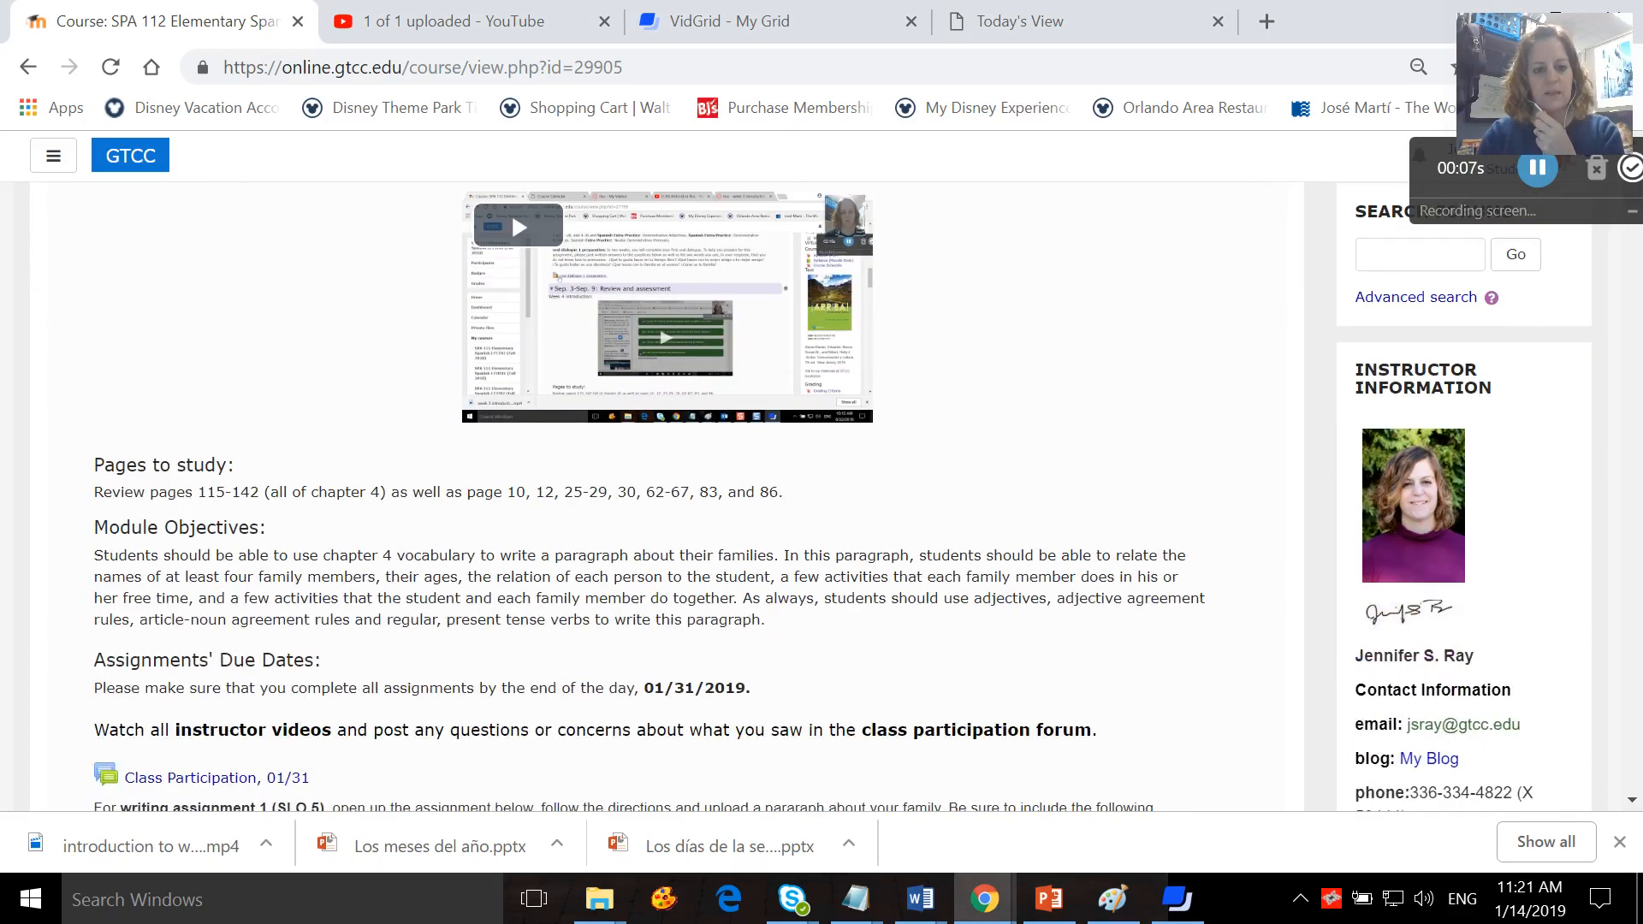
scroll("down", 3)
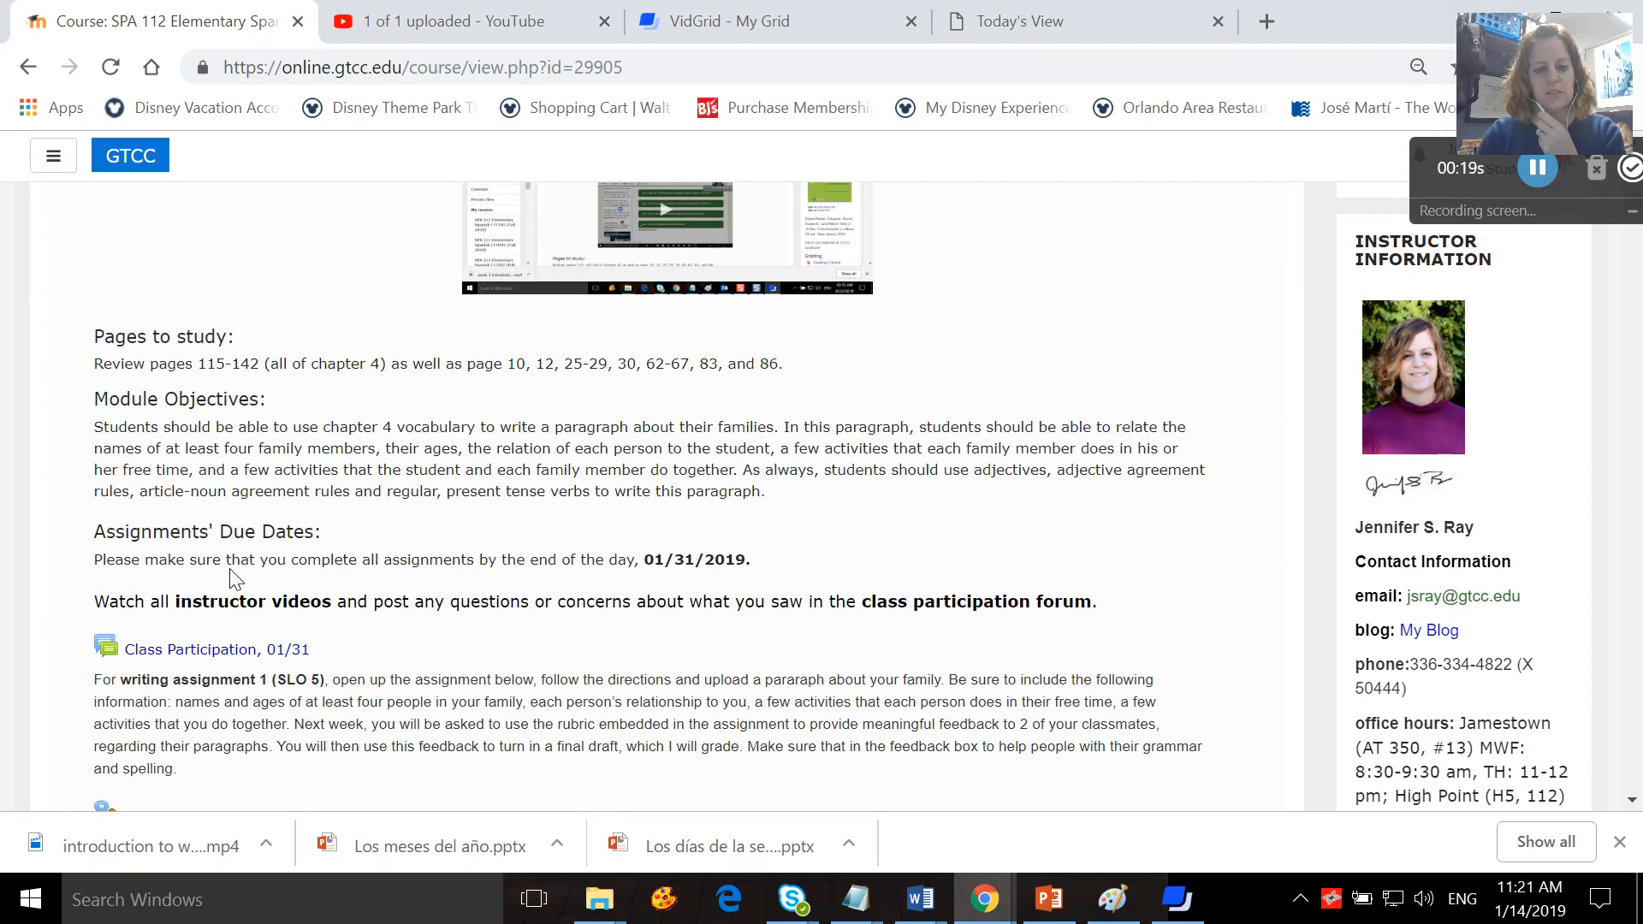
scroll("down", 3)
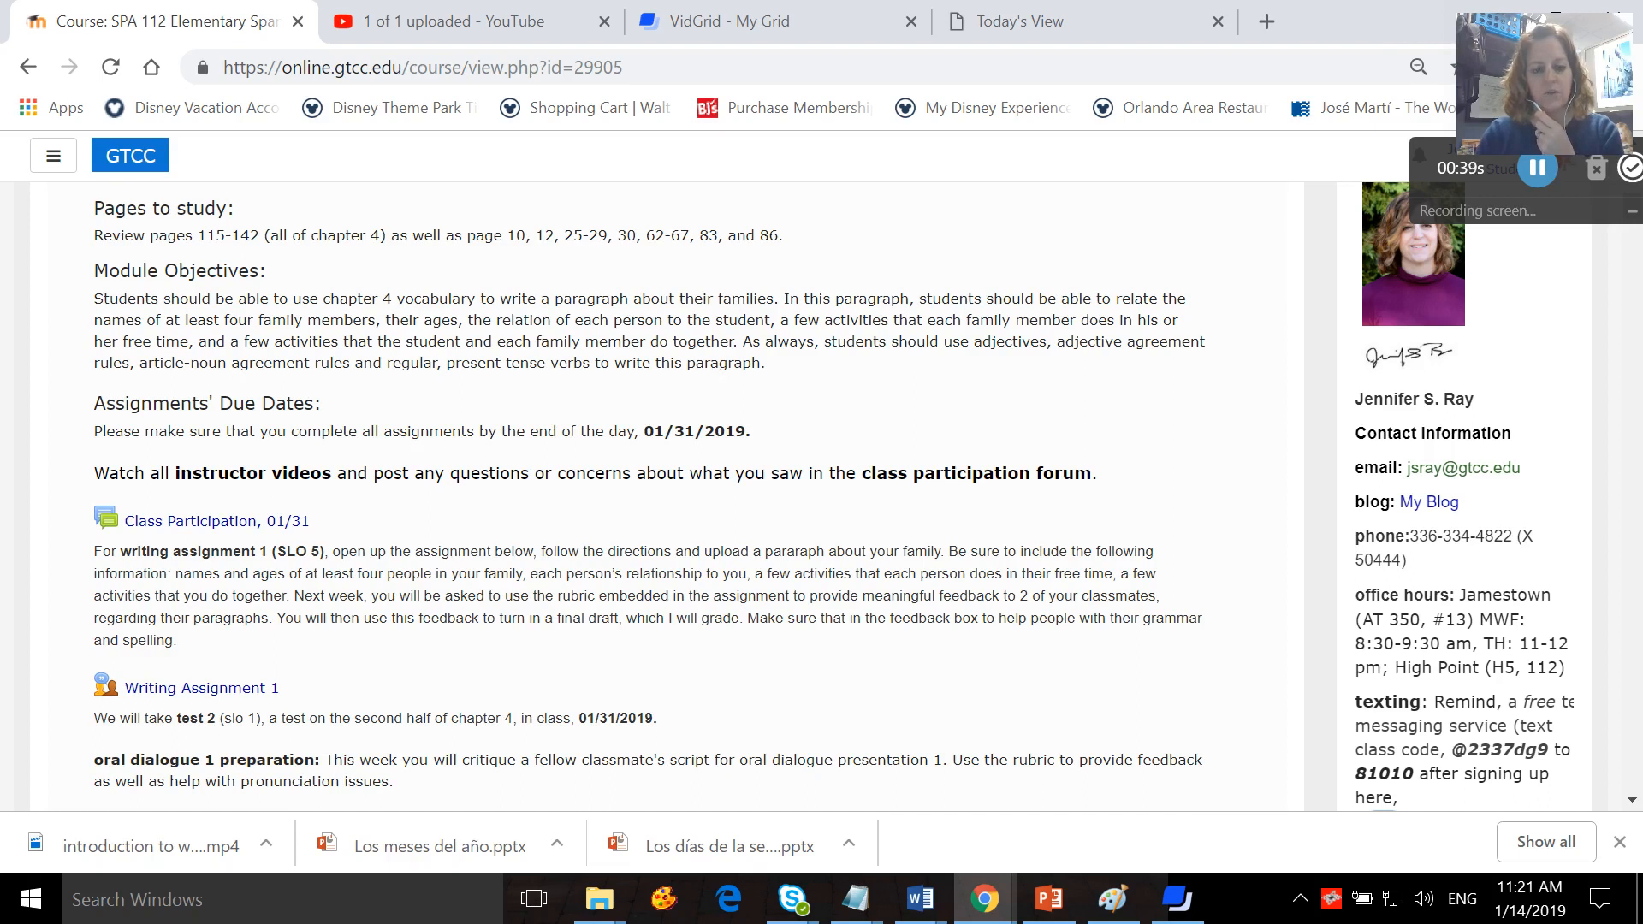
scroll("down", 3)
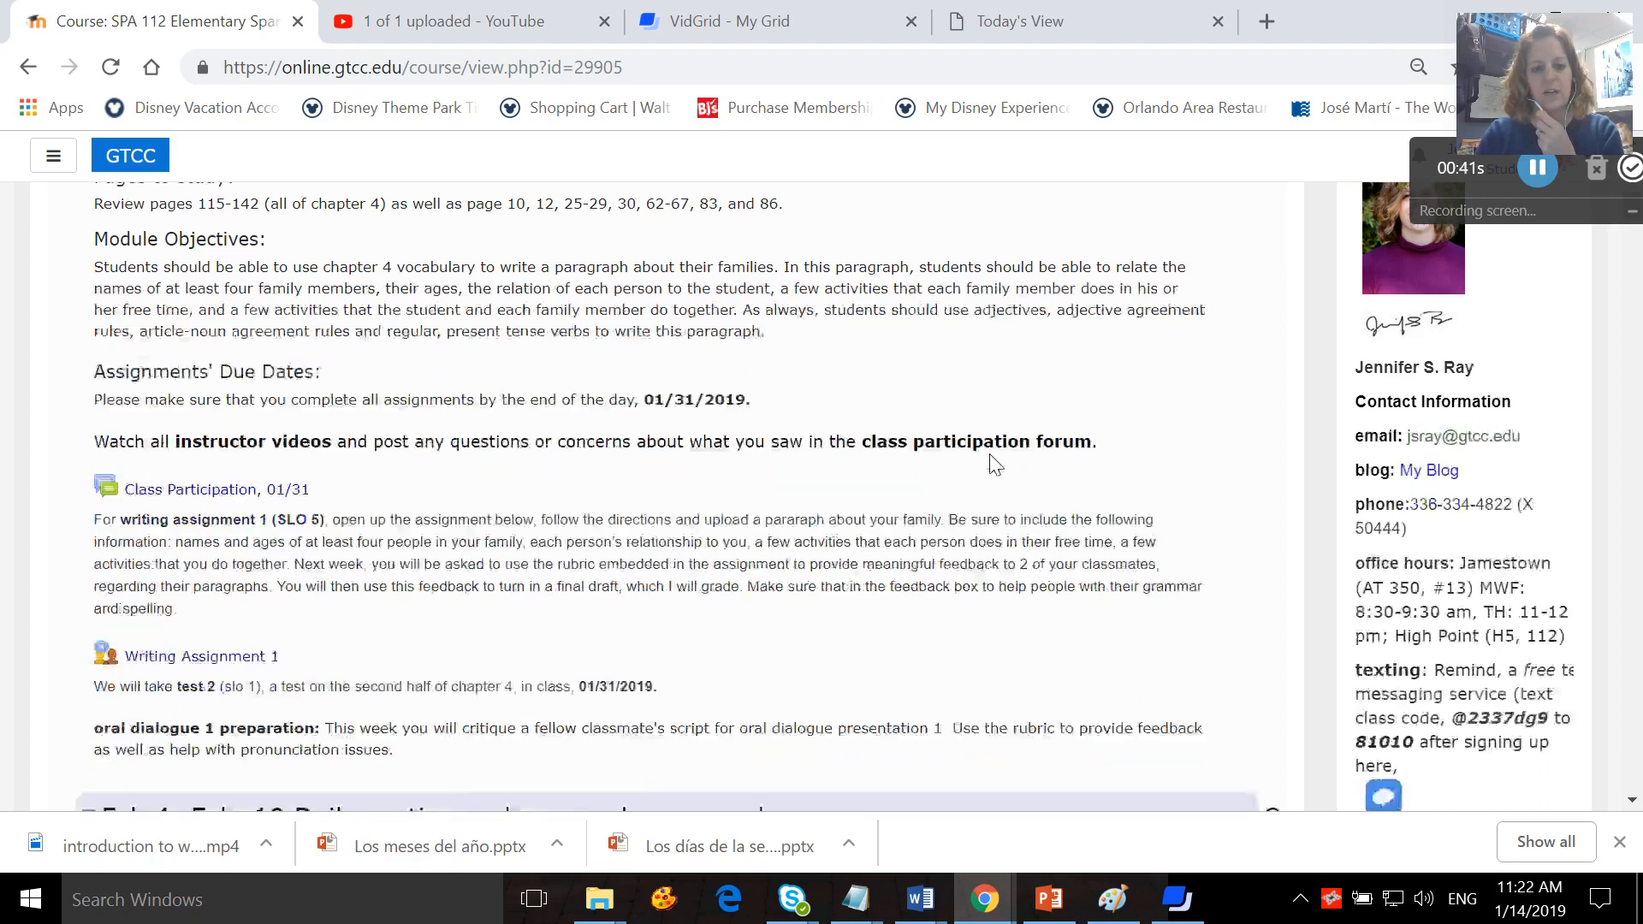
scroll("down", 3)
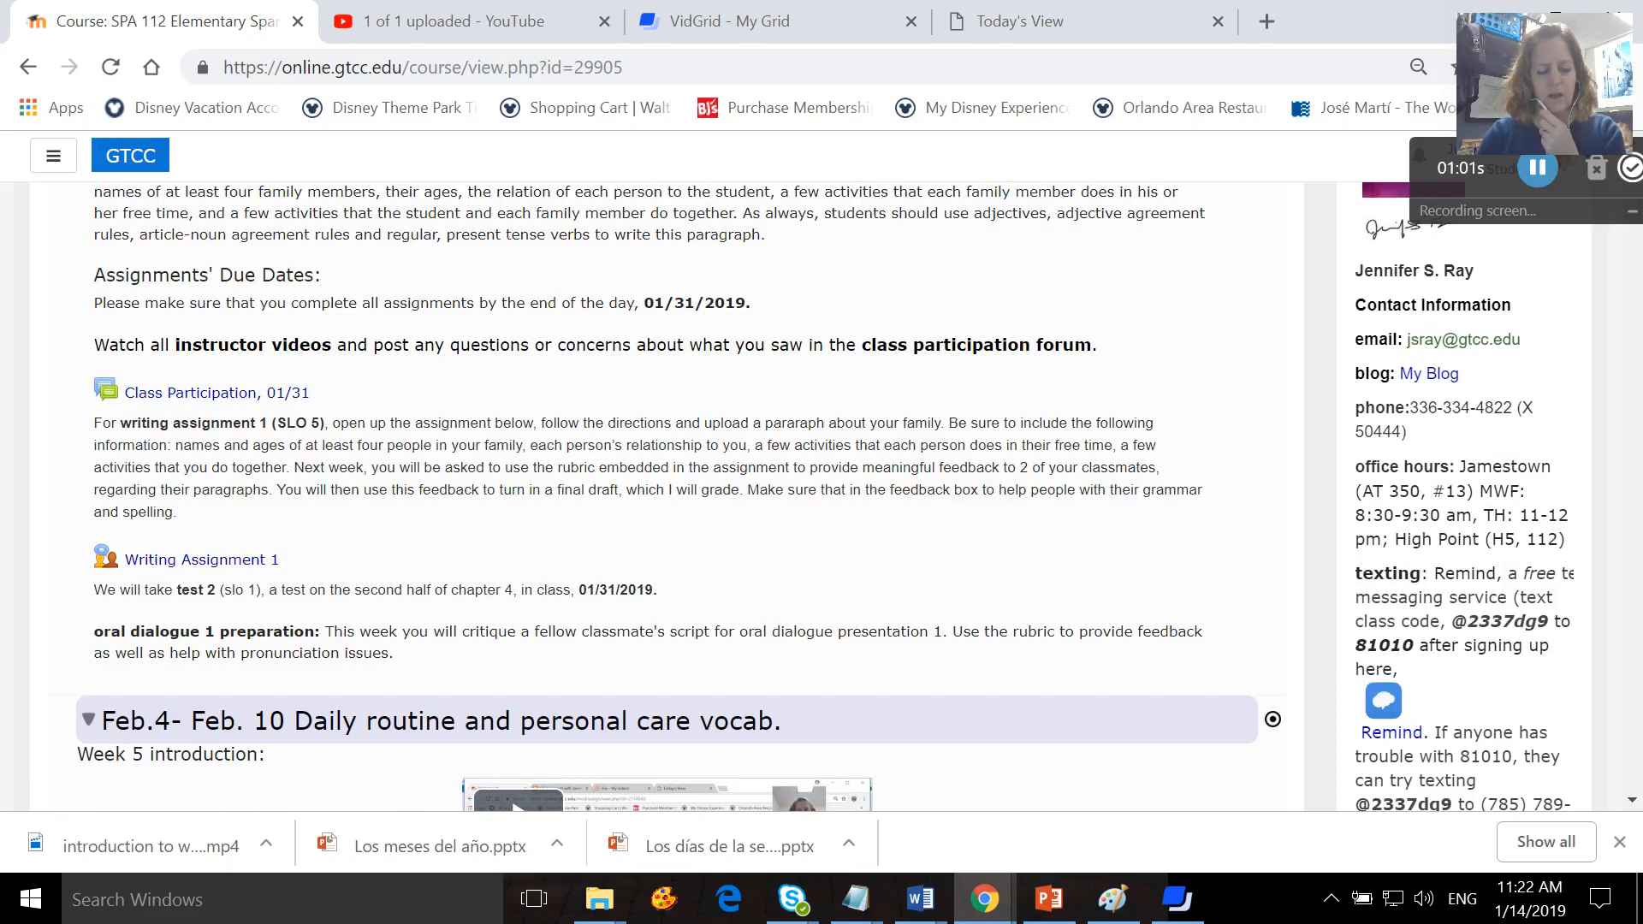
mouse_move(202, 400)
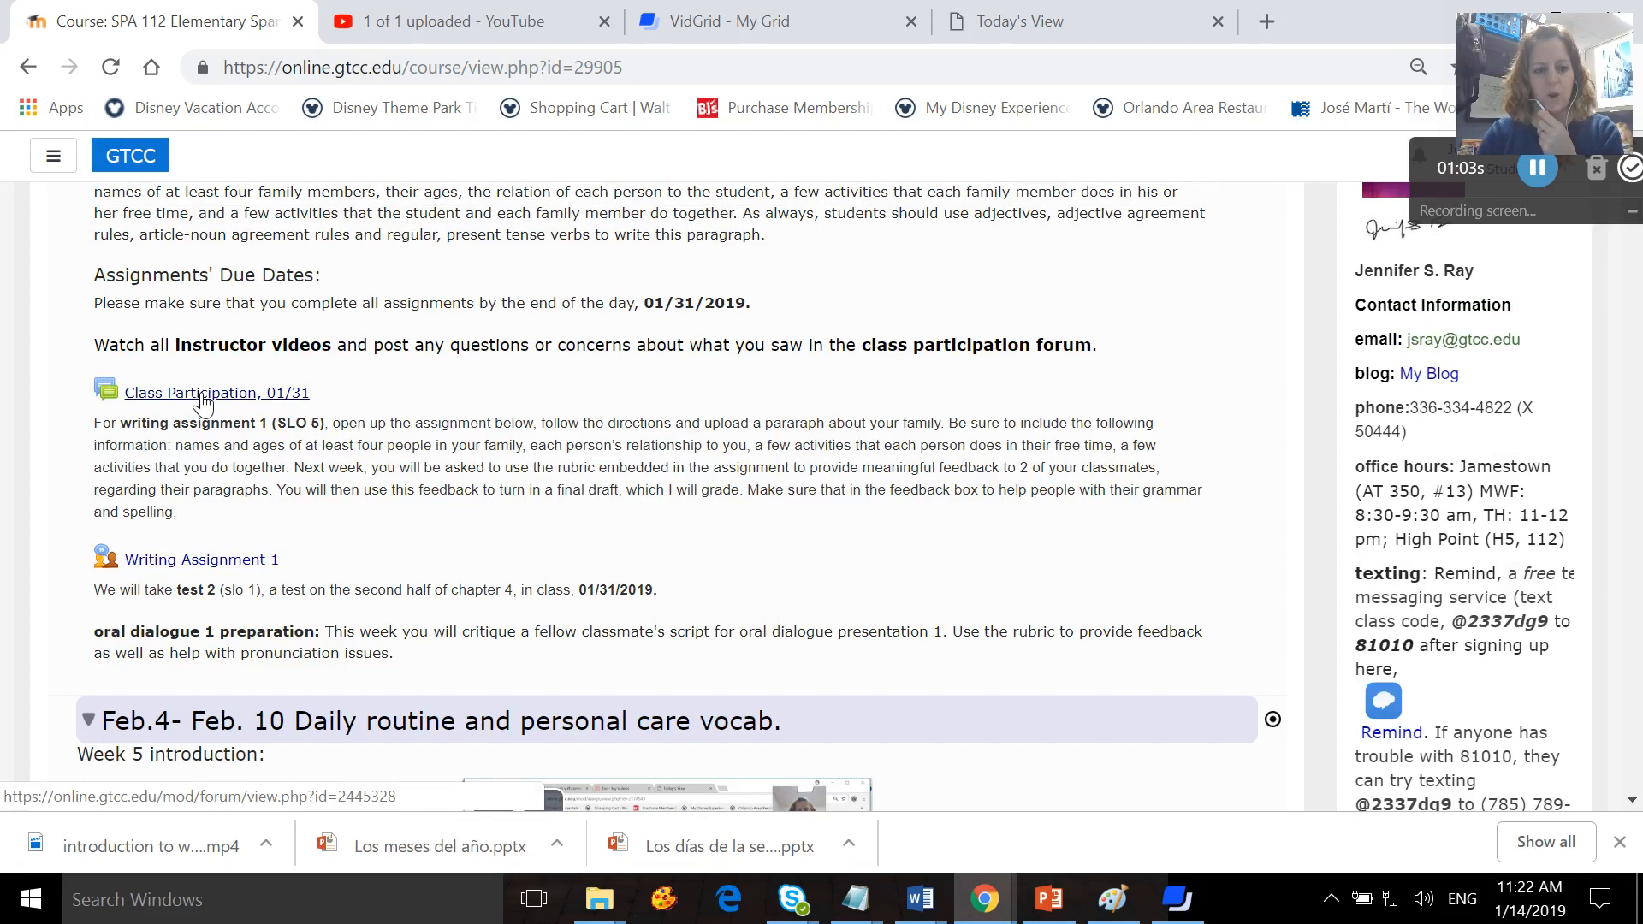
View the Class Participation 01/31 forum and its discussion thread, then return to the course page.
left_click(216, 394)
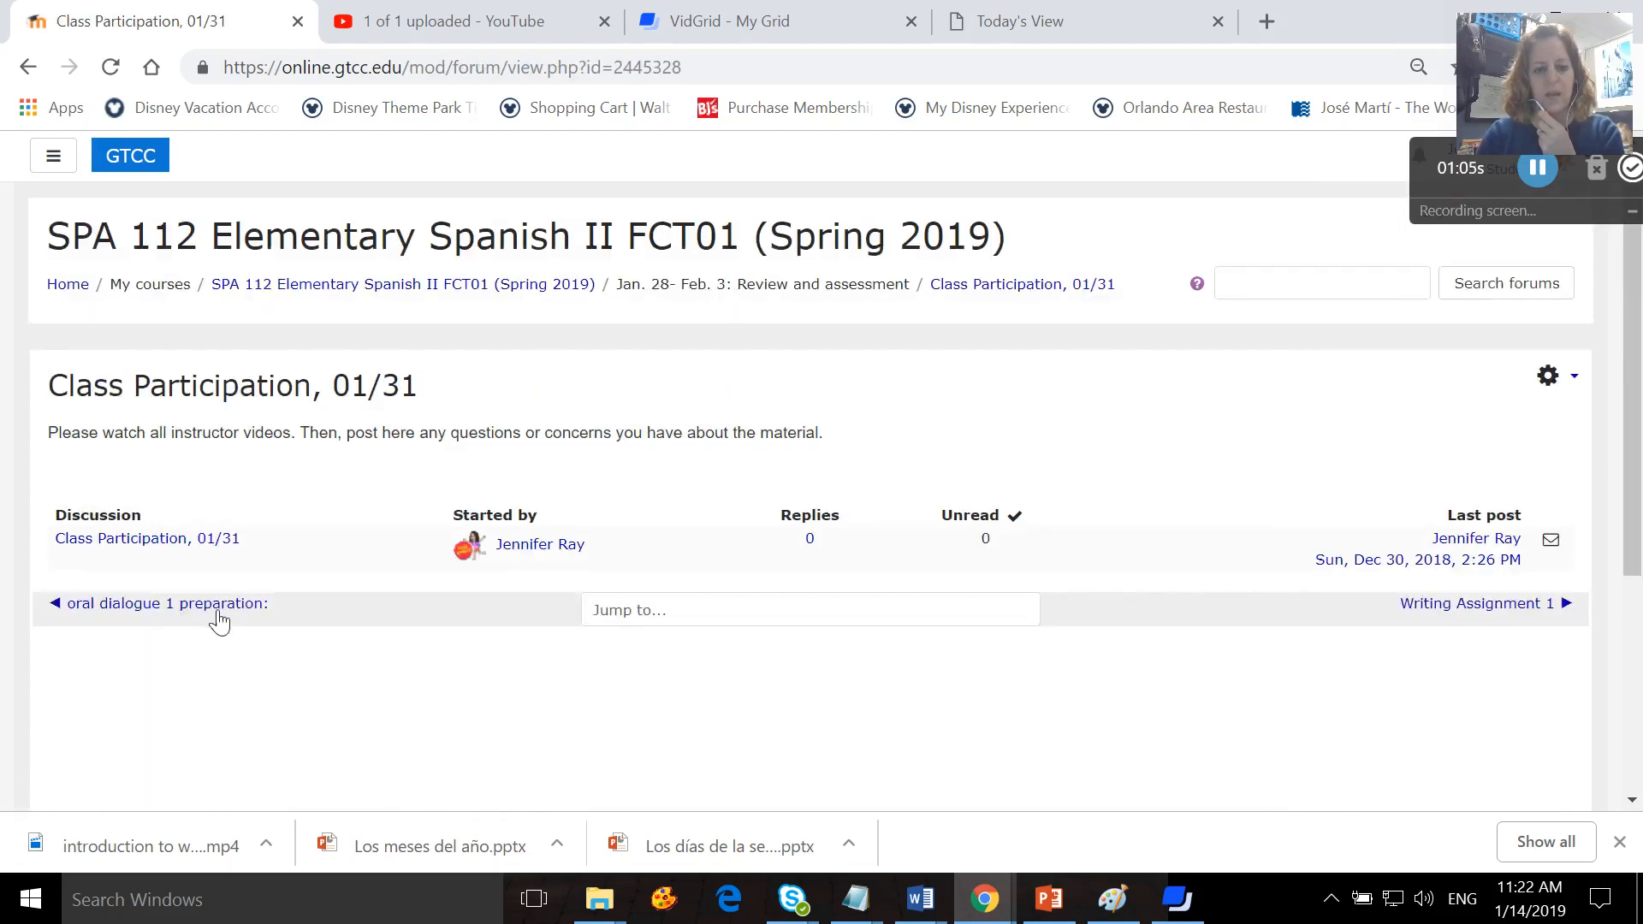
left_click(148, 537)
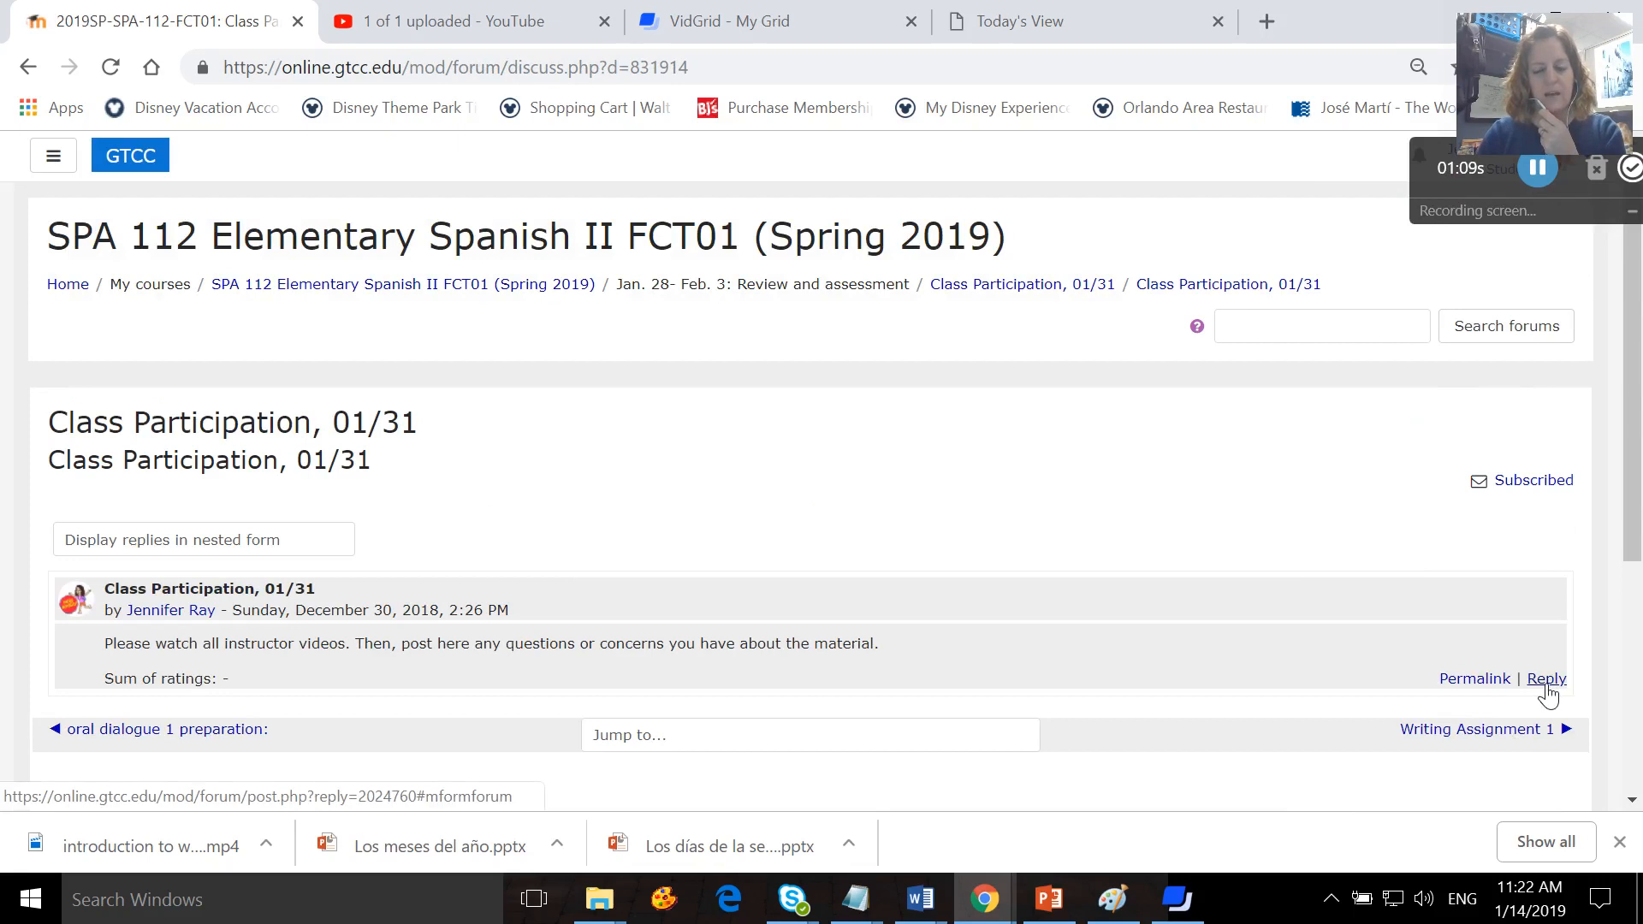
left_click(28, 69)
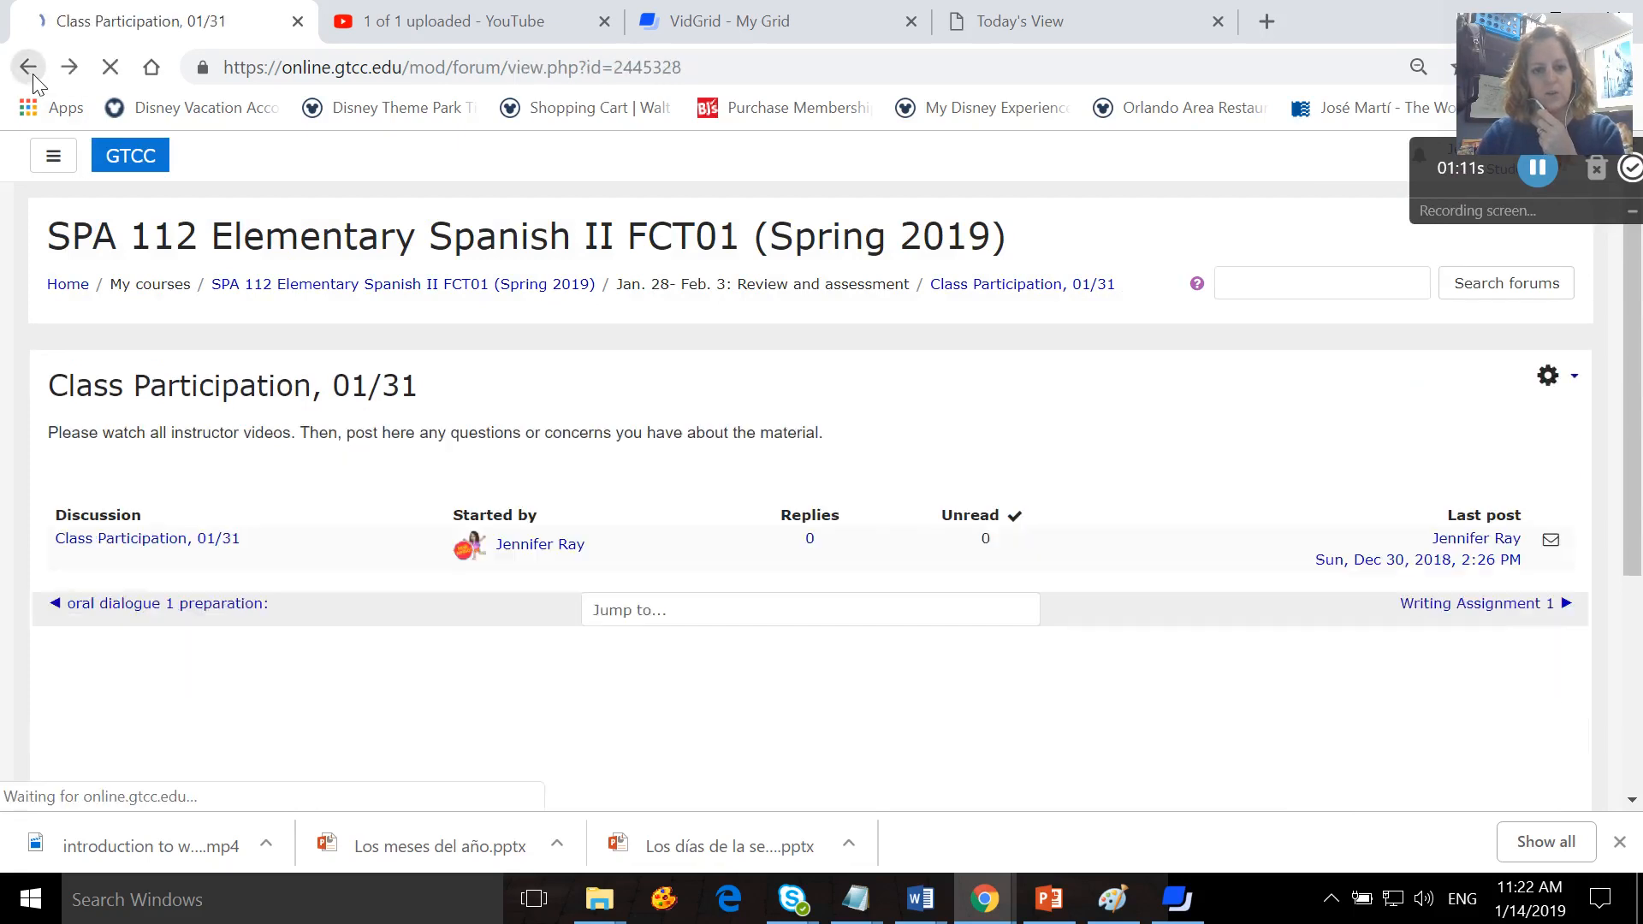
left_click(31, 65)
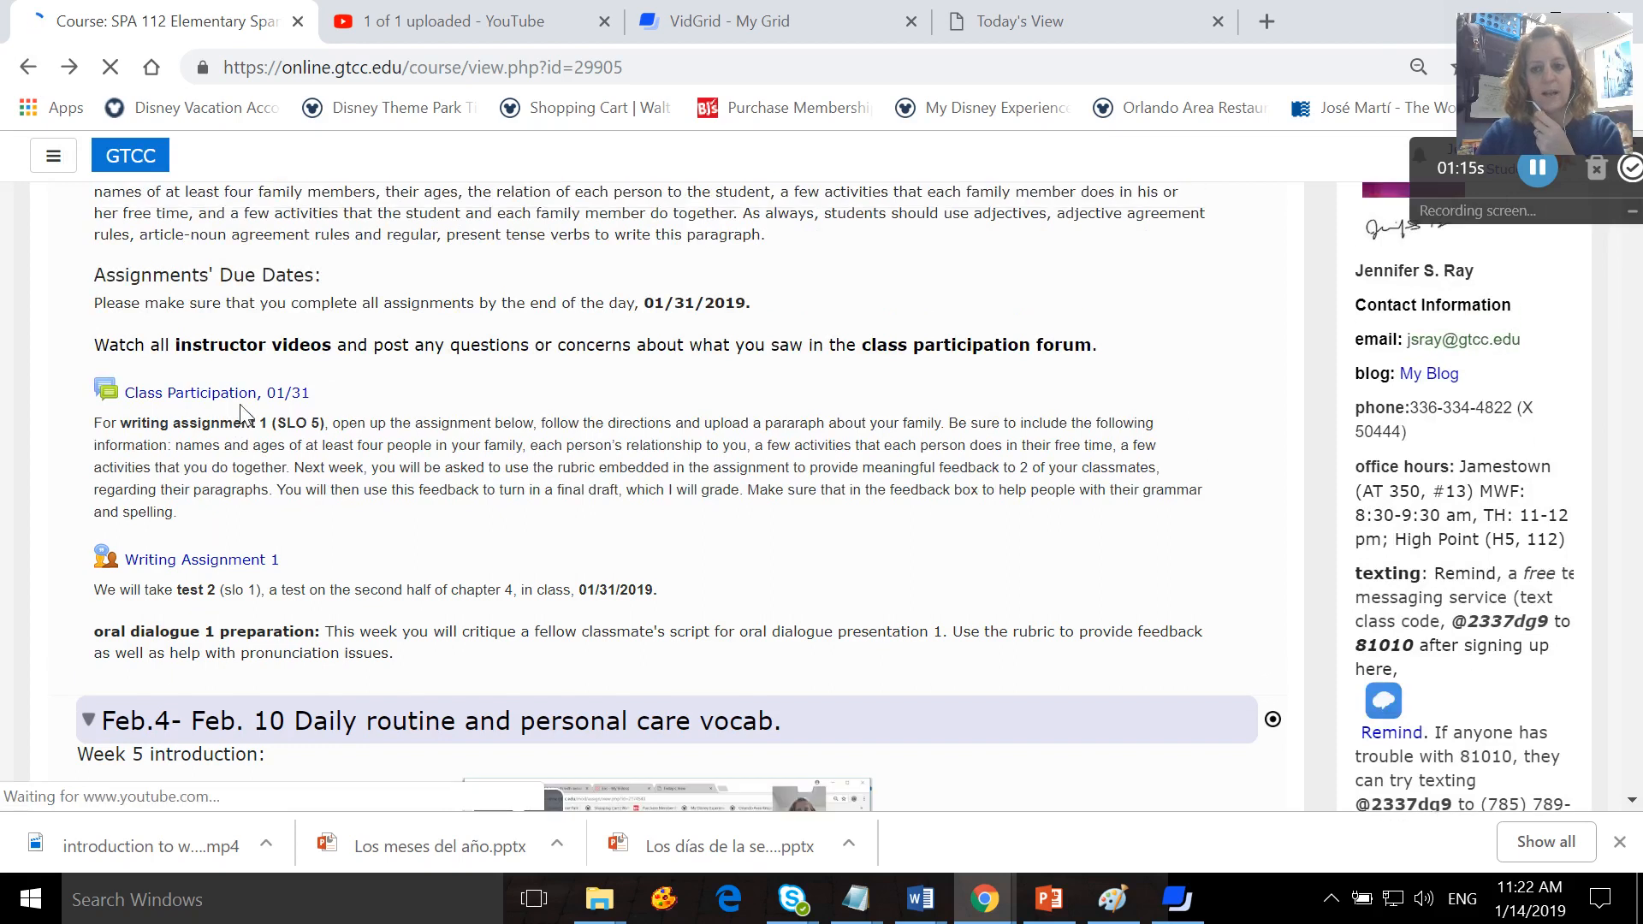
Look over the Writing Assignment 1 workshop page and its description.
scroll("down", 3)
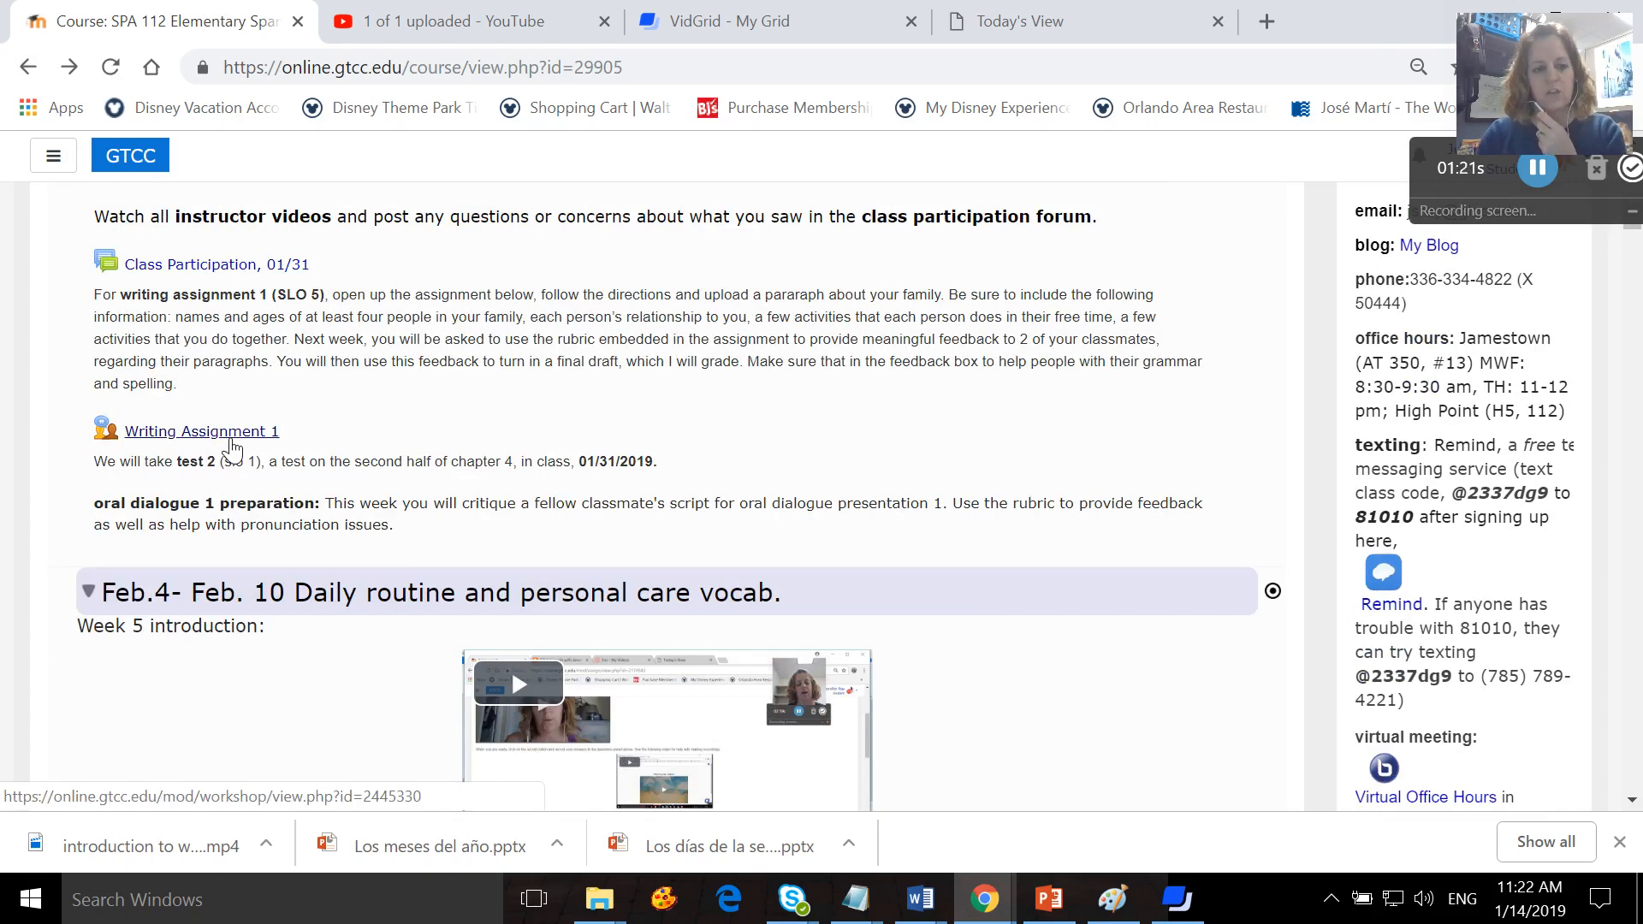
left_click(202, 431)
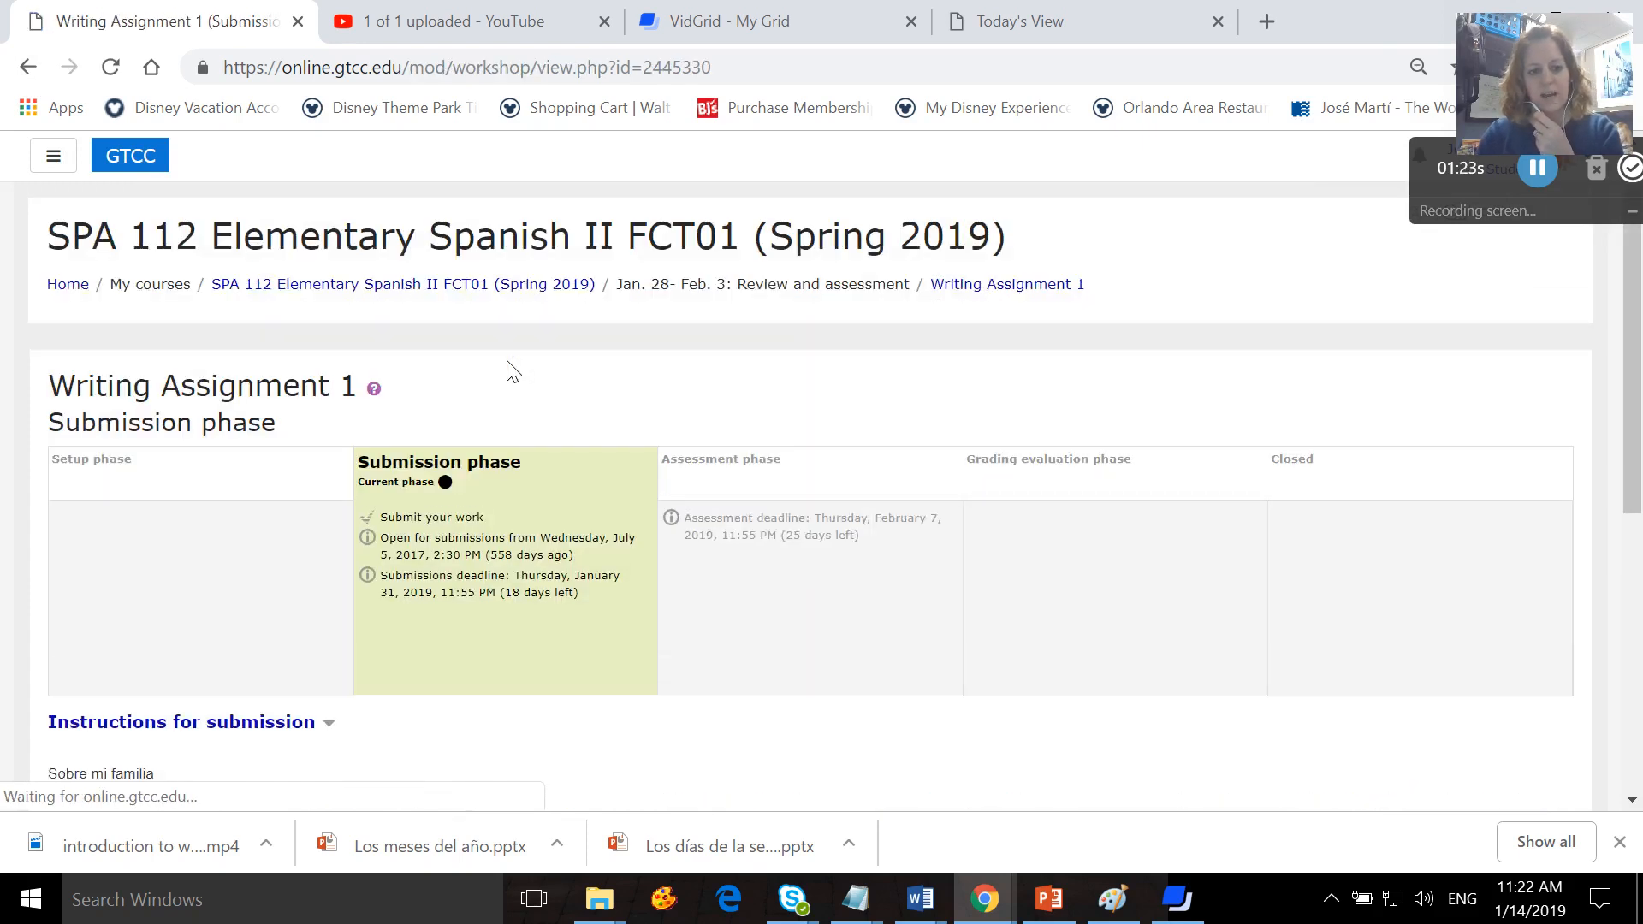
scroll("down", 3)
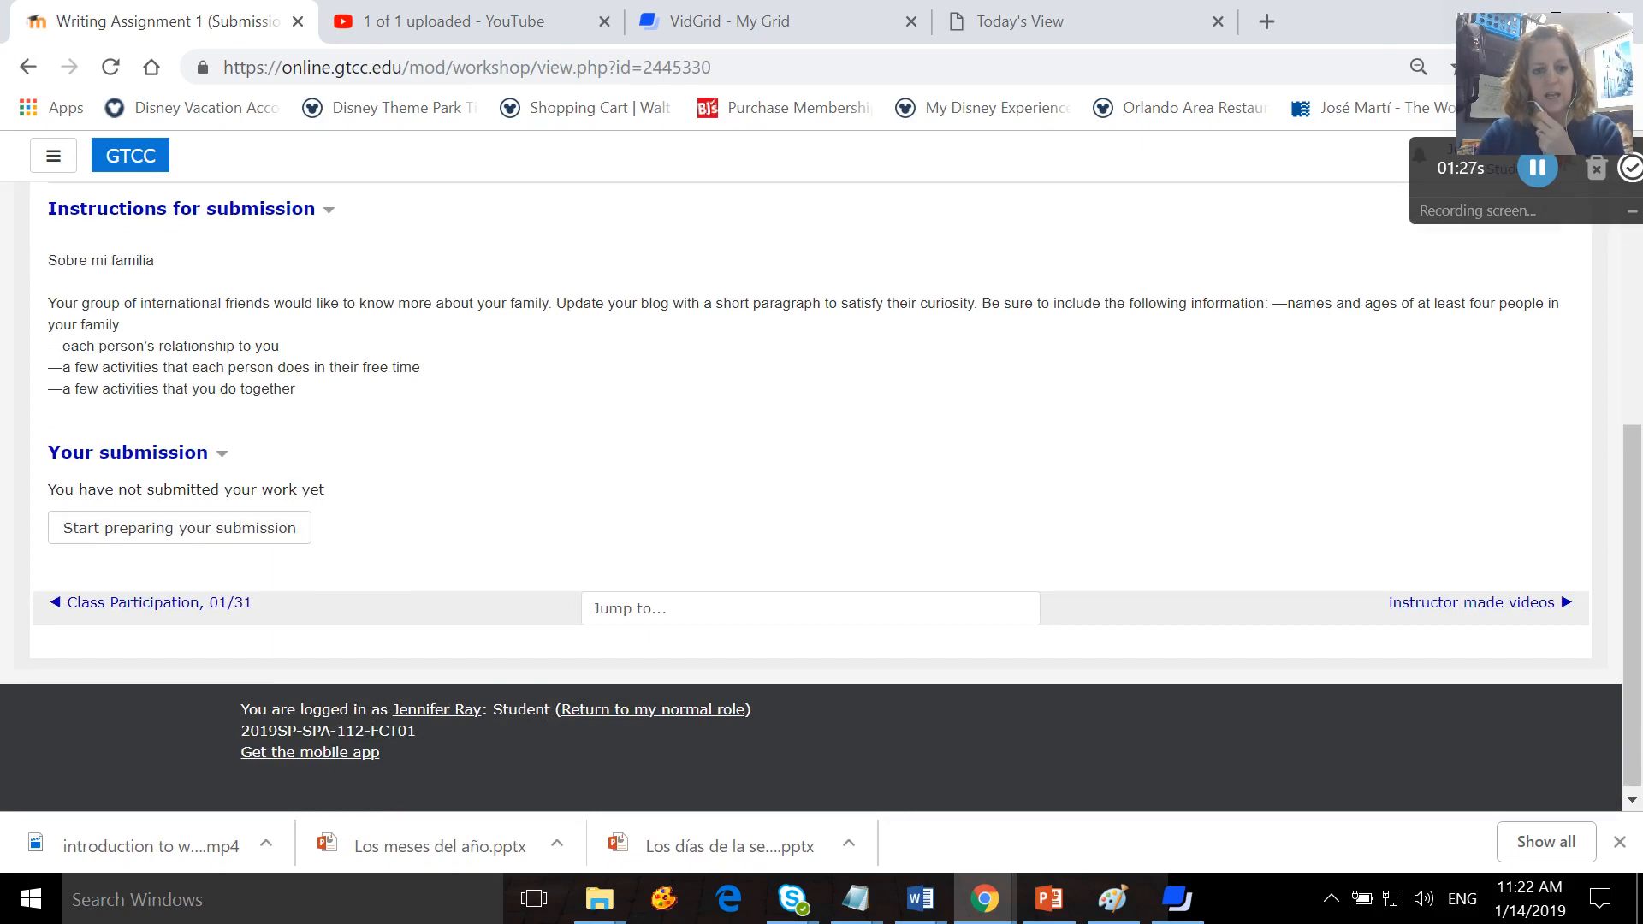
scroll("up", 3)
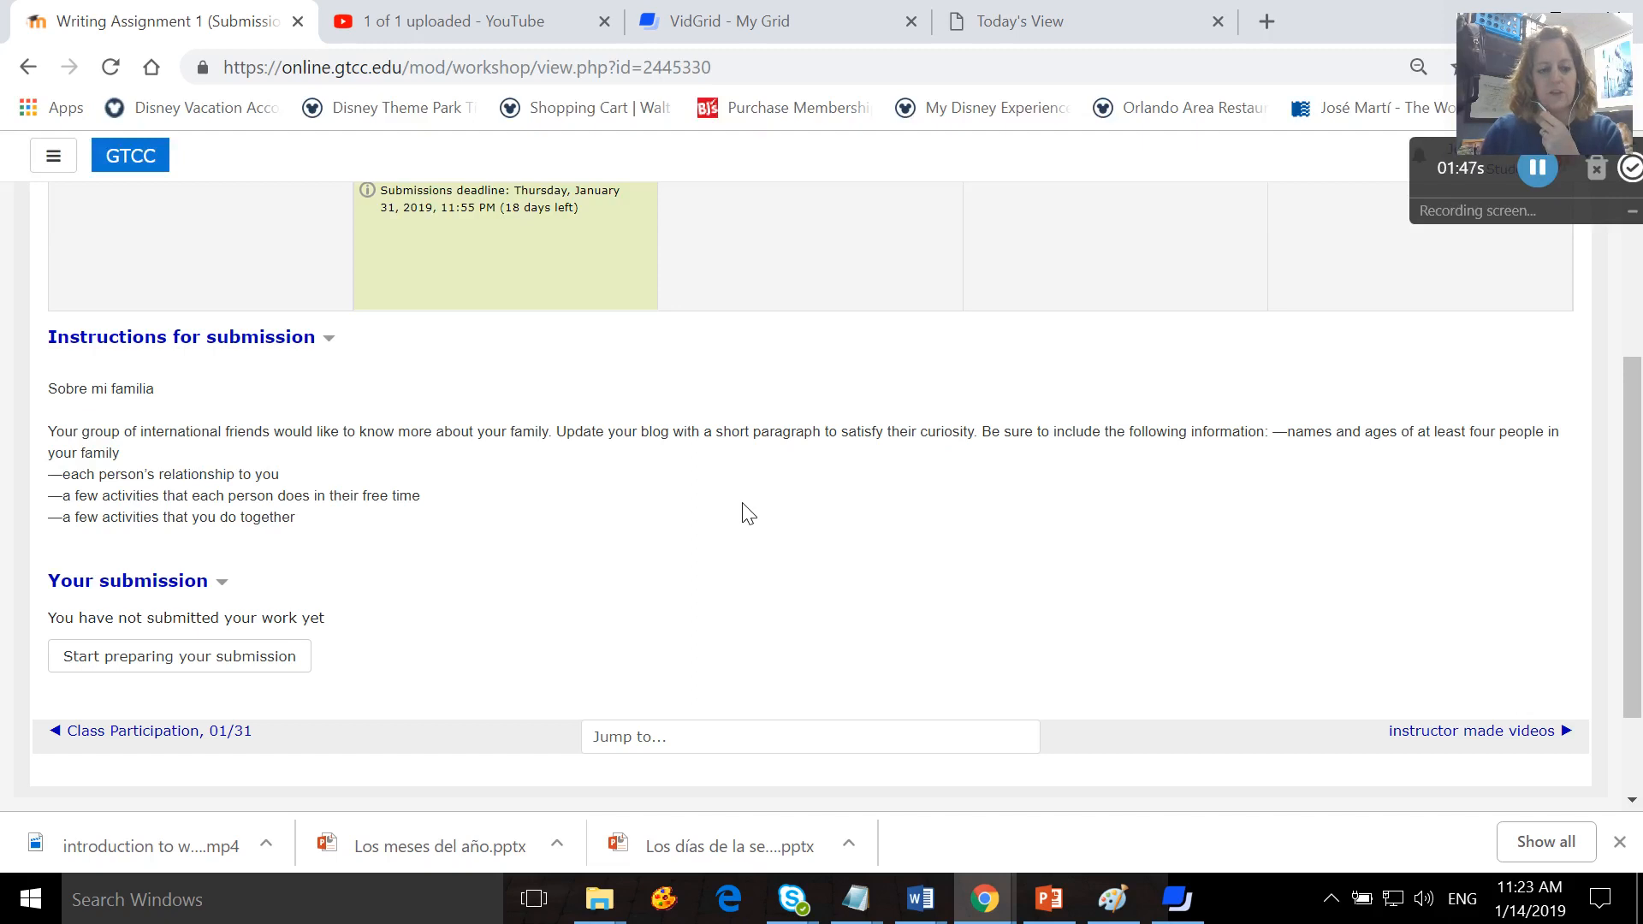
scroll("up", 3)
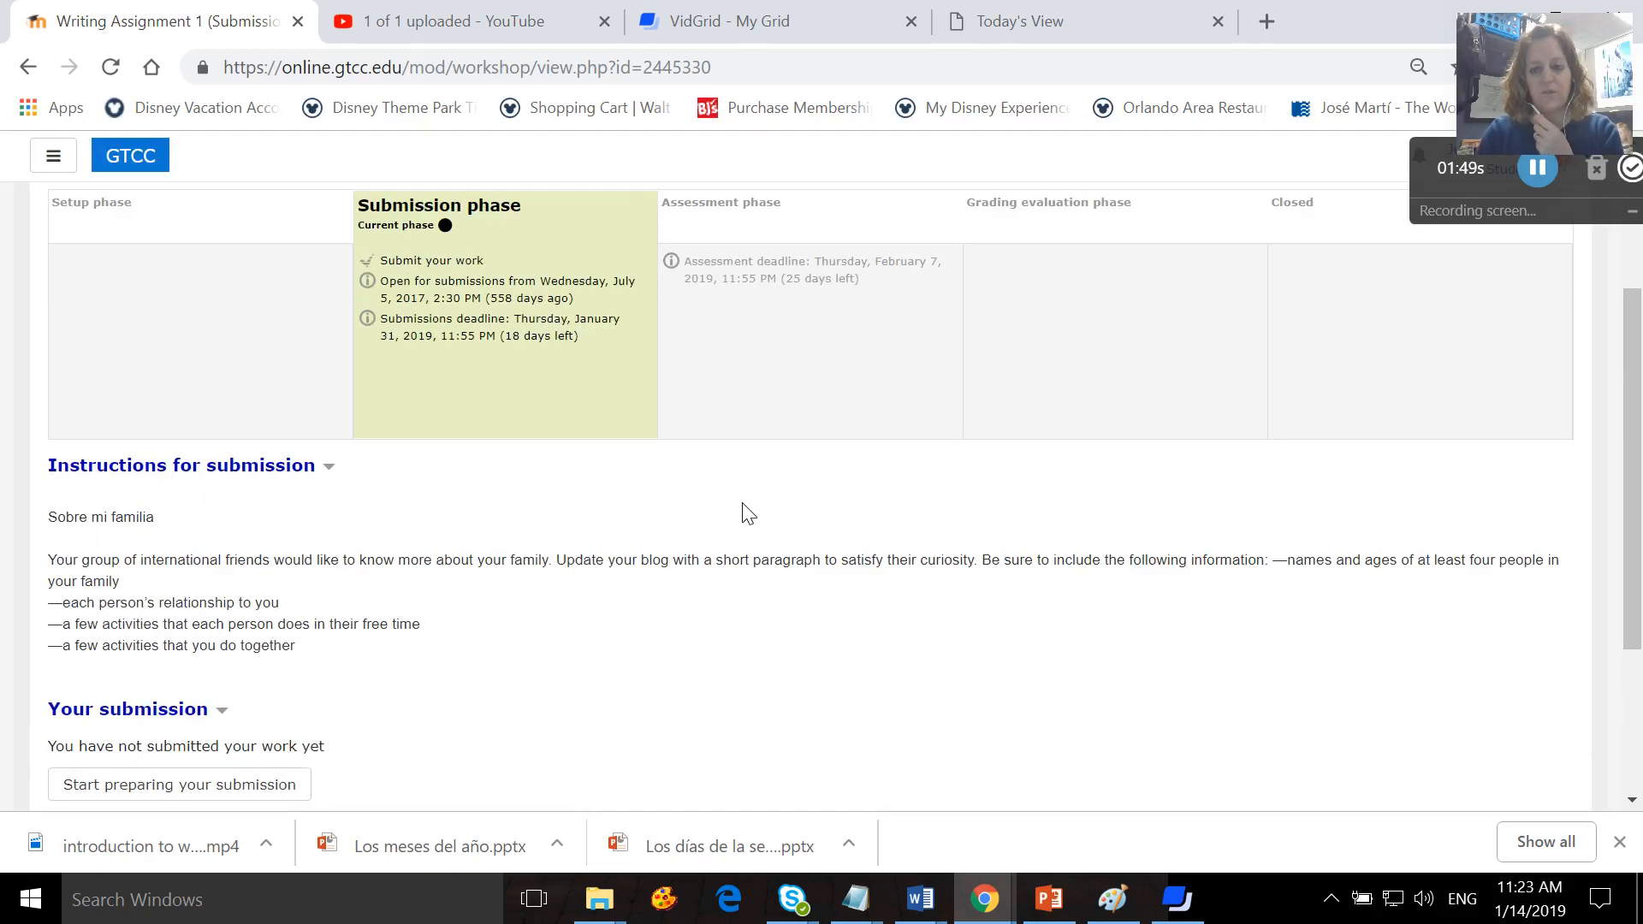
scroll("down", 3)
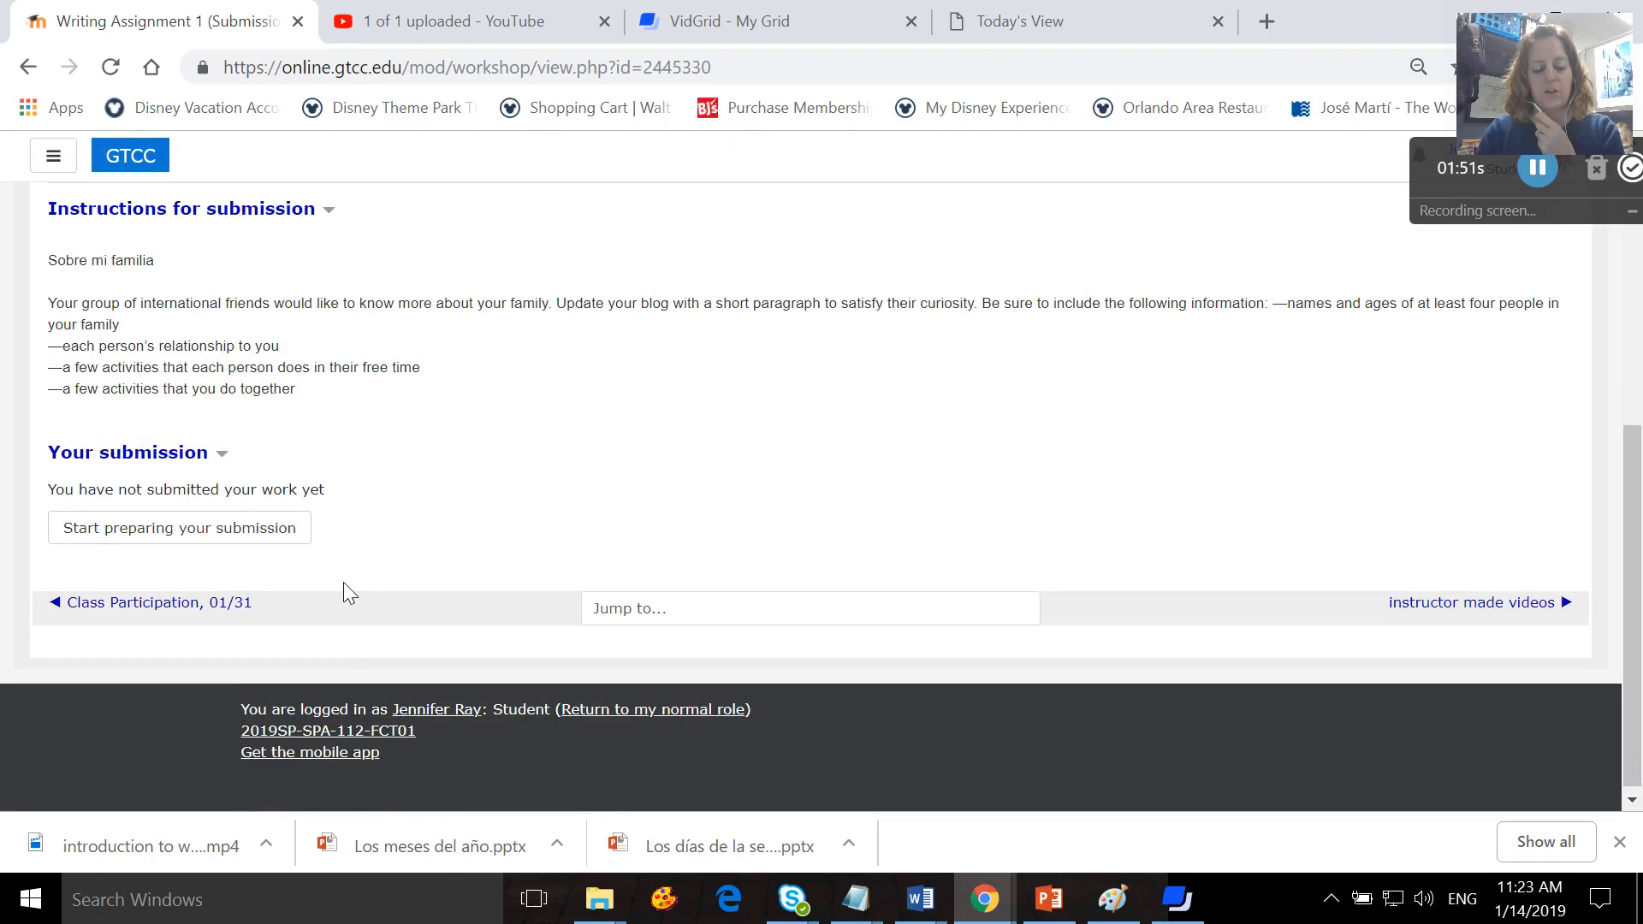
Preview the workshop's submission form, then go back to the course page.
left_click(178, 527)
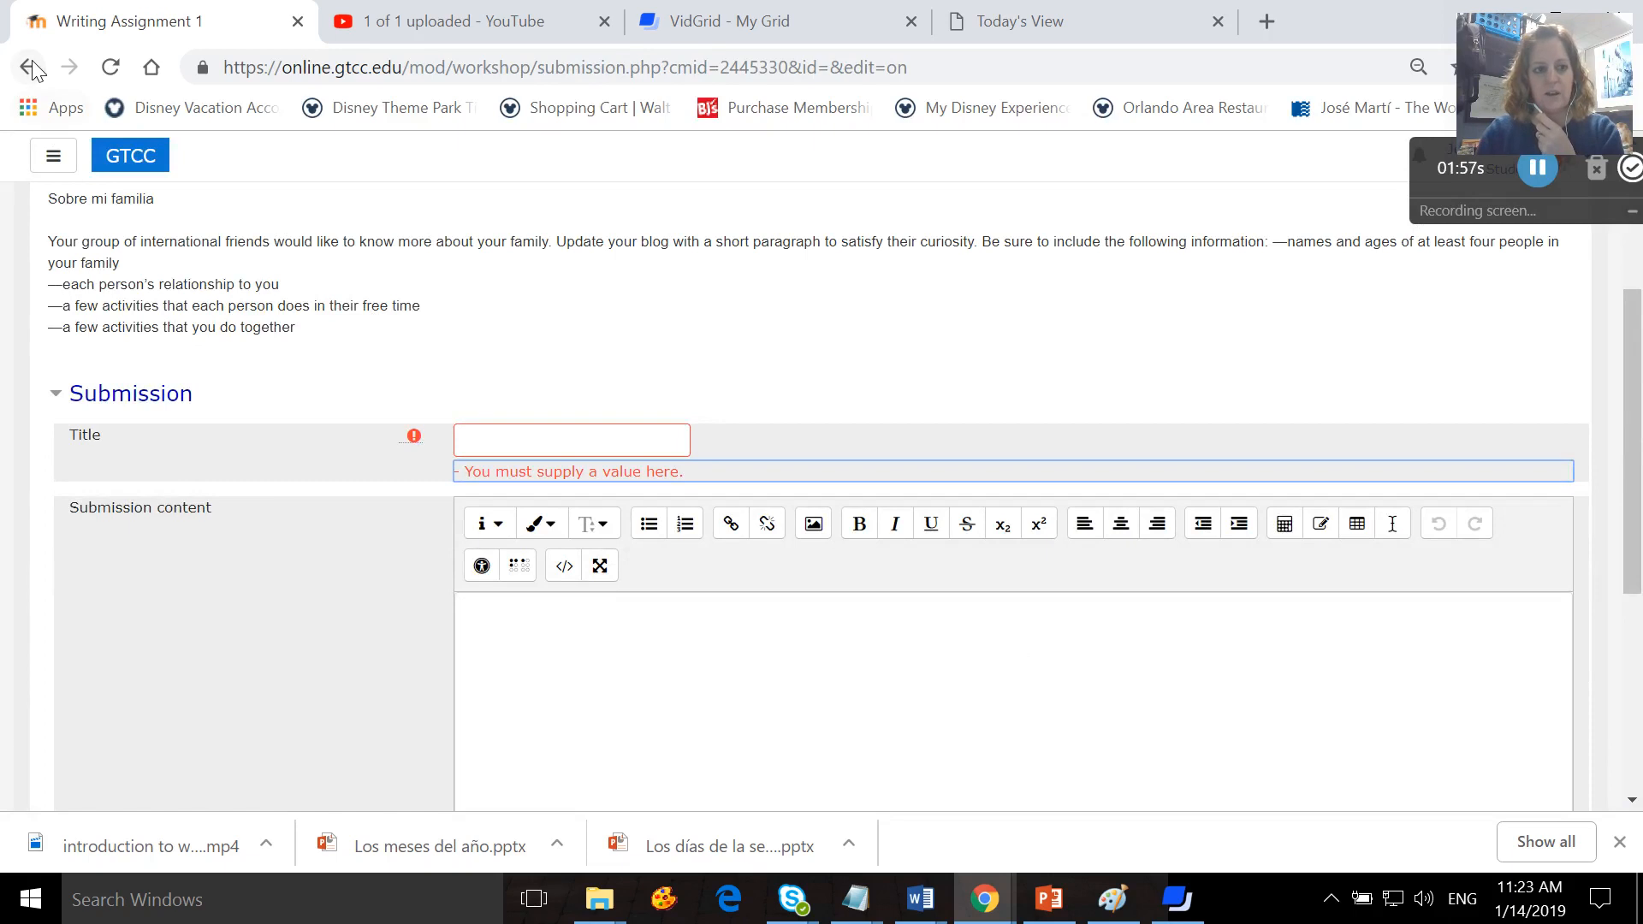
left_click(29, 68)
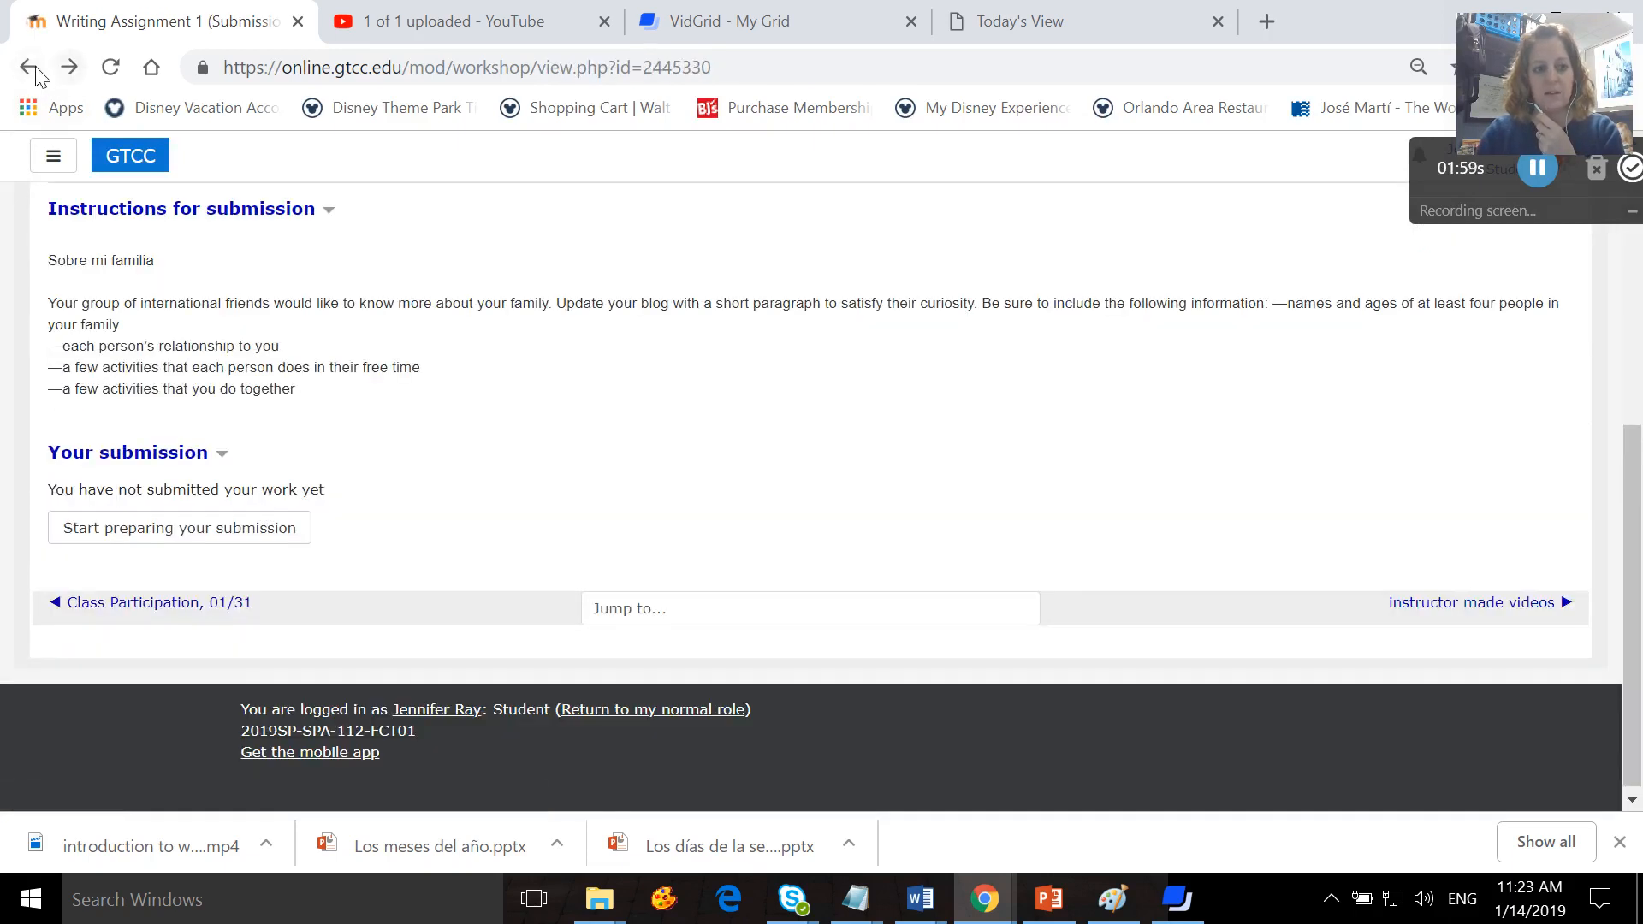
left_click(29, 67)
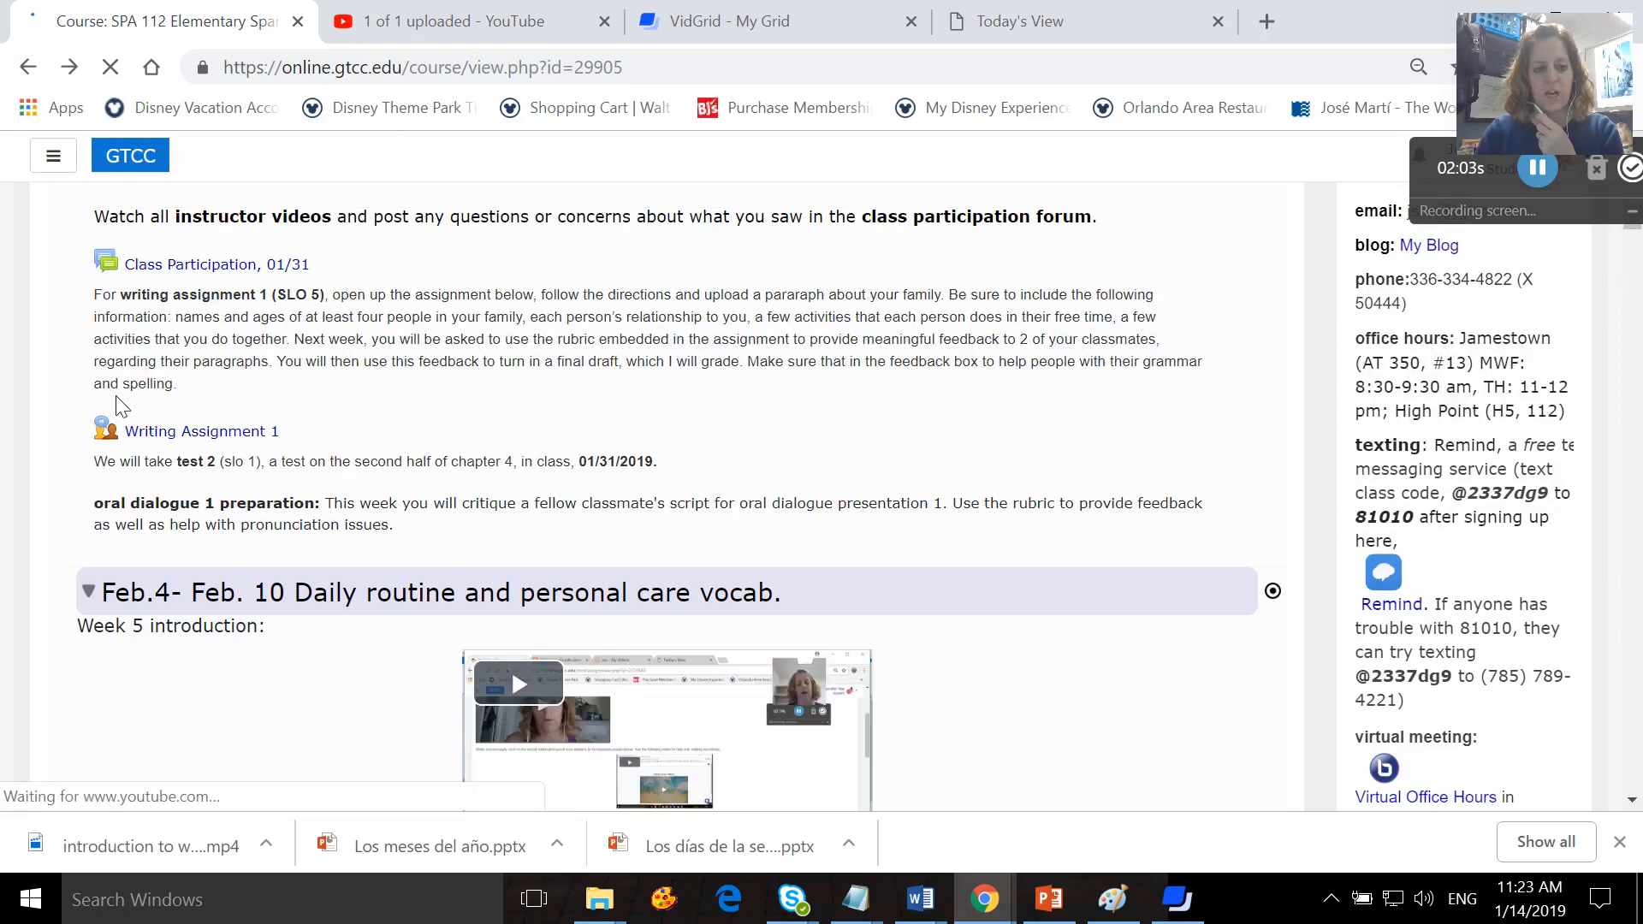
Scroll page 1 of the chapter 4 test 2 PDF through the audio link to direct object questions 1–5.
scroll("up", 3)
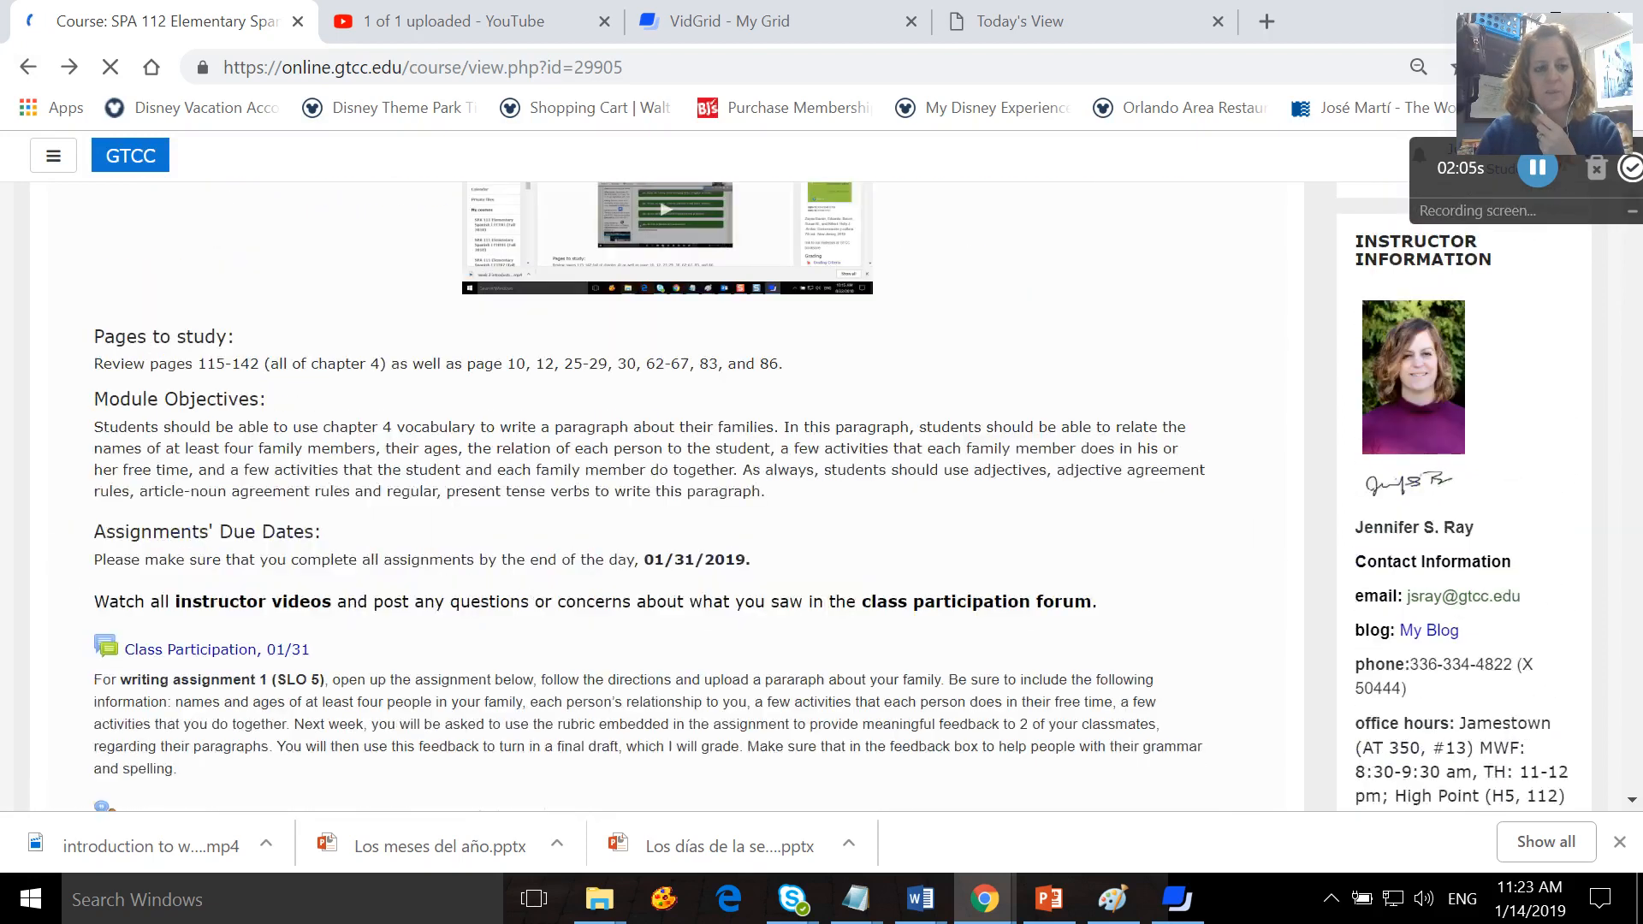
scroll("down", 3)
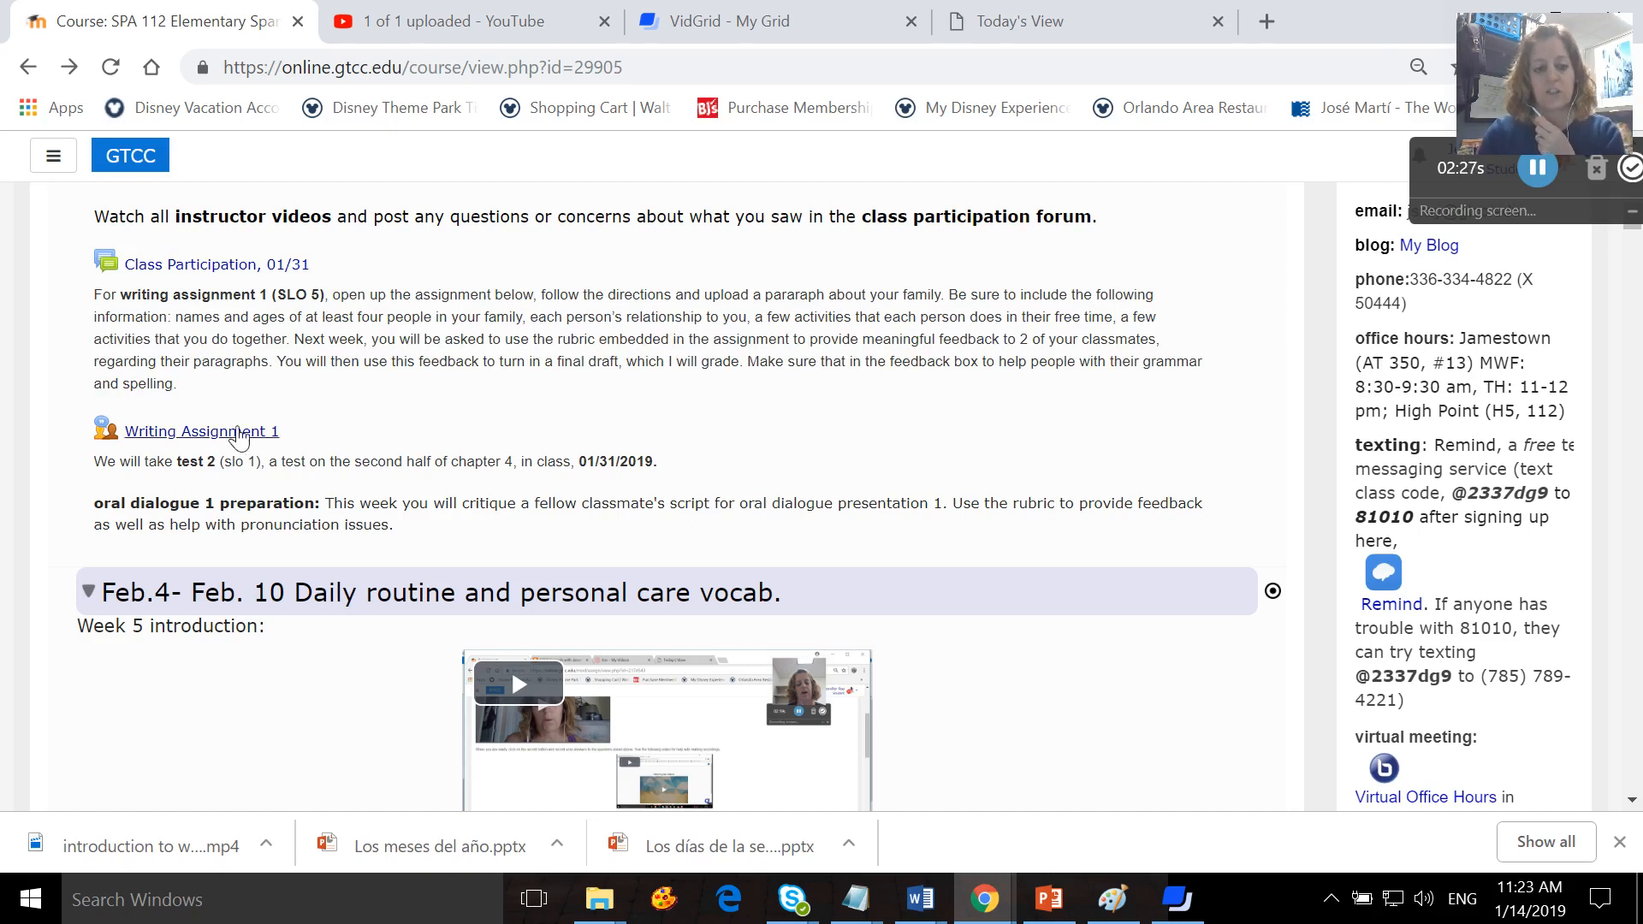
mouse_move(243, 445)
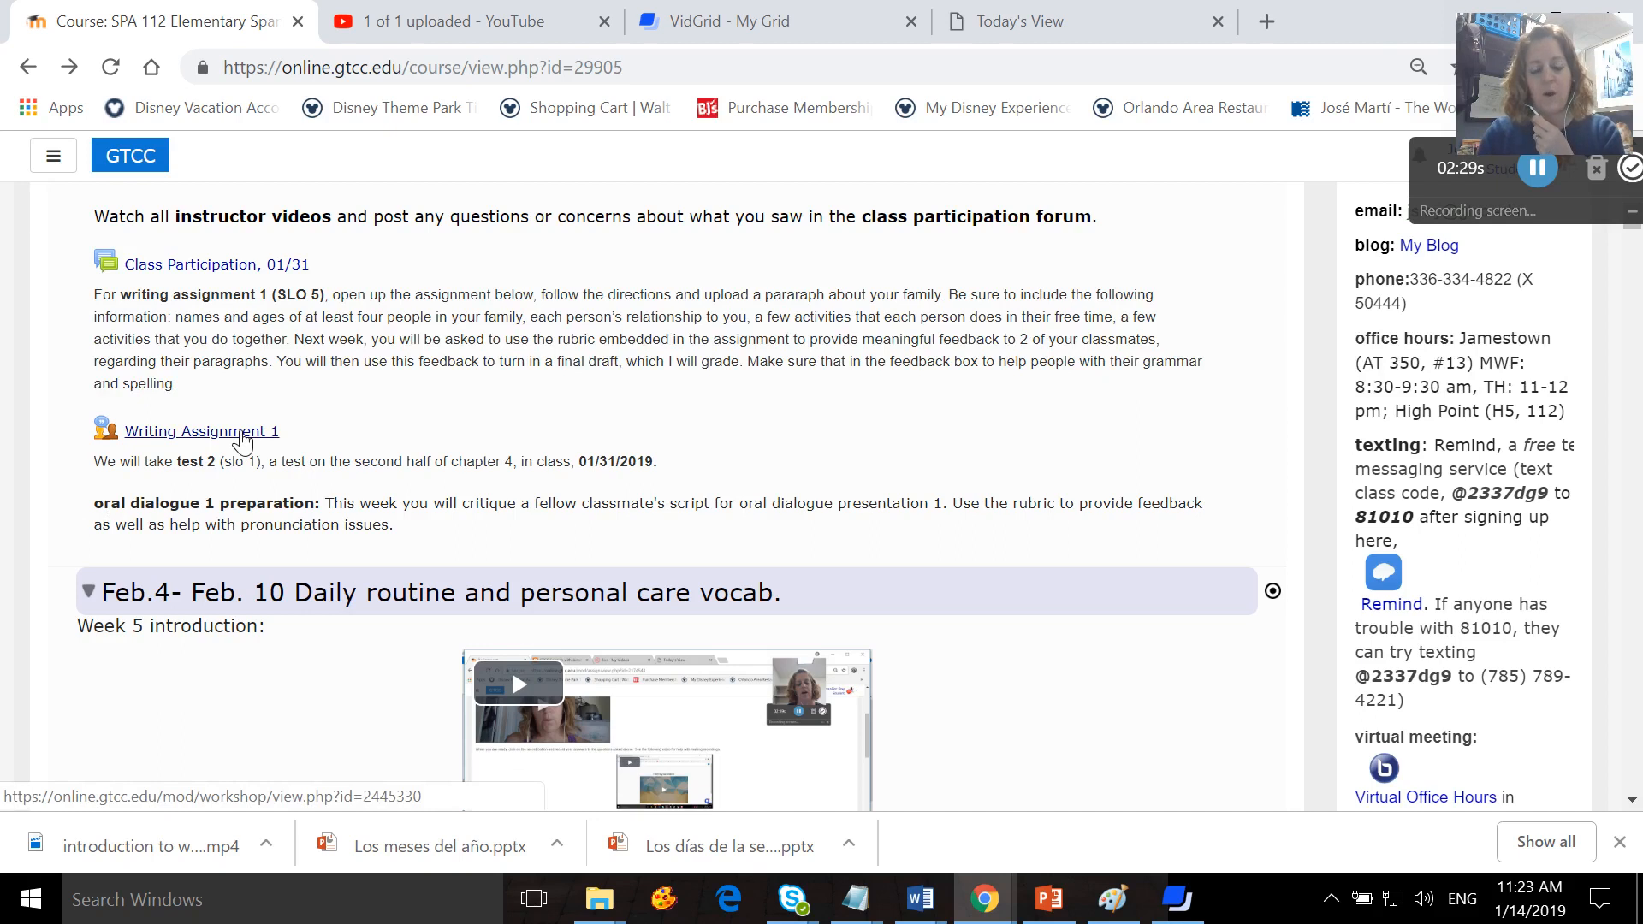
scroll("down", 3)
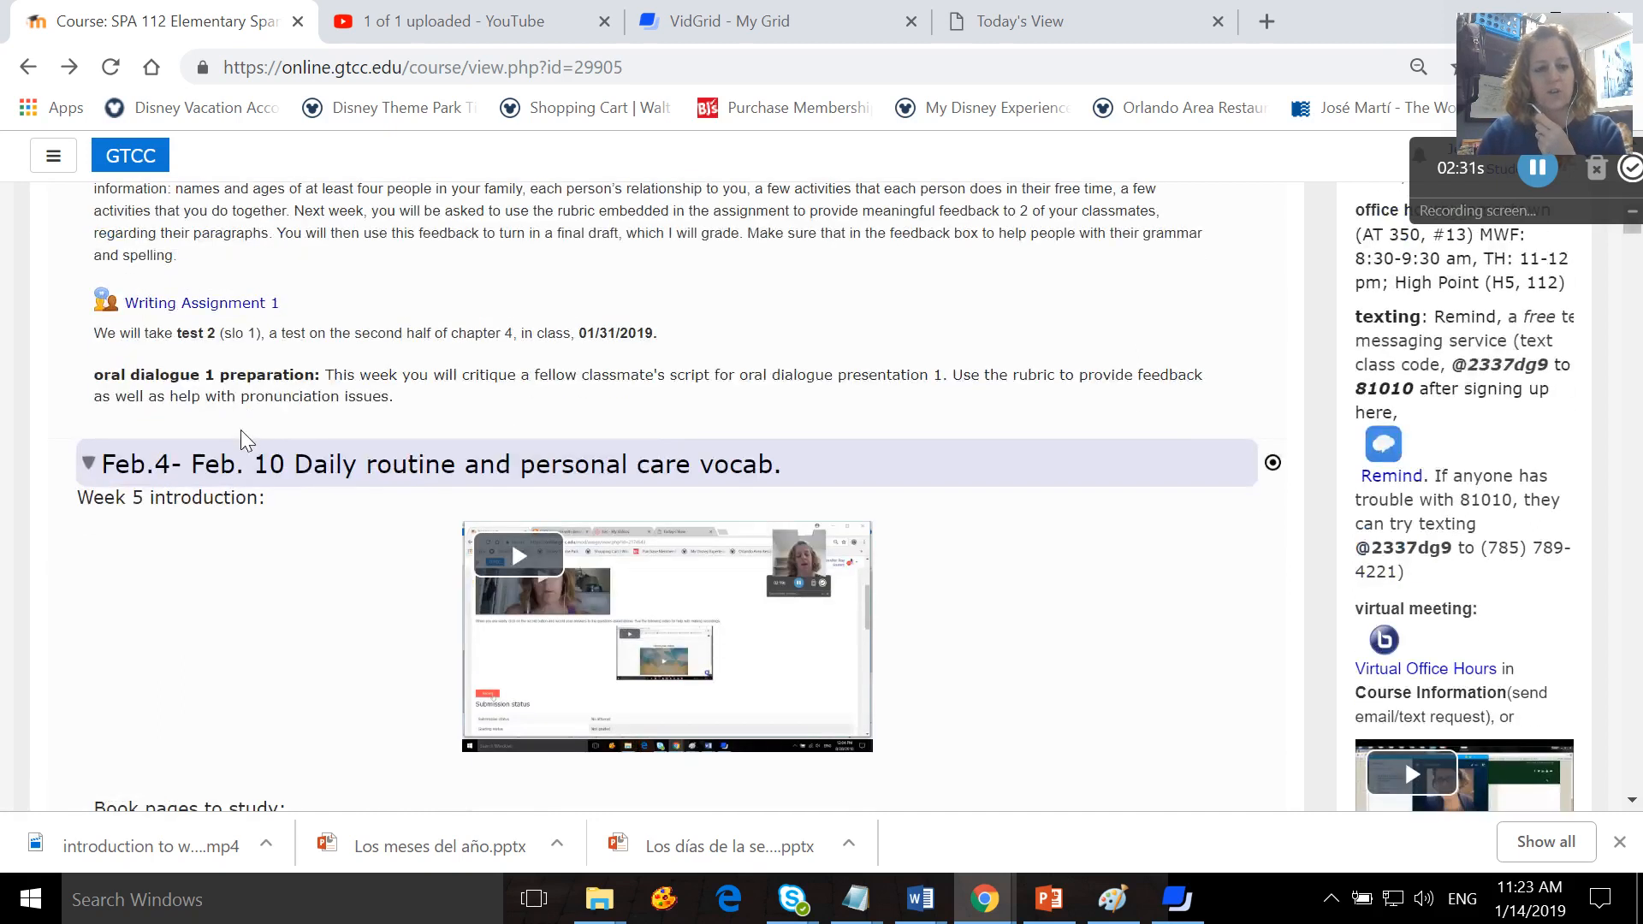
mouse_move(178, 351)
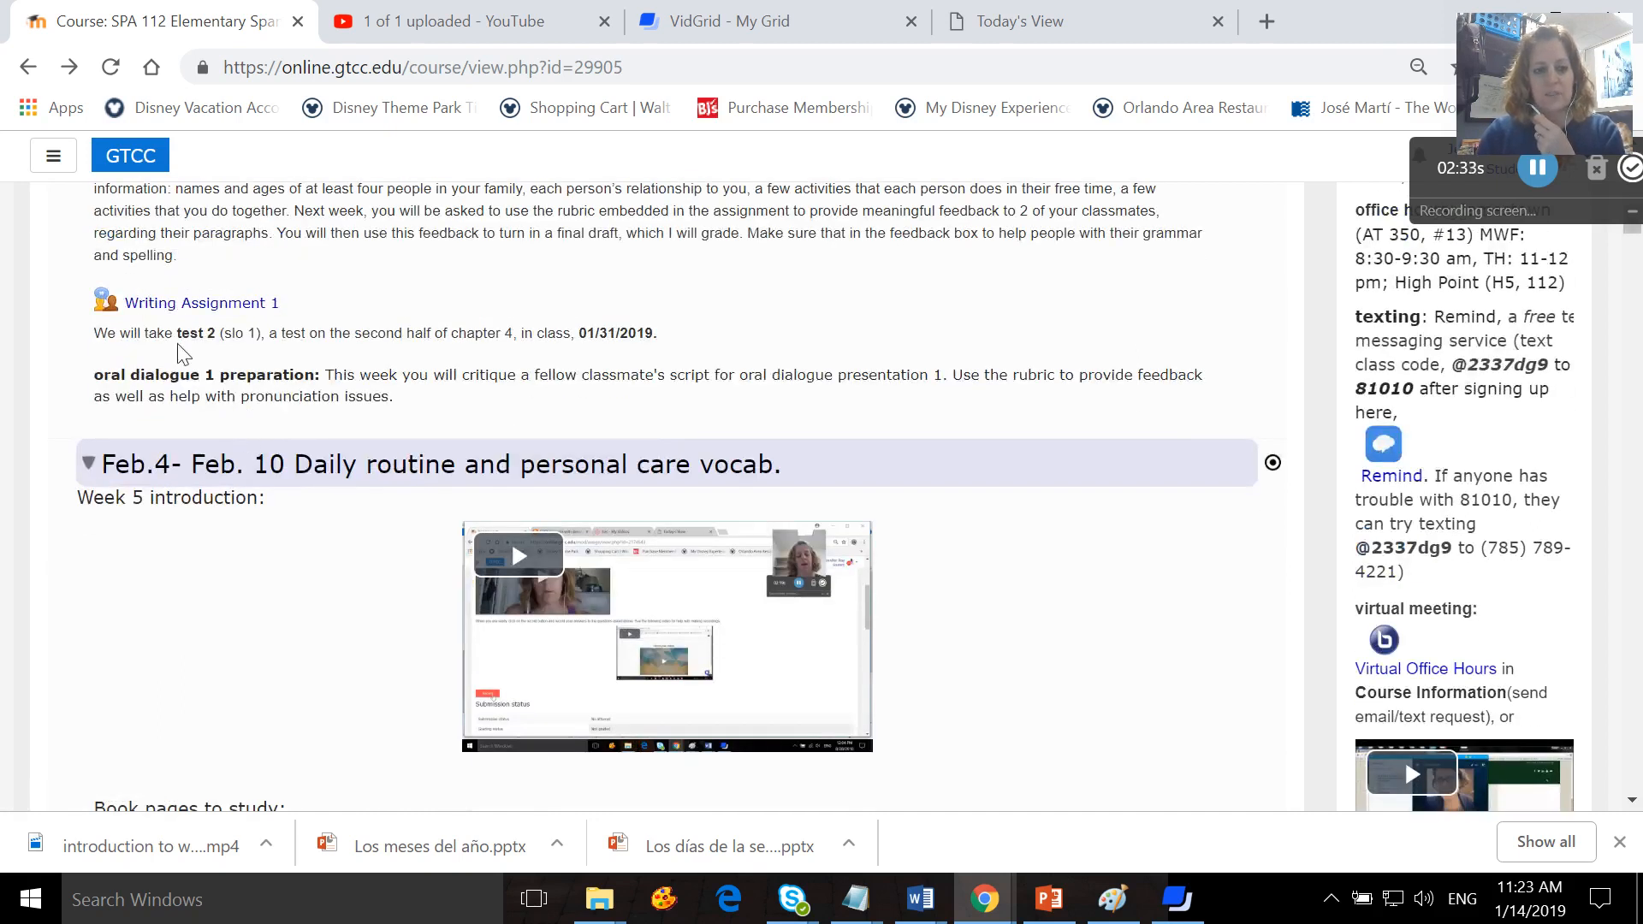
mouse_move(351, 351)
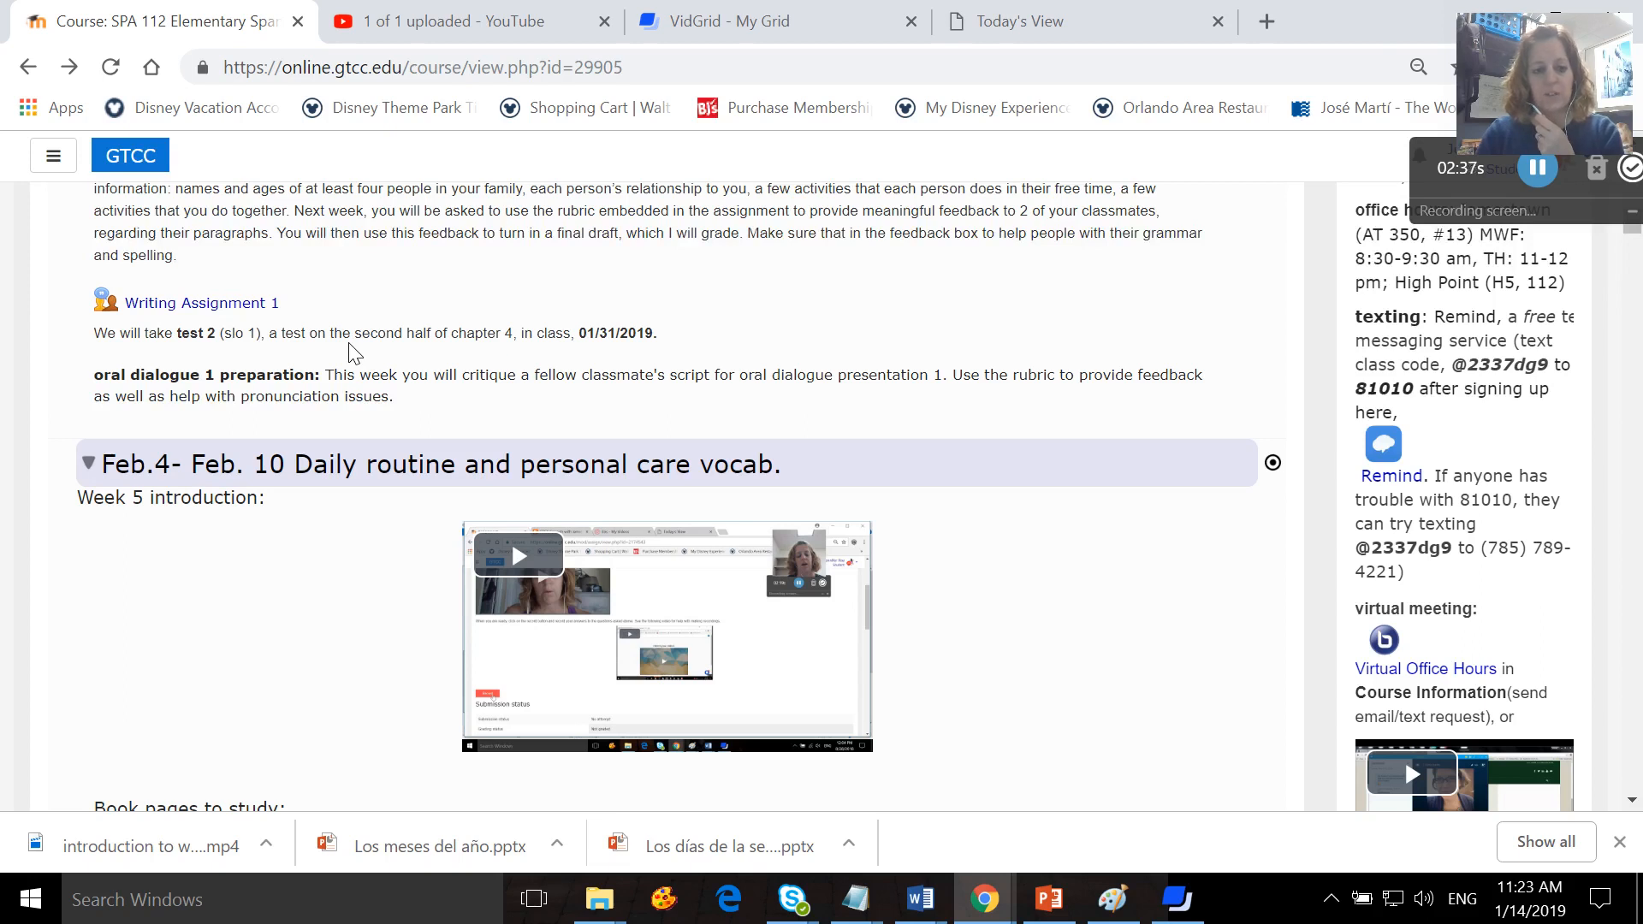
mouse_move(369, 421)
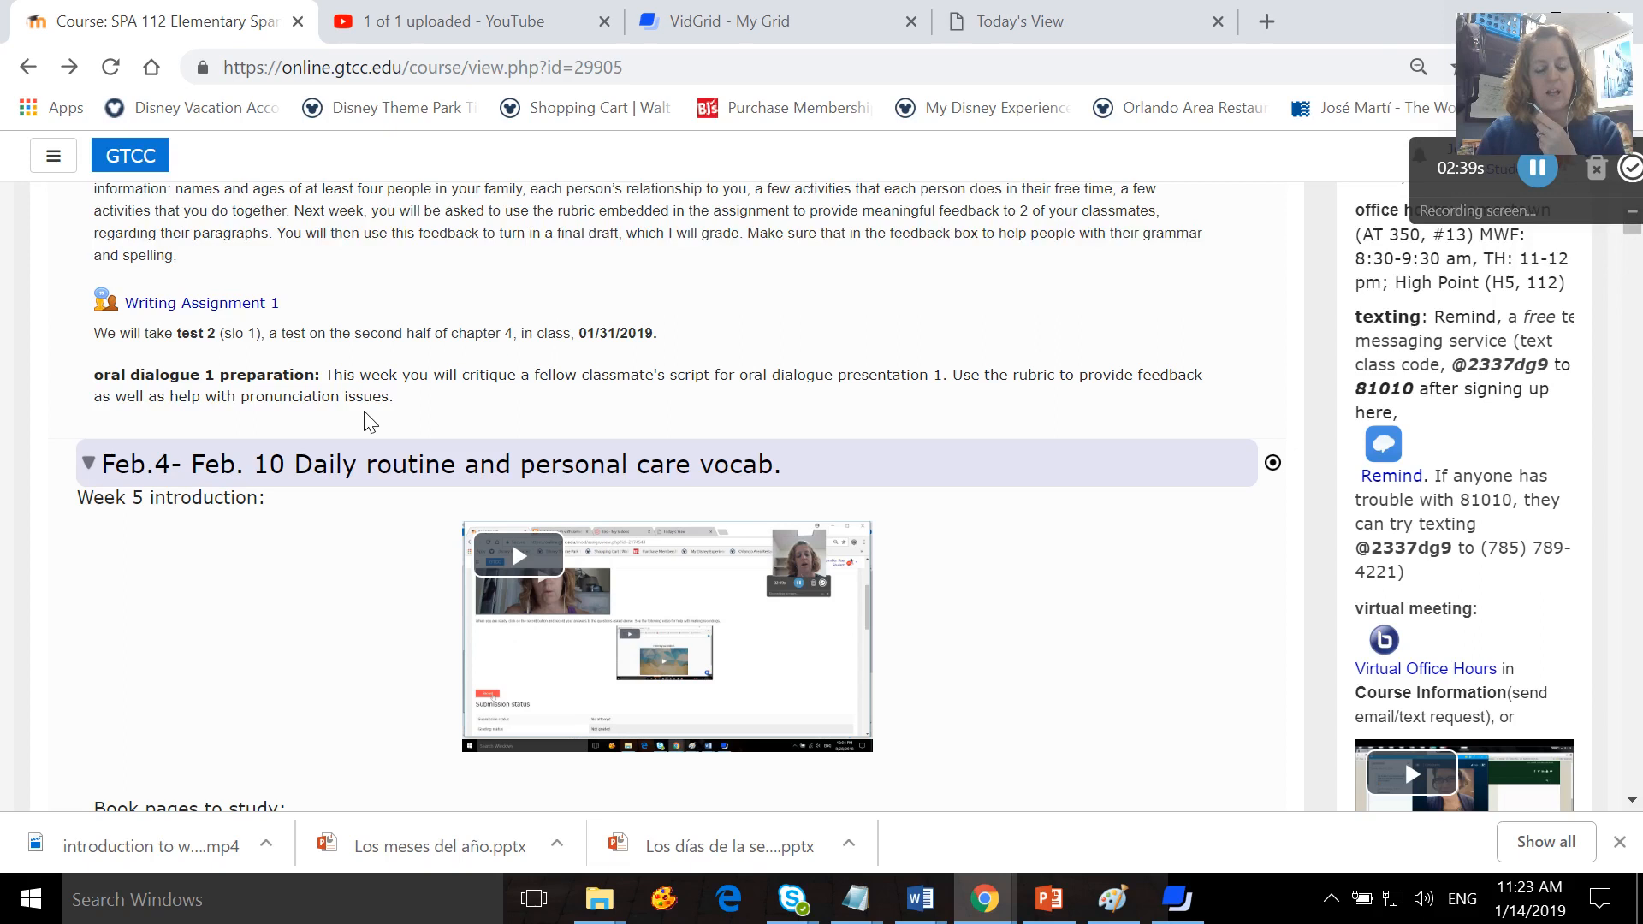
mouse_move(260, 426)
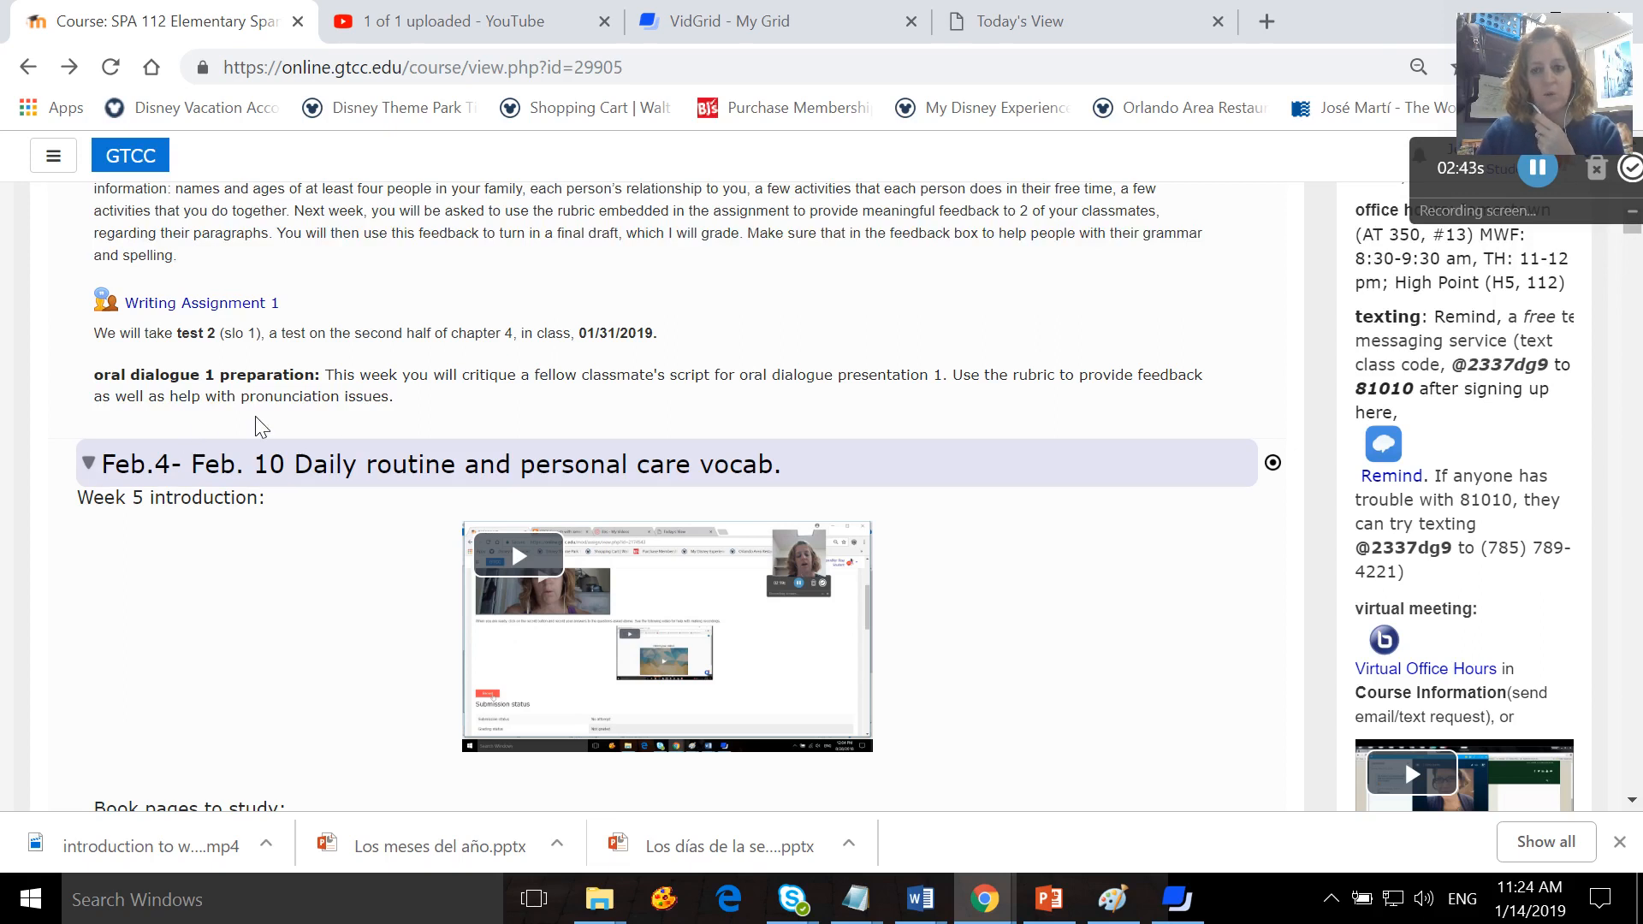
mouse_move(164, 455)
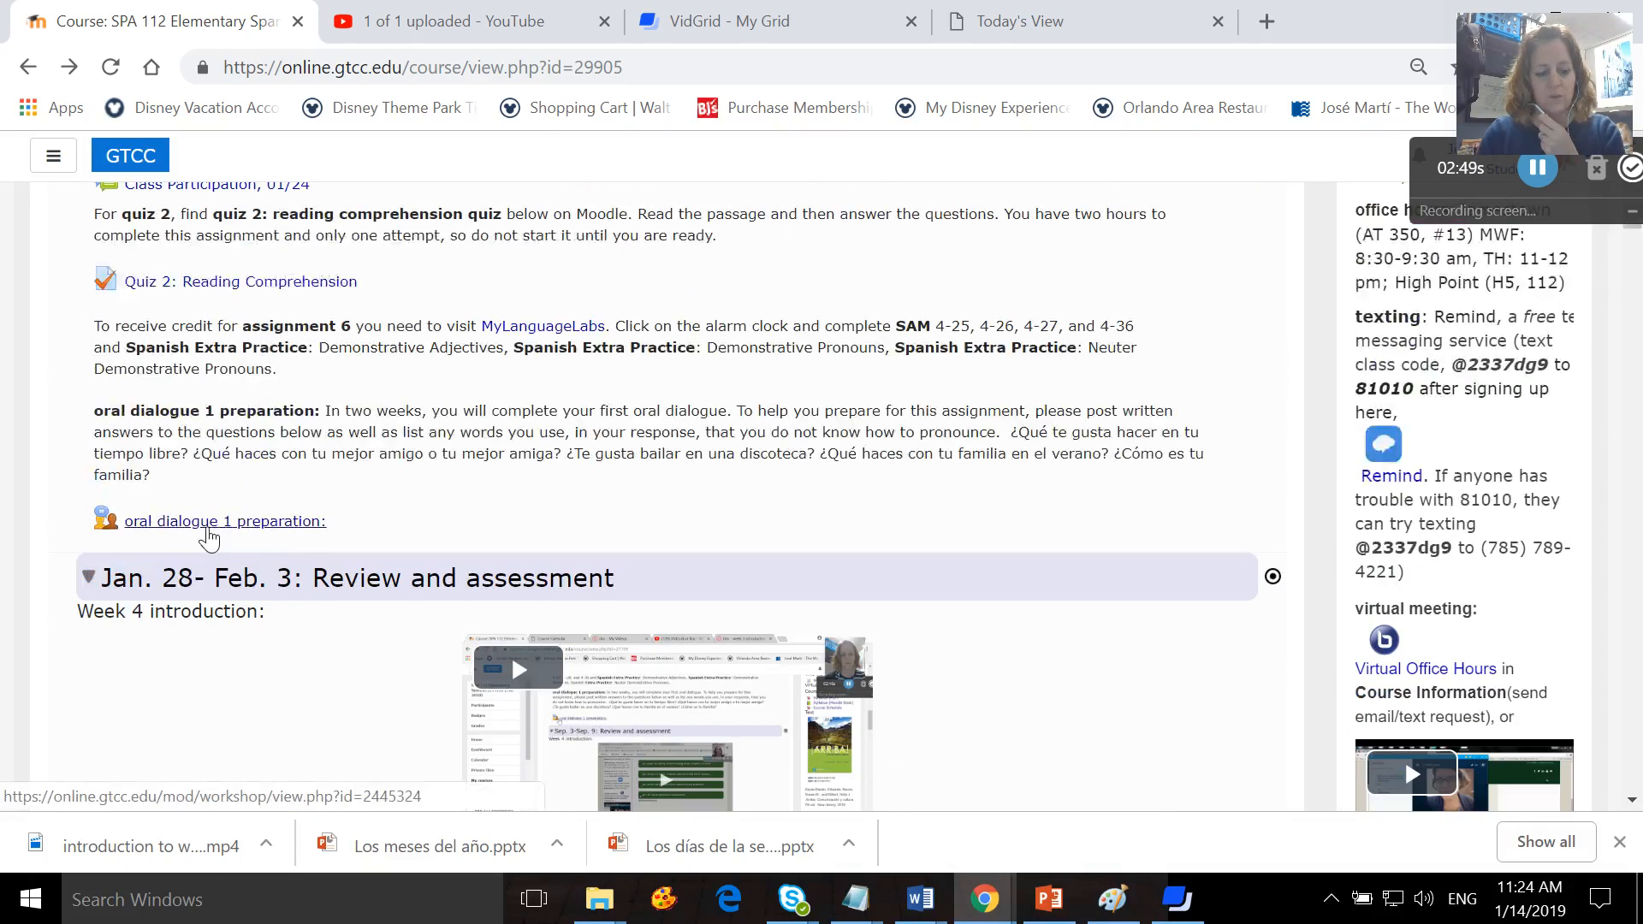
scroll("down", 3)
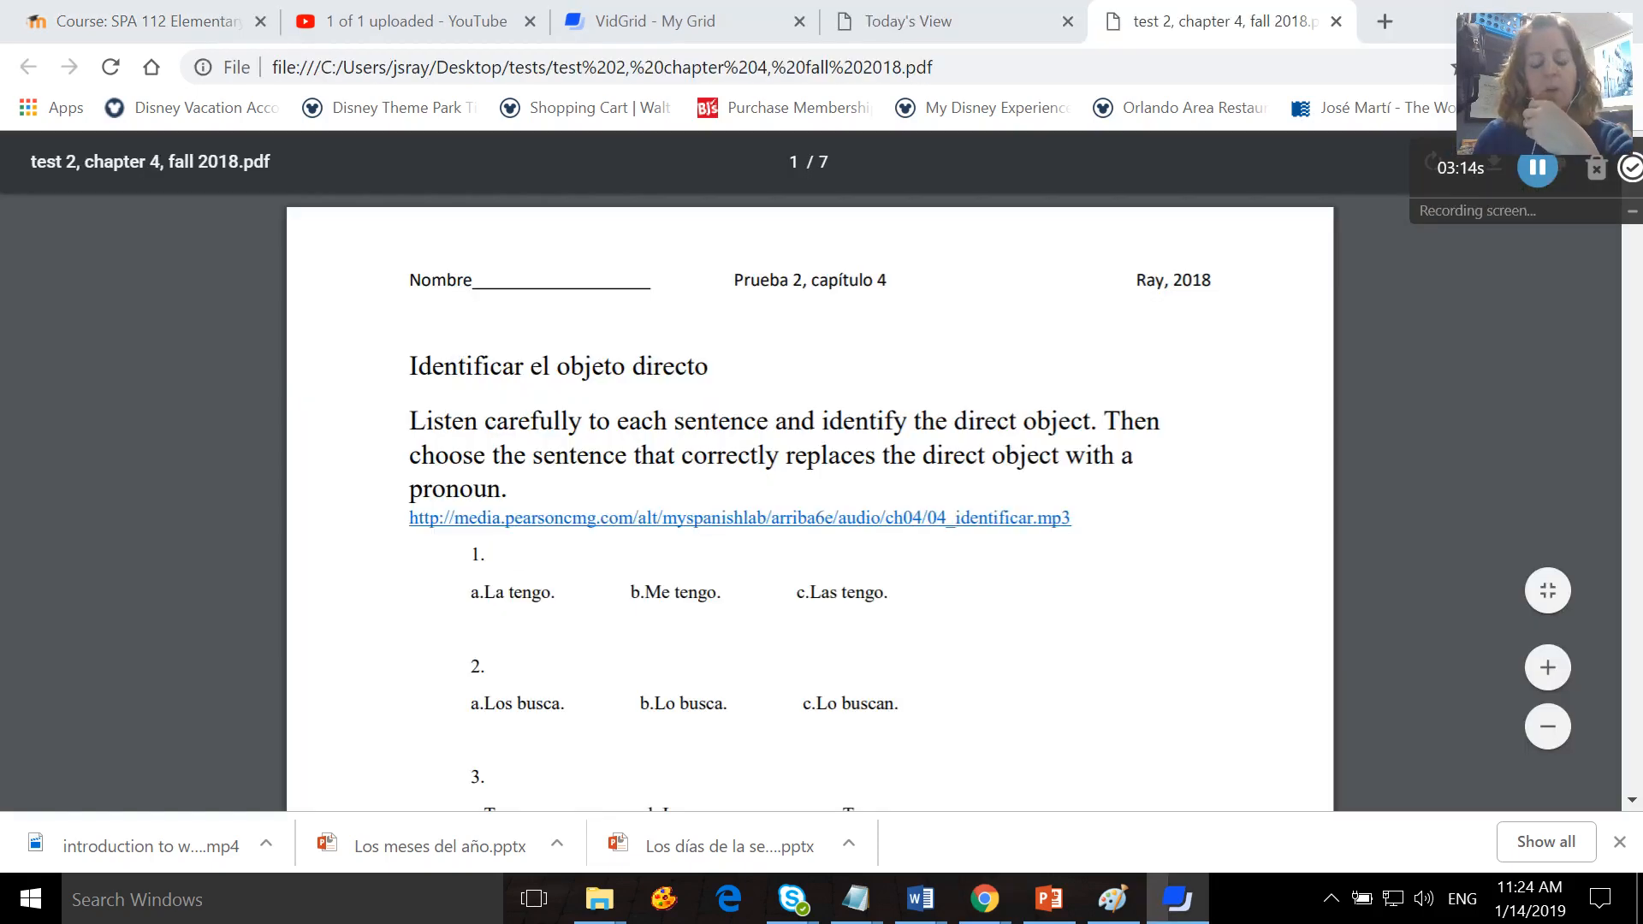
scroll("down", 3)
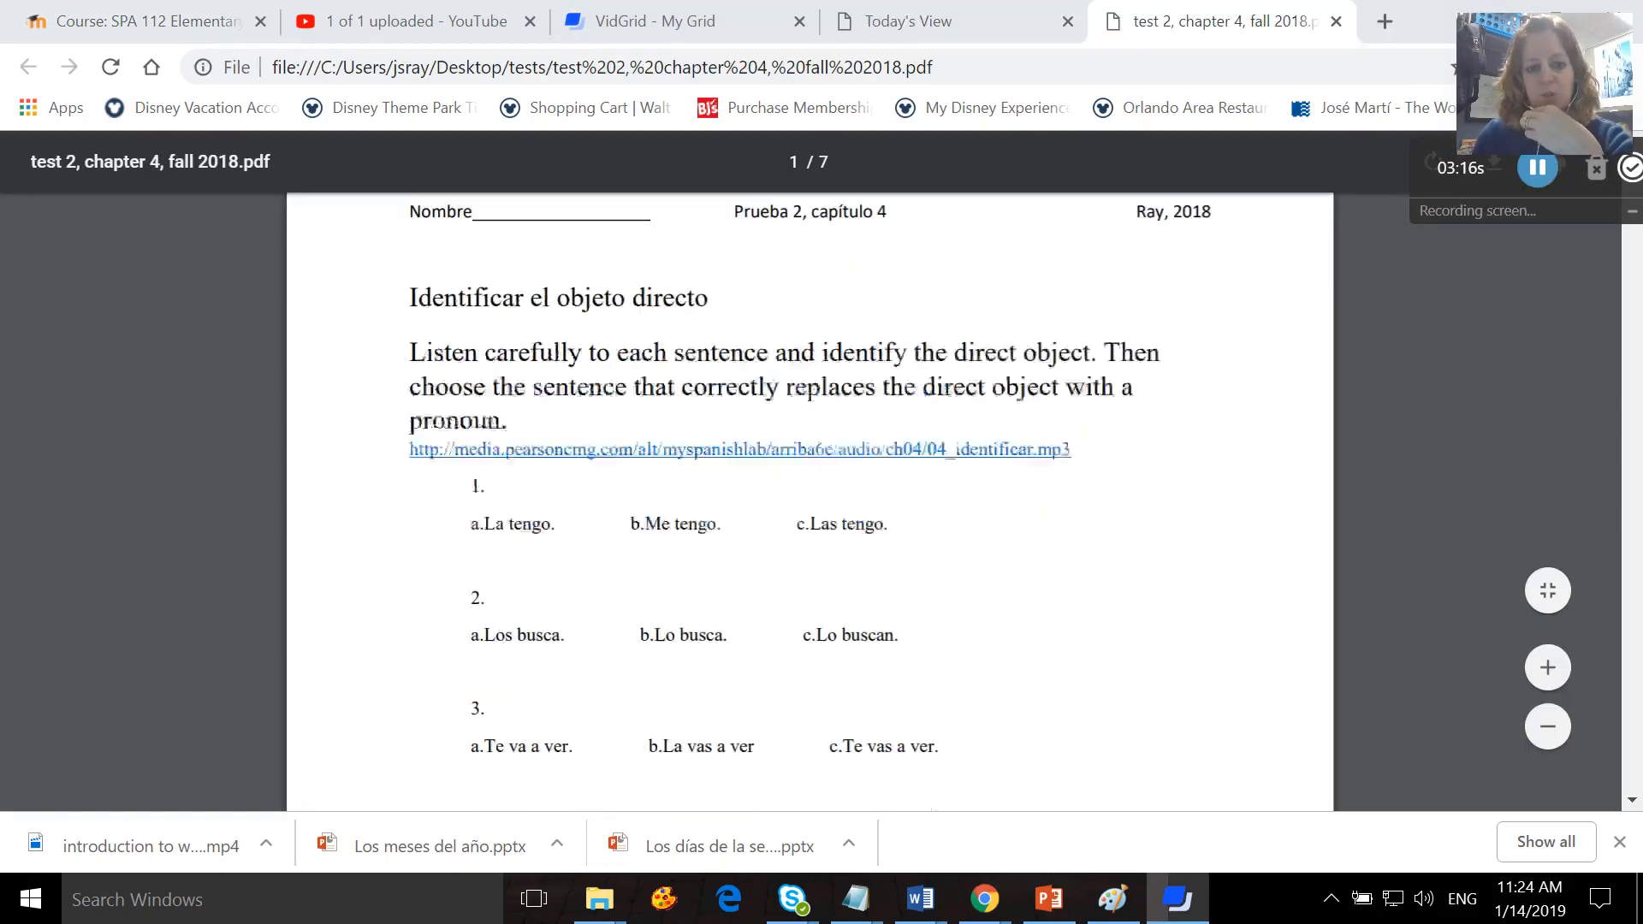
scroll("down", 3)
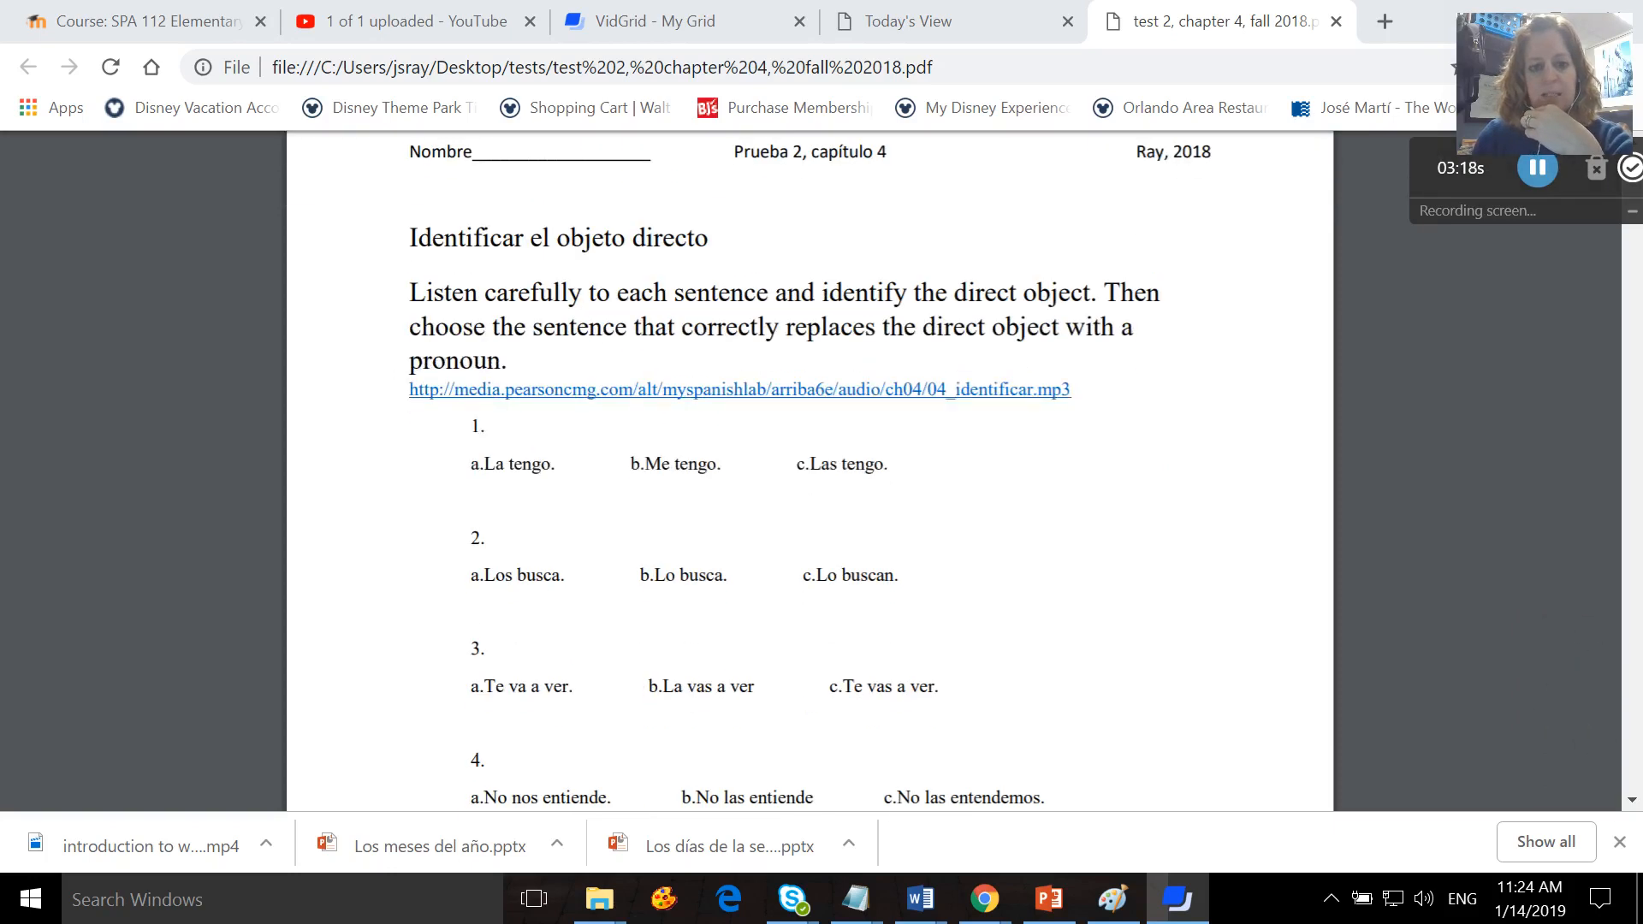
mouse_move(742, 438)
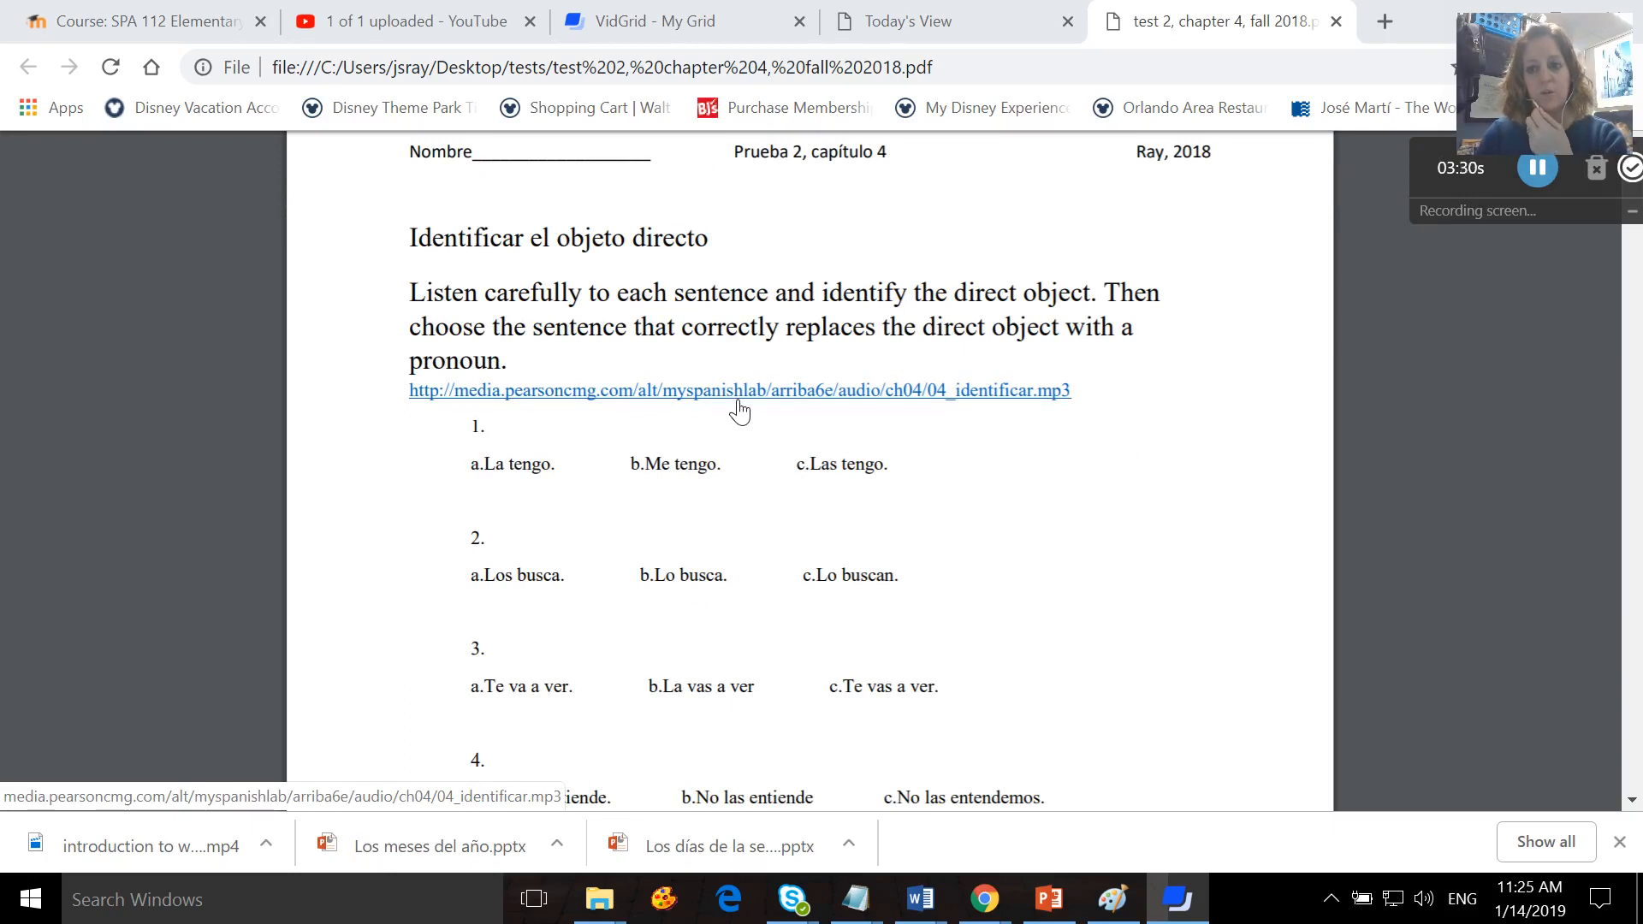
scroll("down", 3)
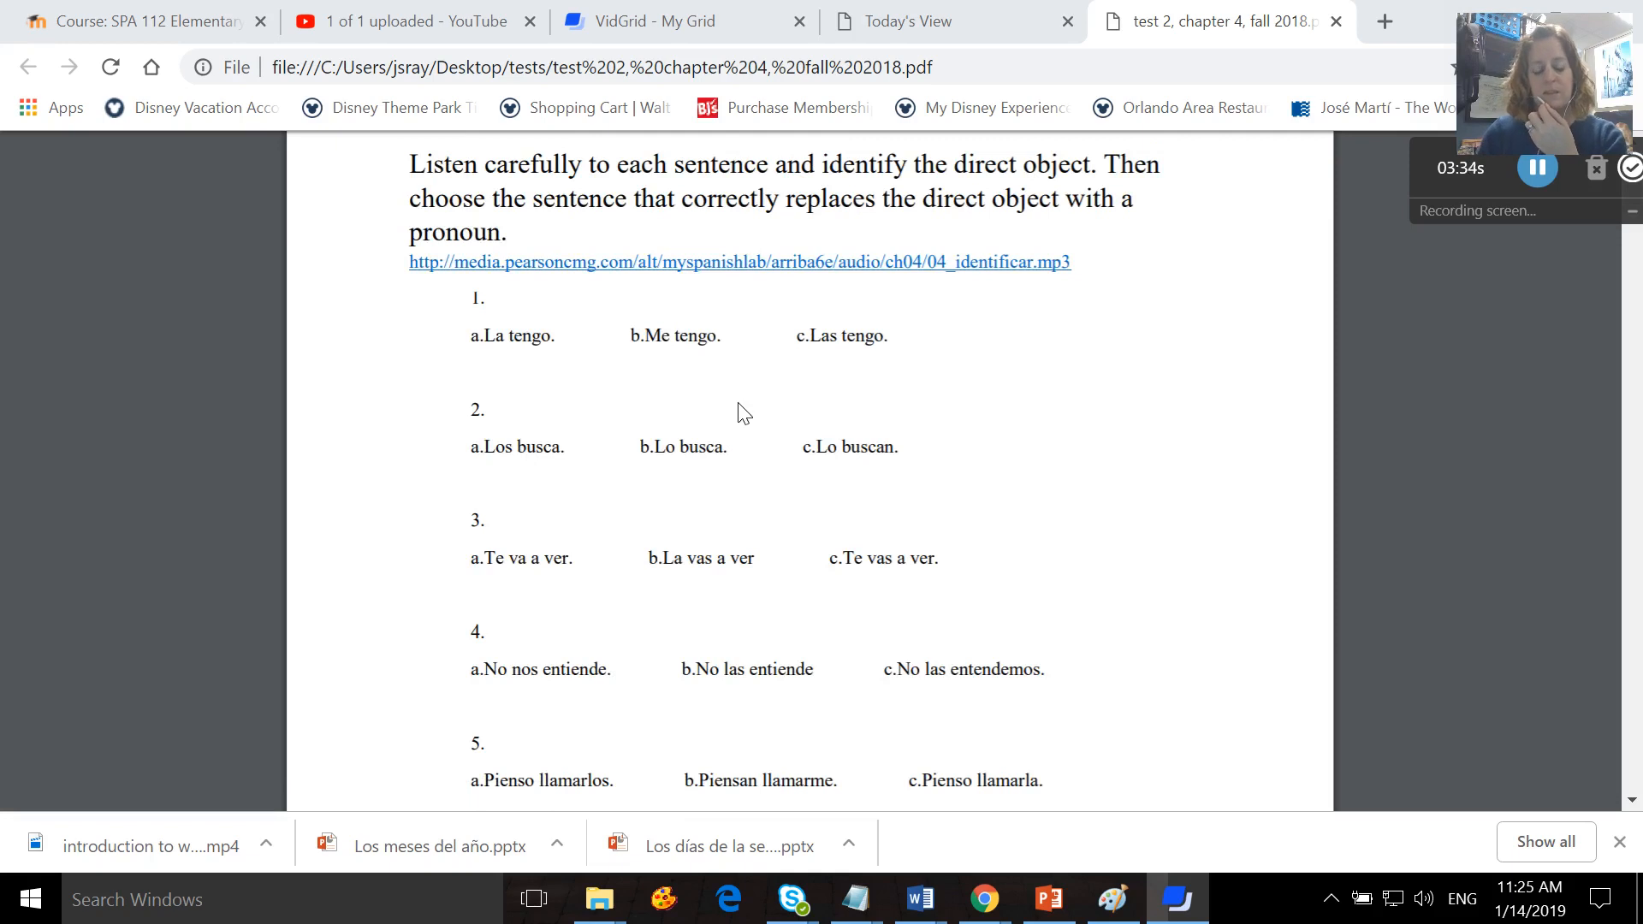
mouse_move(944, 339)
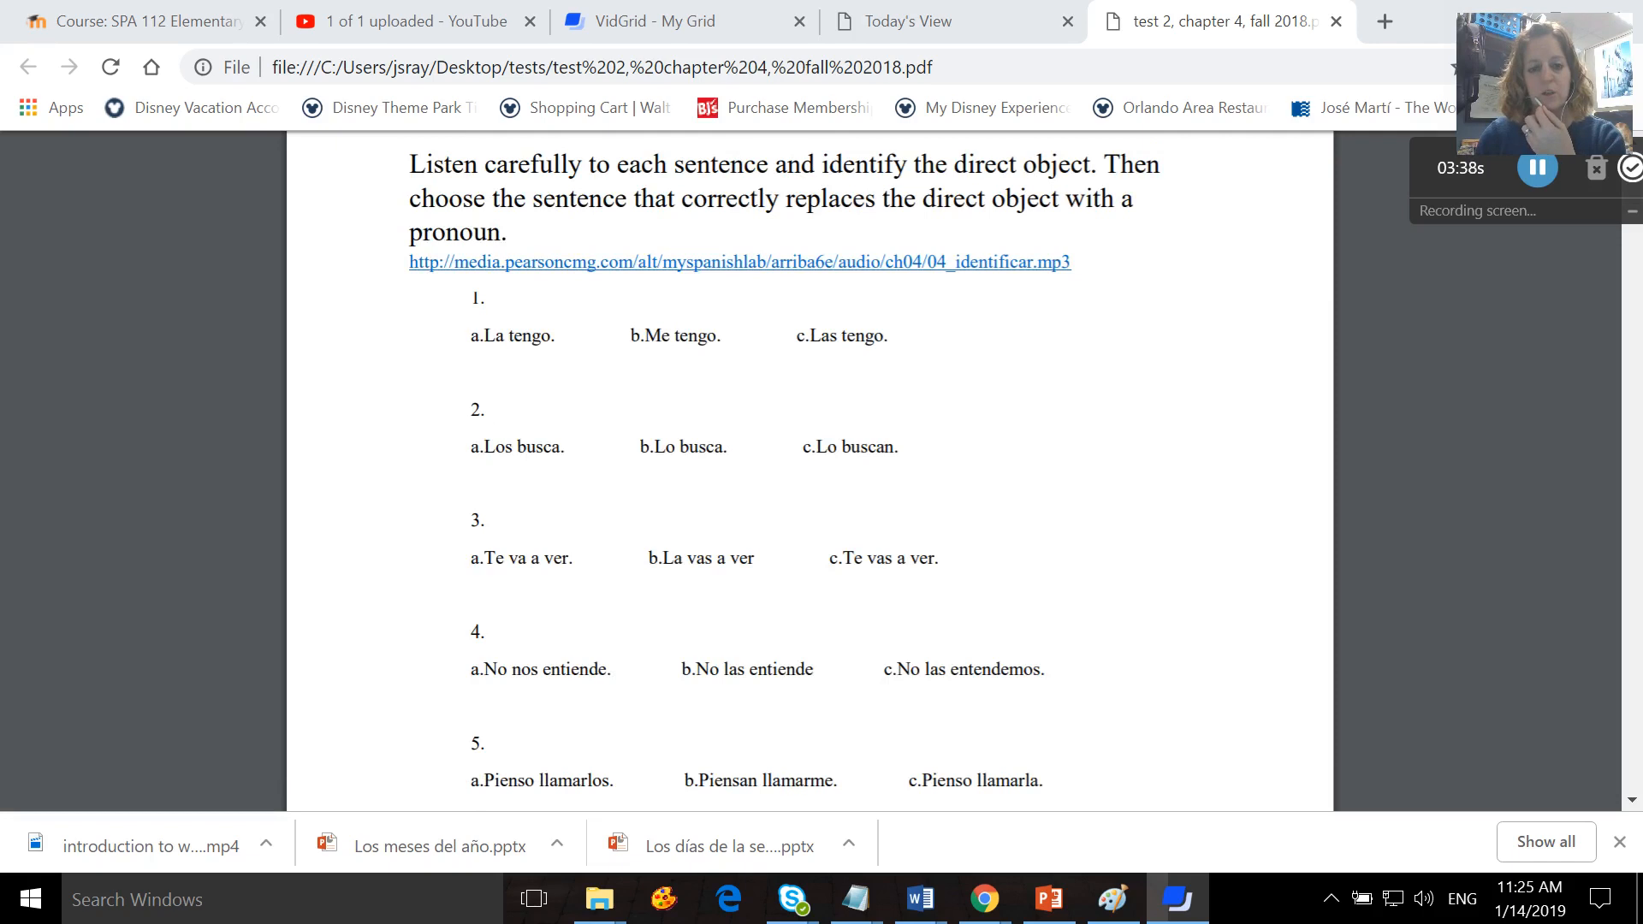
Scroll past direct object questions 6–10, highlighting question 6's sentence, to the pronoun exercise at question 11.
scroll("down", 3)
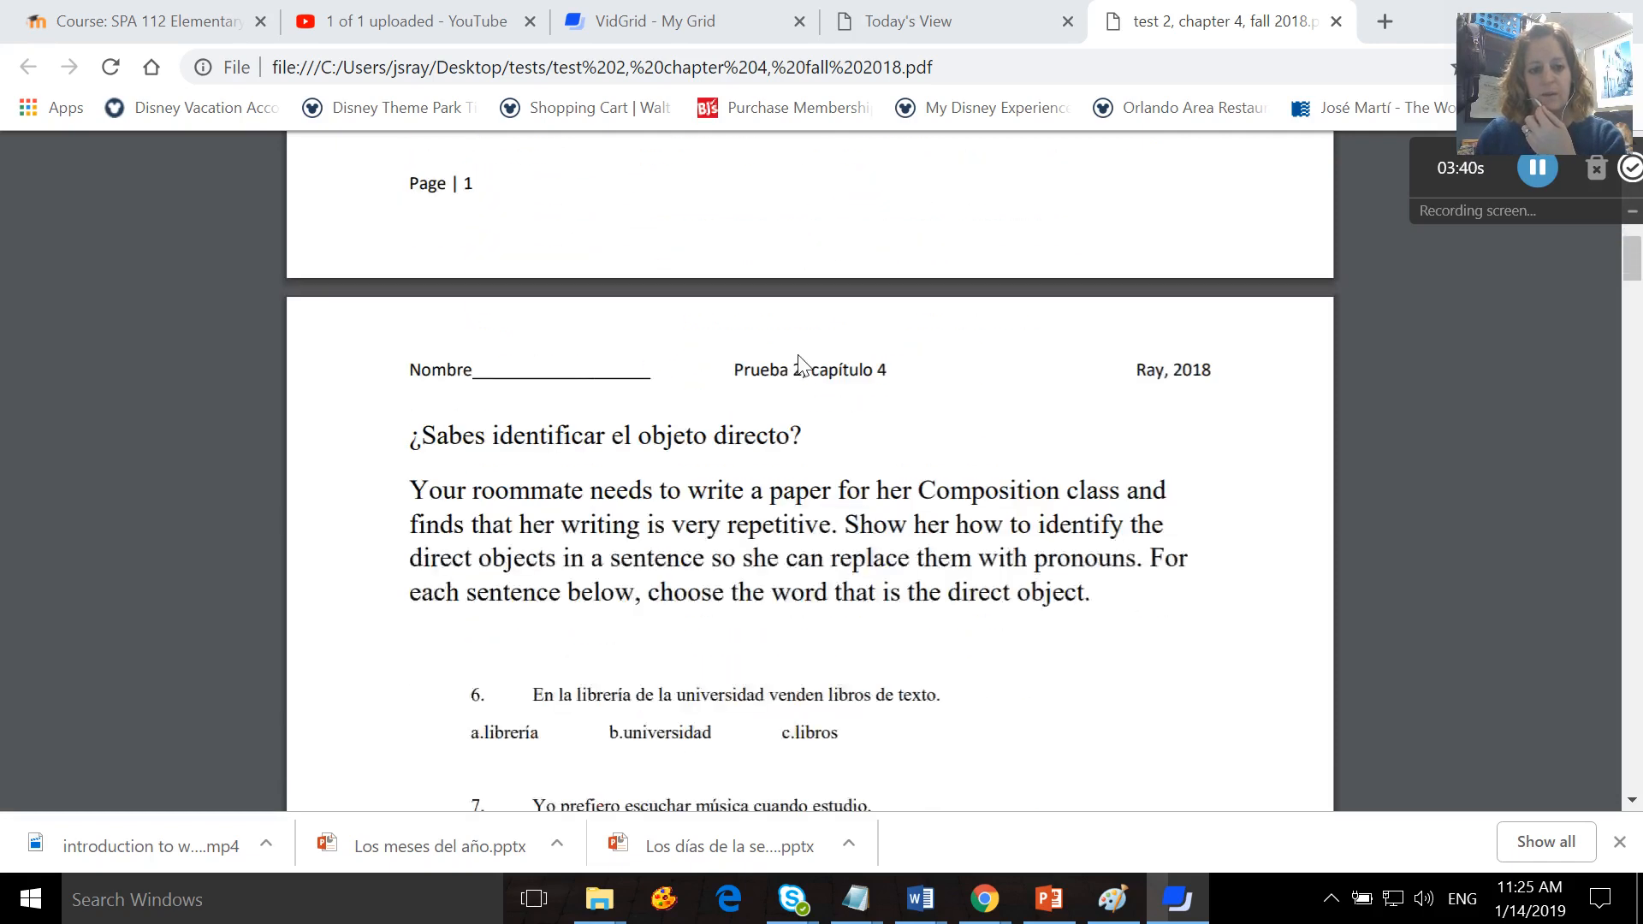
scroll("down", 3)
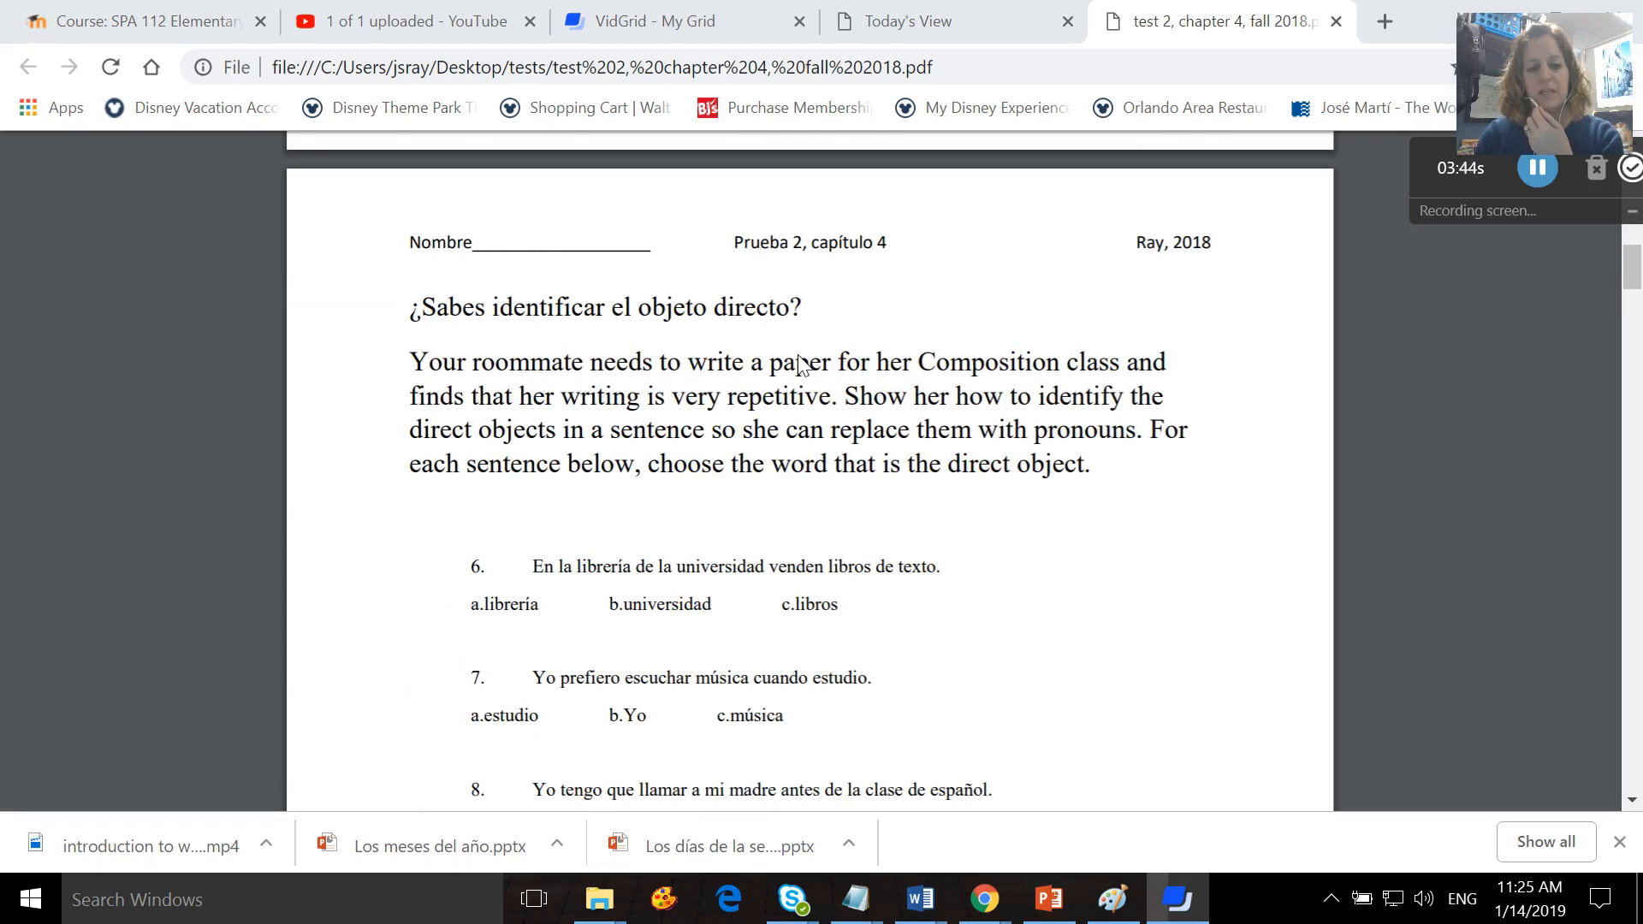
mouse_move(1162, 591)
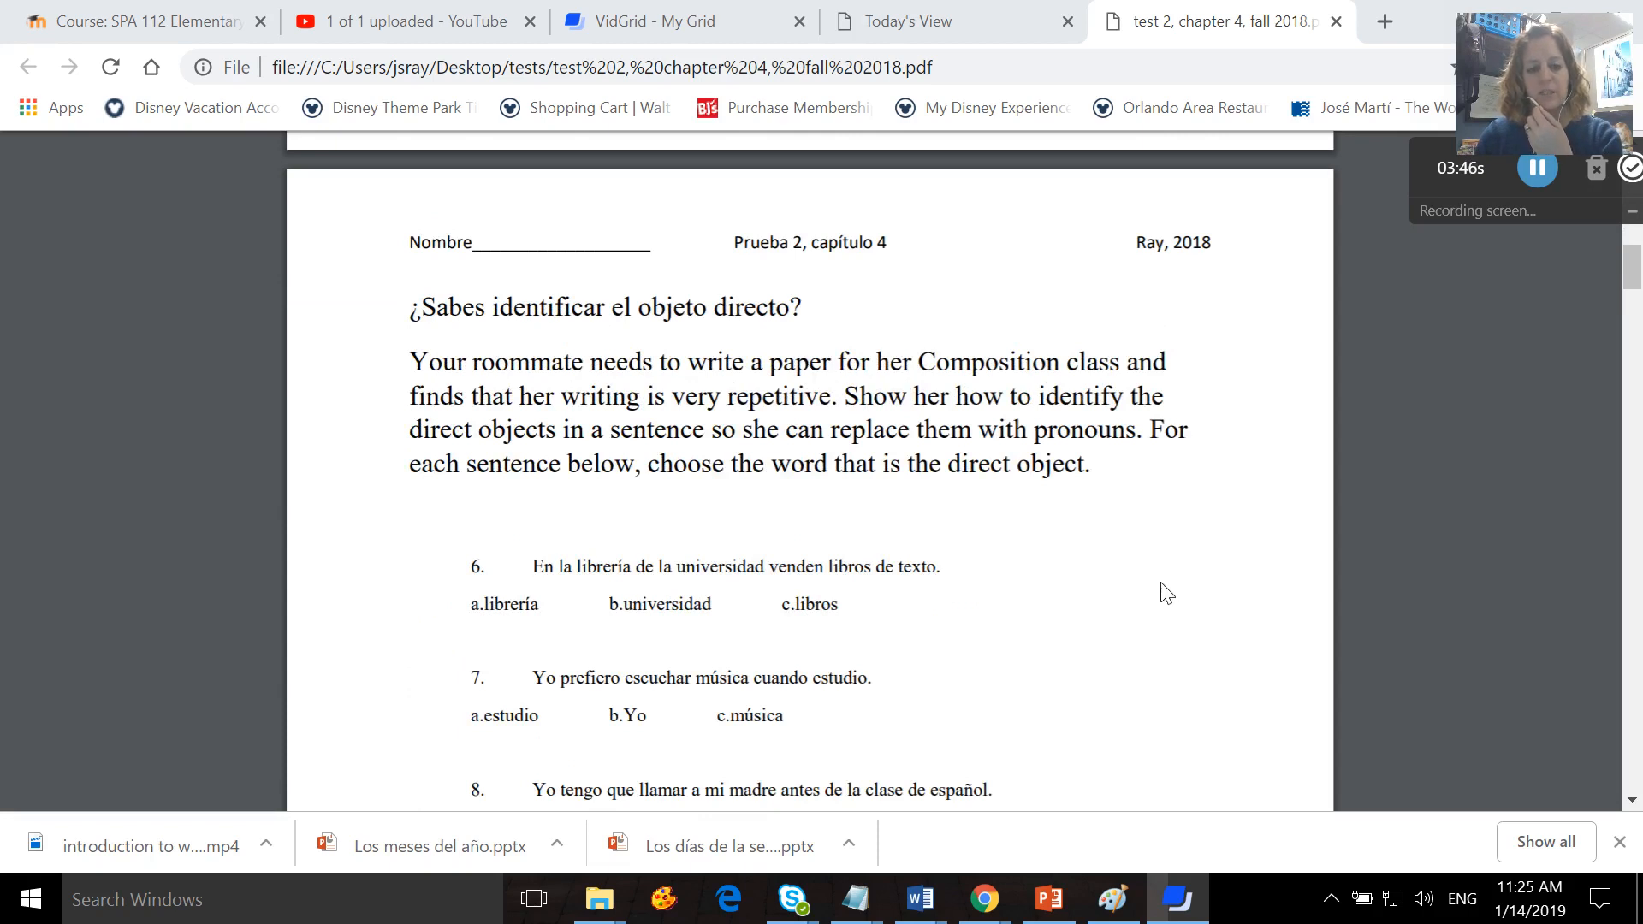
scroll("down", 3)
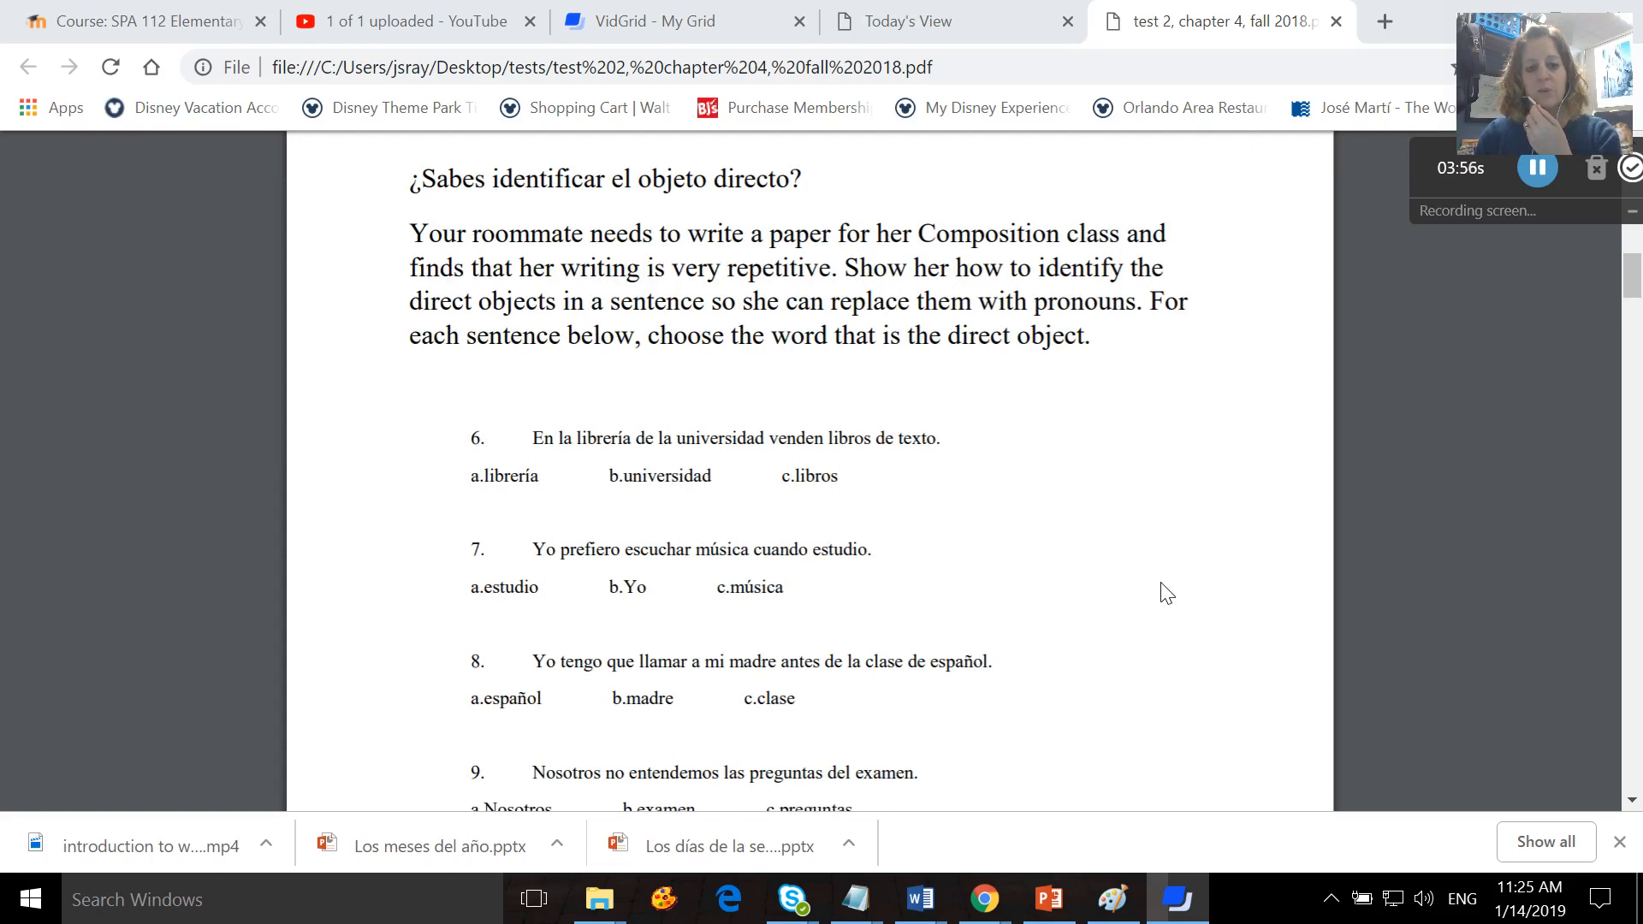
scroll("down", 3)
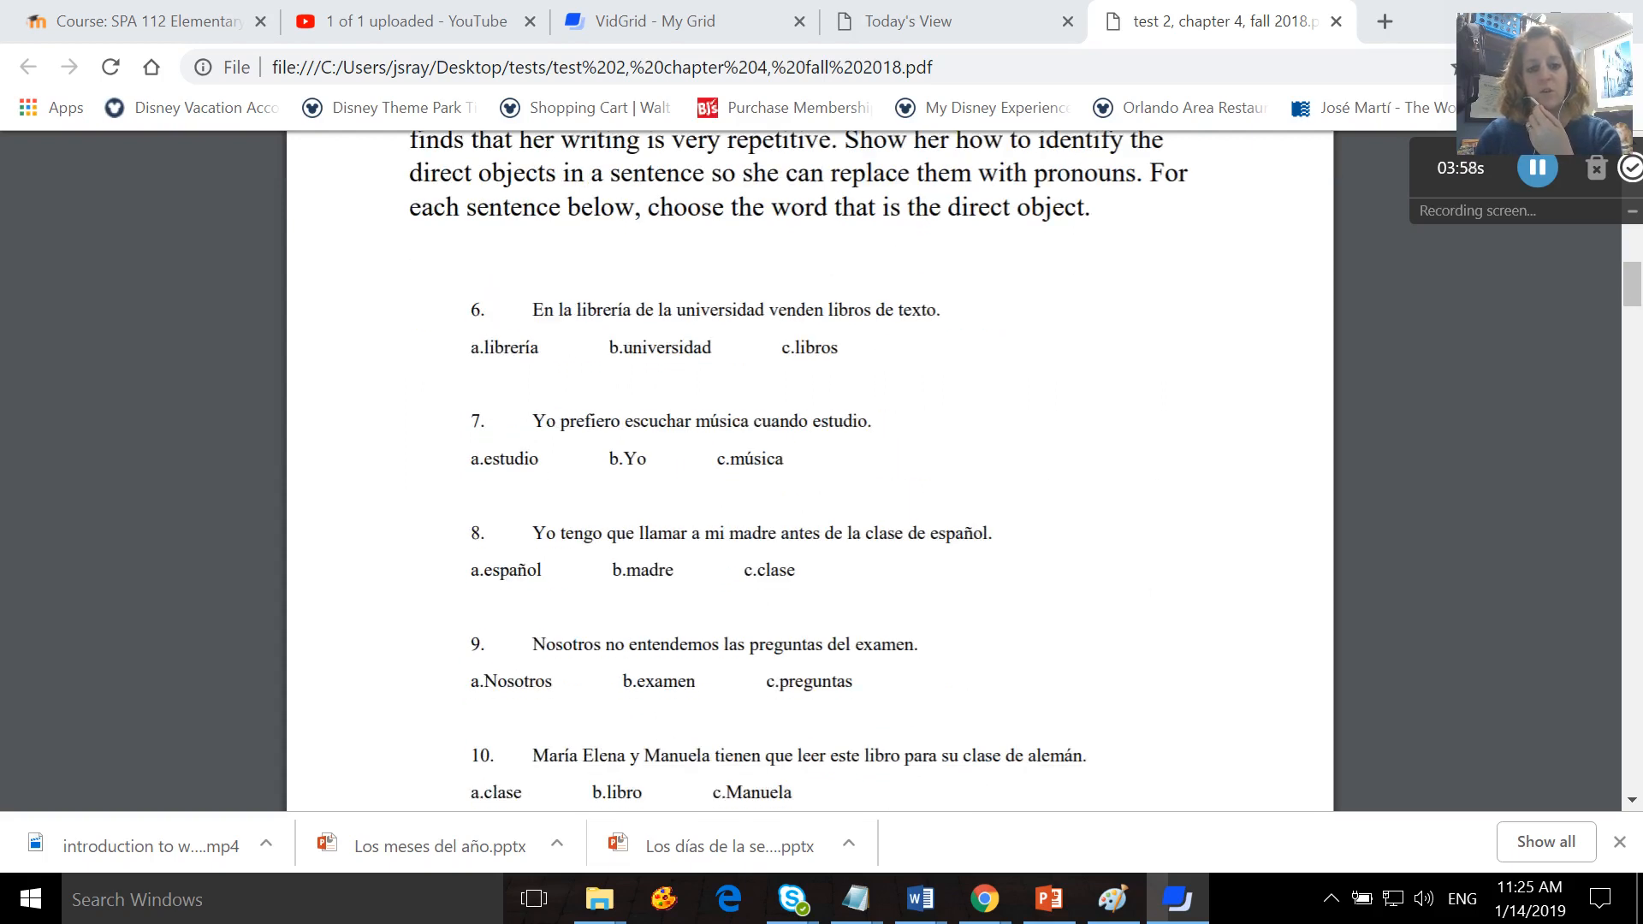
left_click_drag(532, 310, 931, 310)
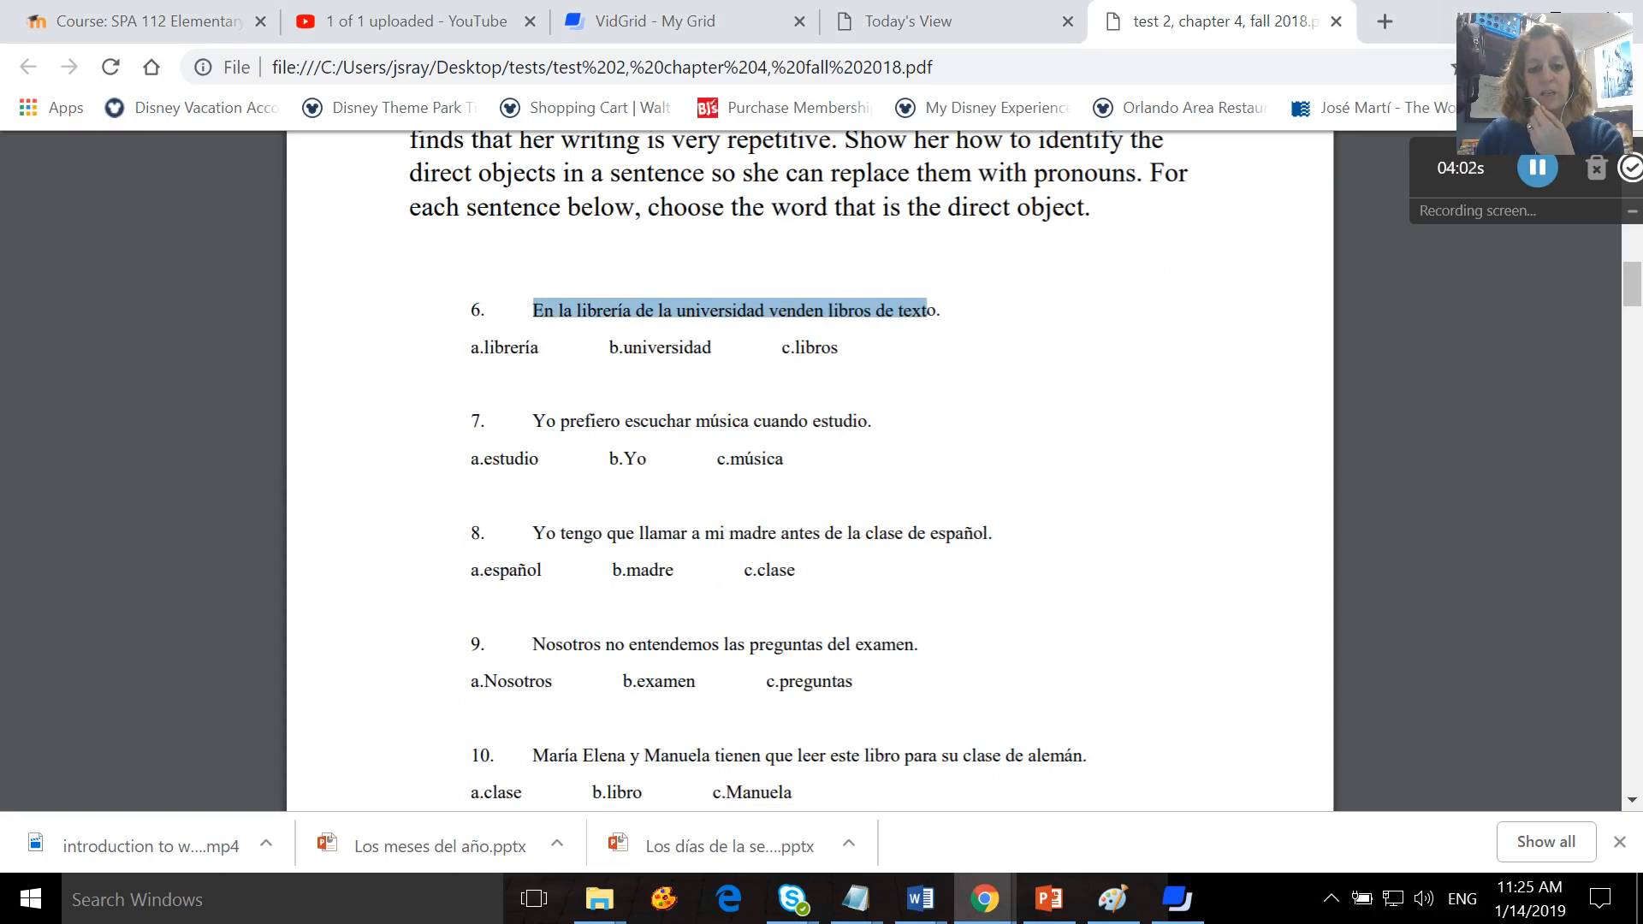
scroll("down", 3)
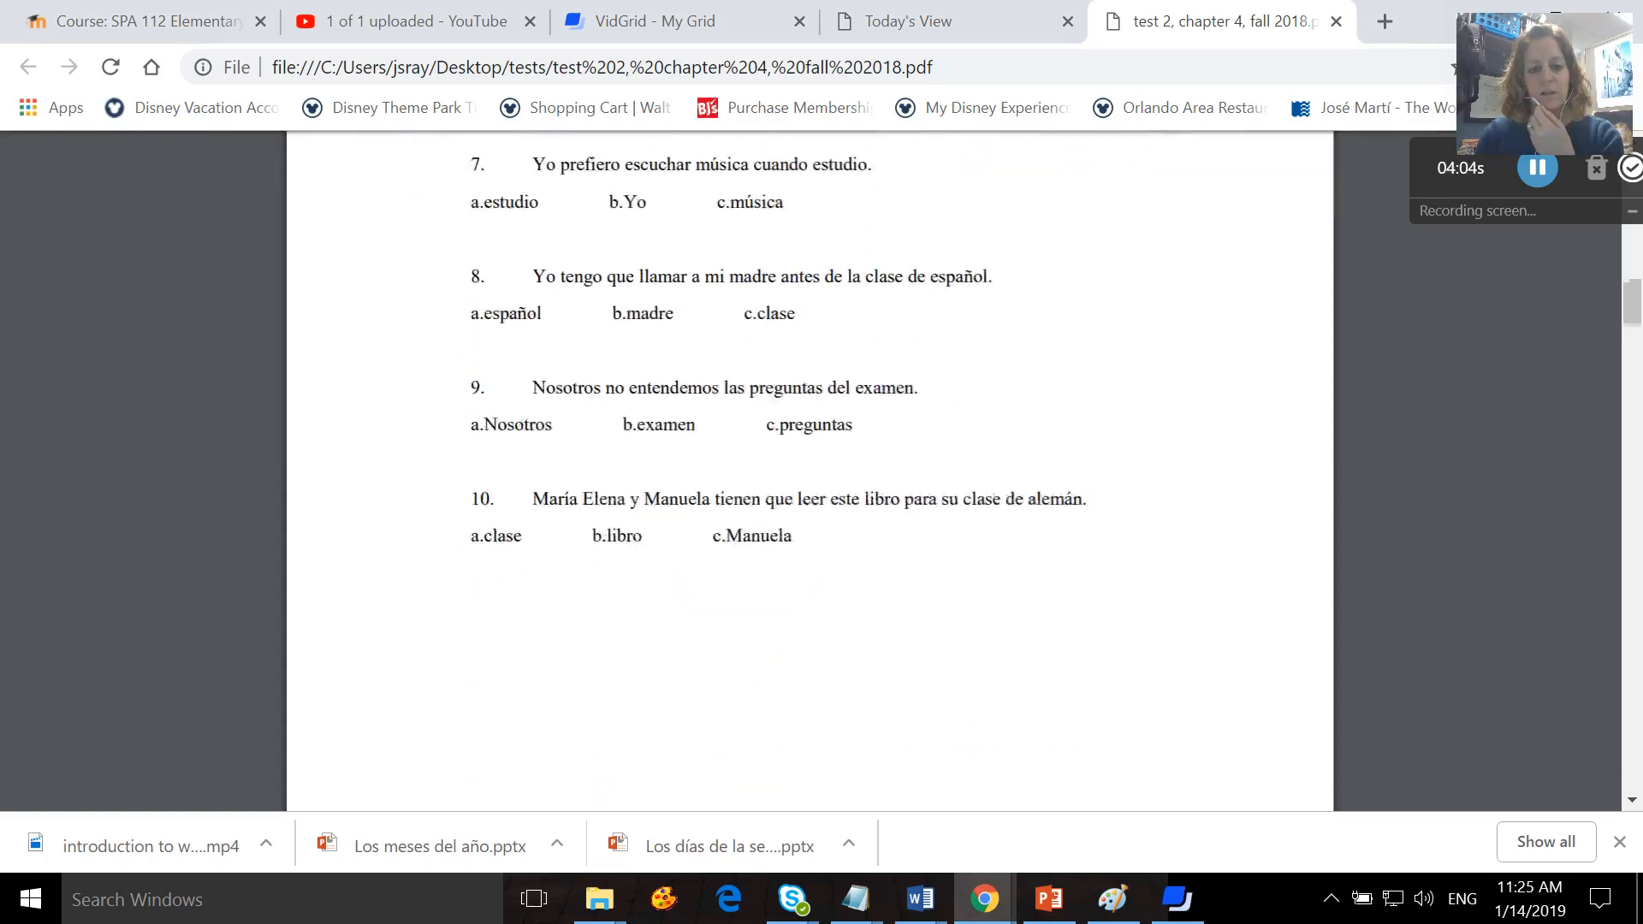
scroll("down", 3)
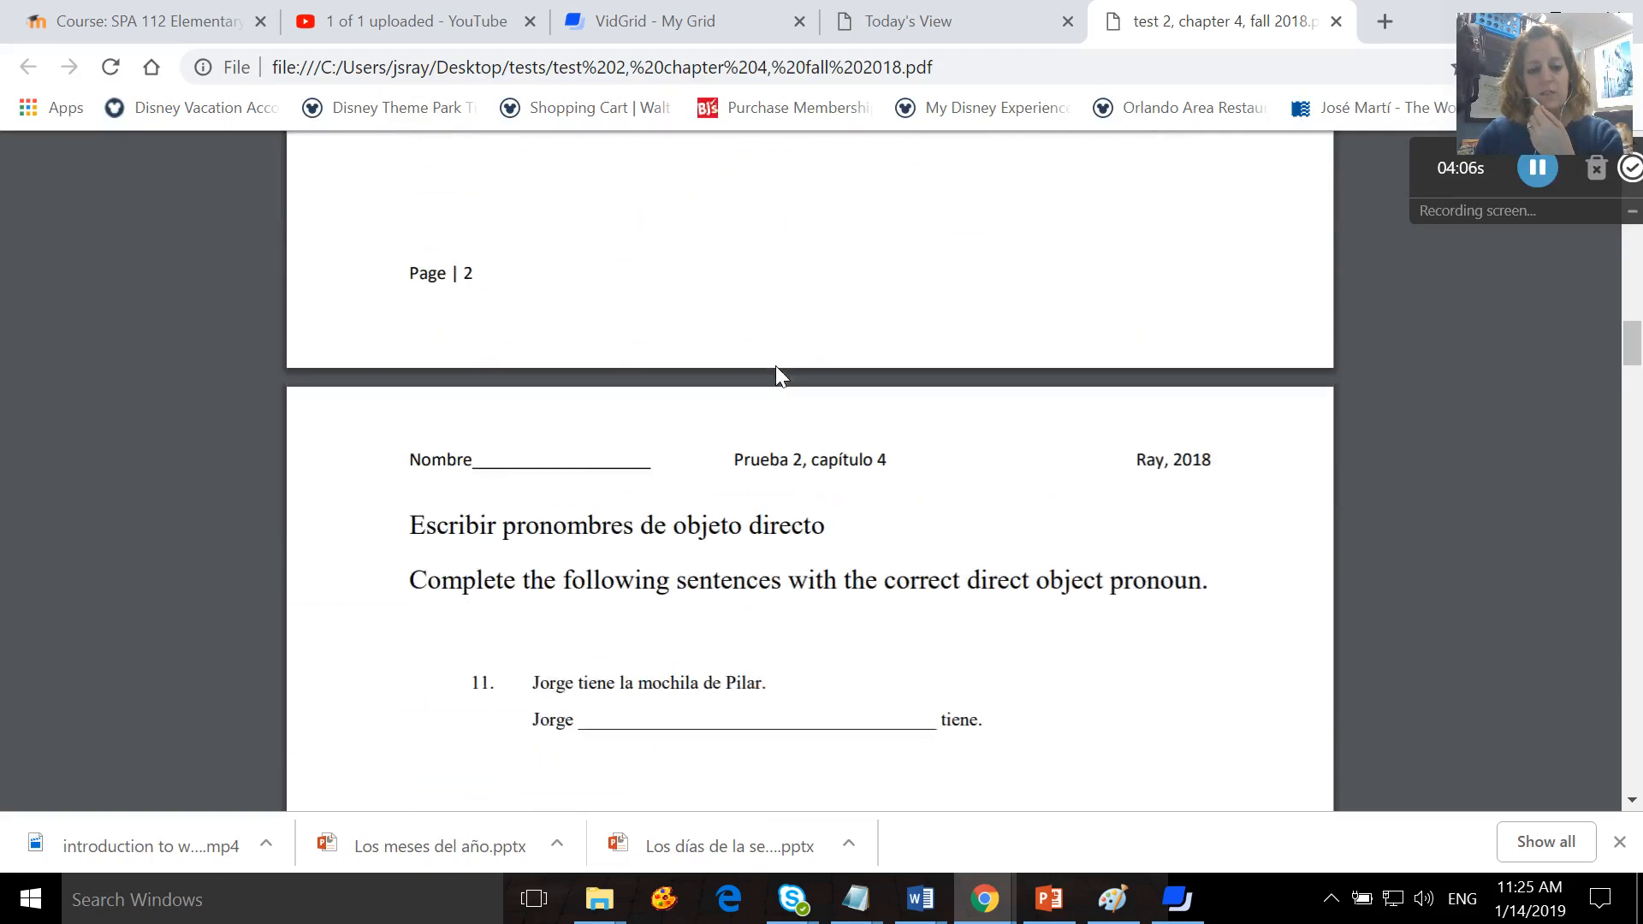
Scroll past pronoun questions 11–16 to the Preferencias word-bank exercise at questions 19–22.
scroll("down", 3)
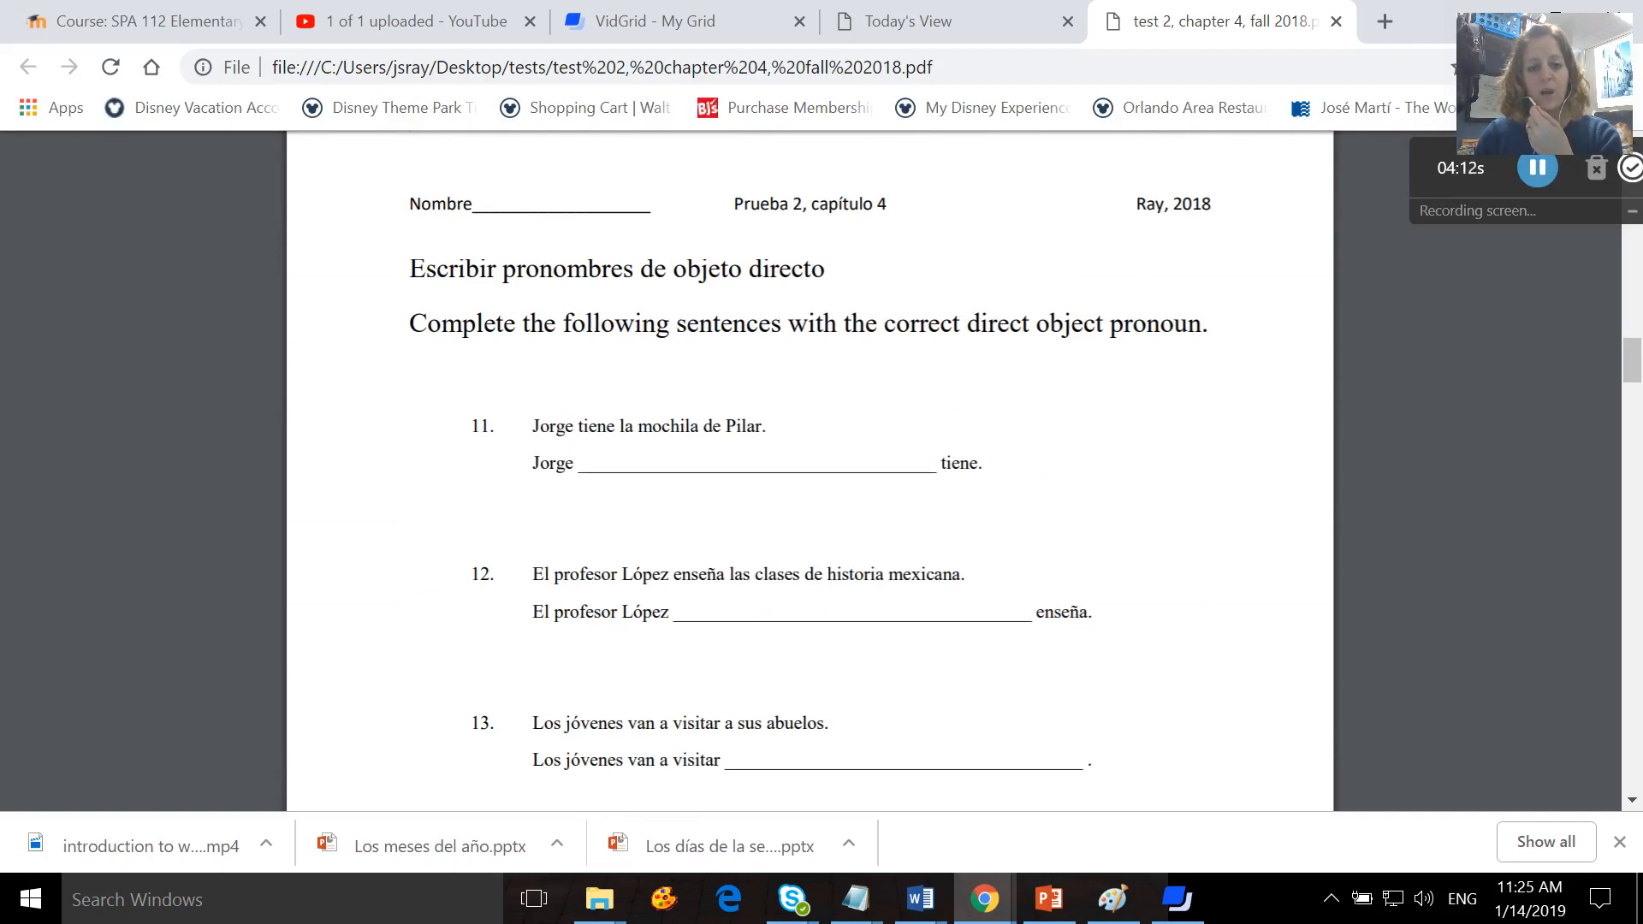
scroll("down", 3)
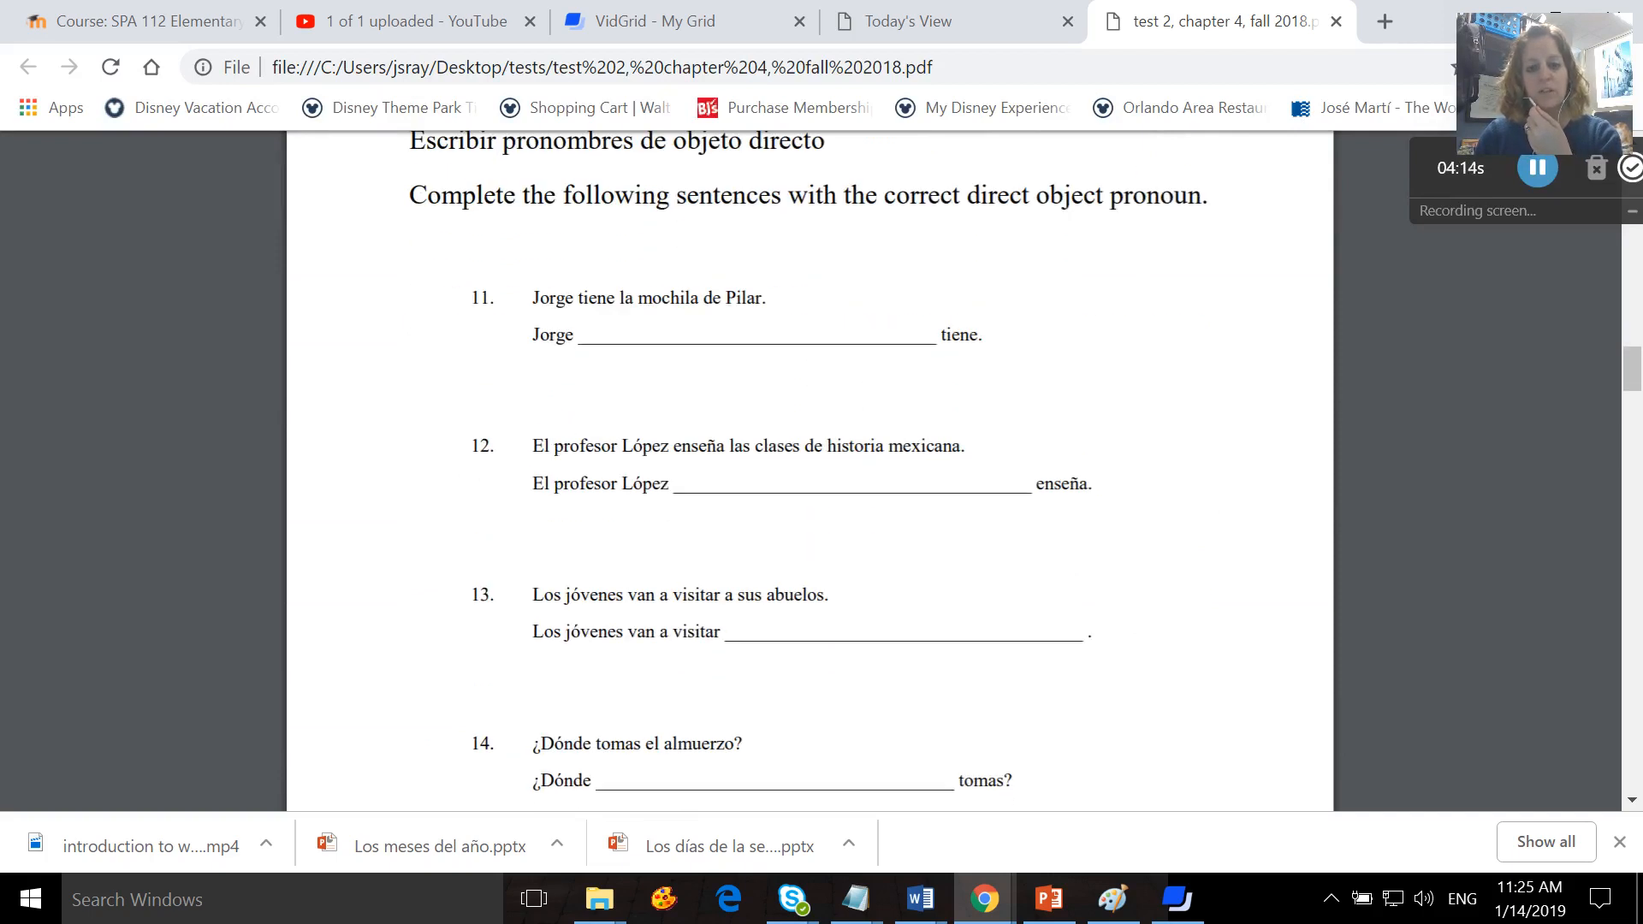
double_click(554, 298)
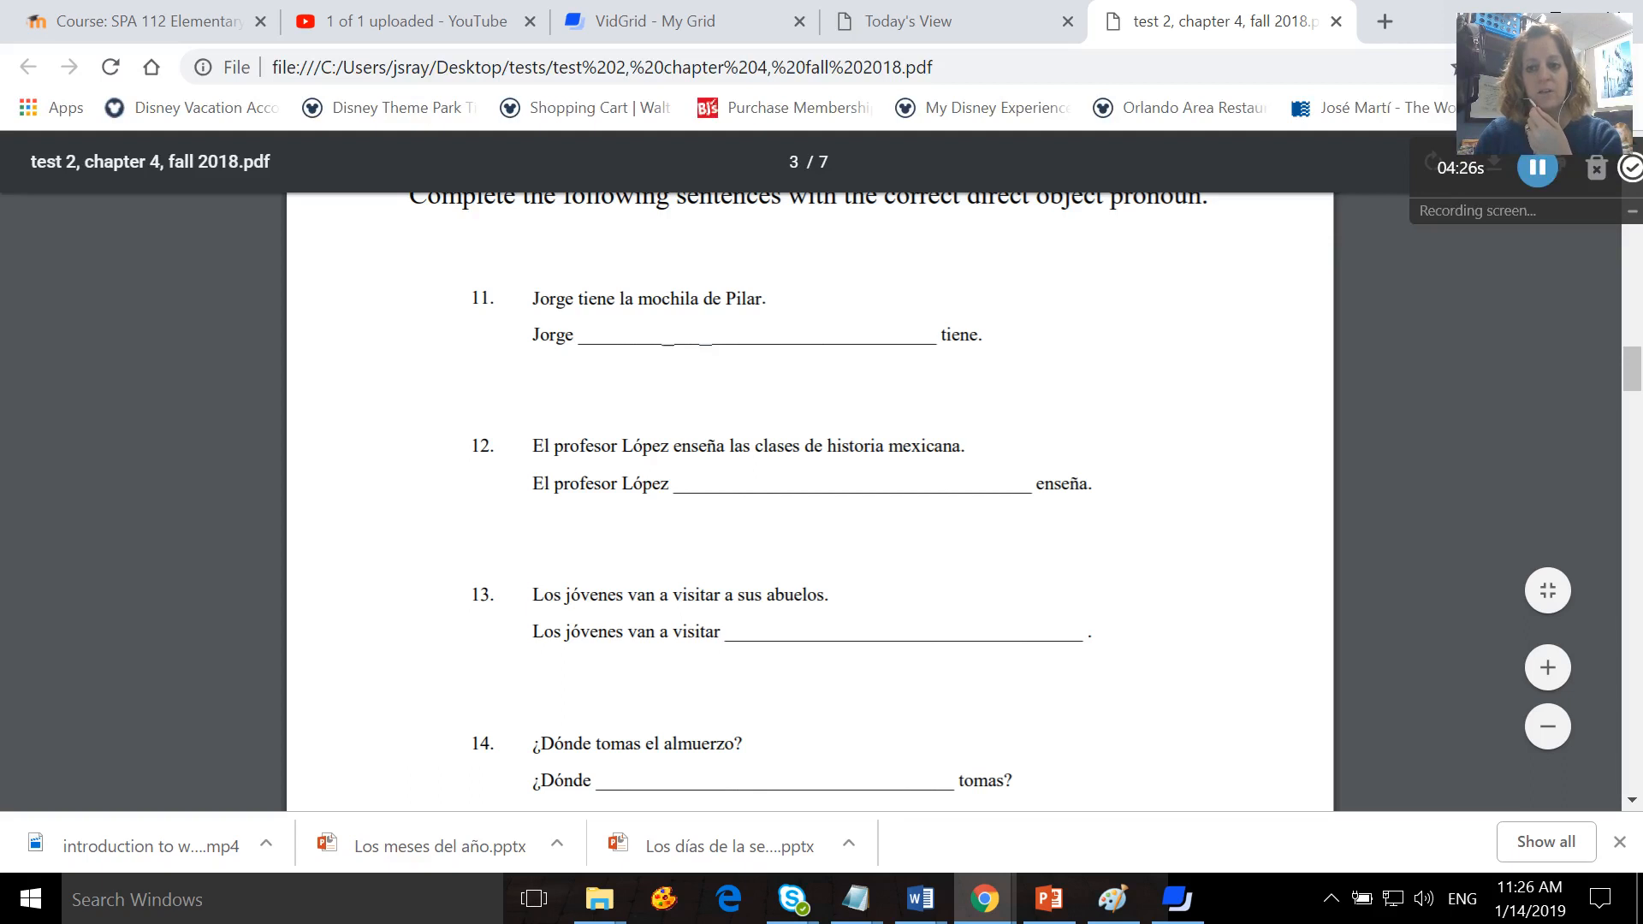
scroll("down", 3)
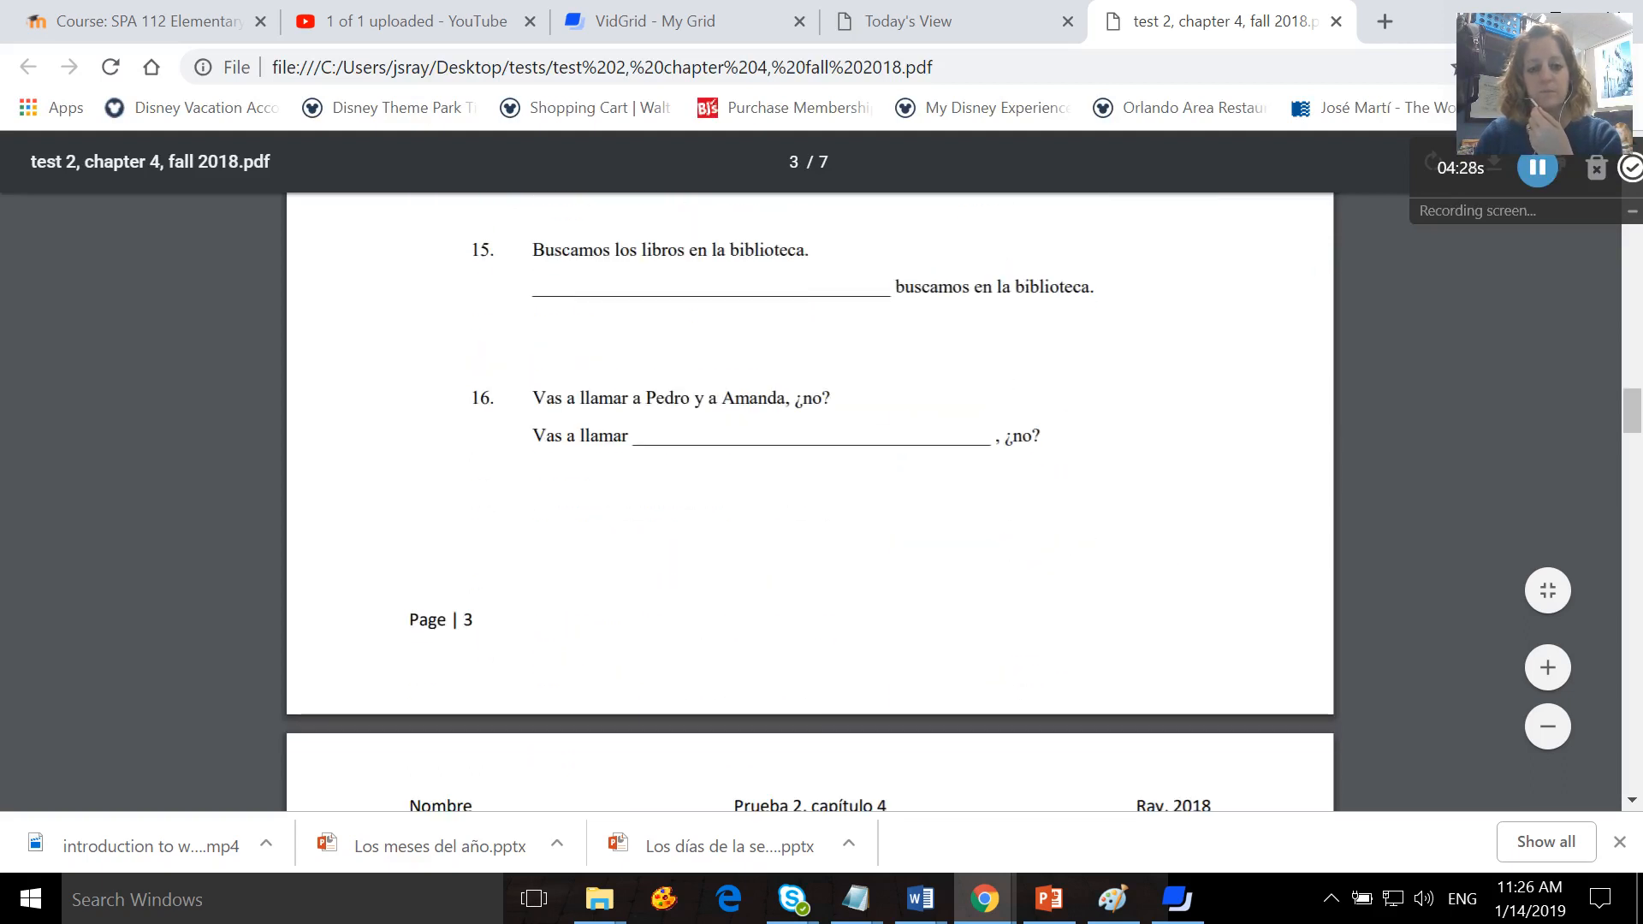
scroll("down", 3)
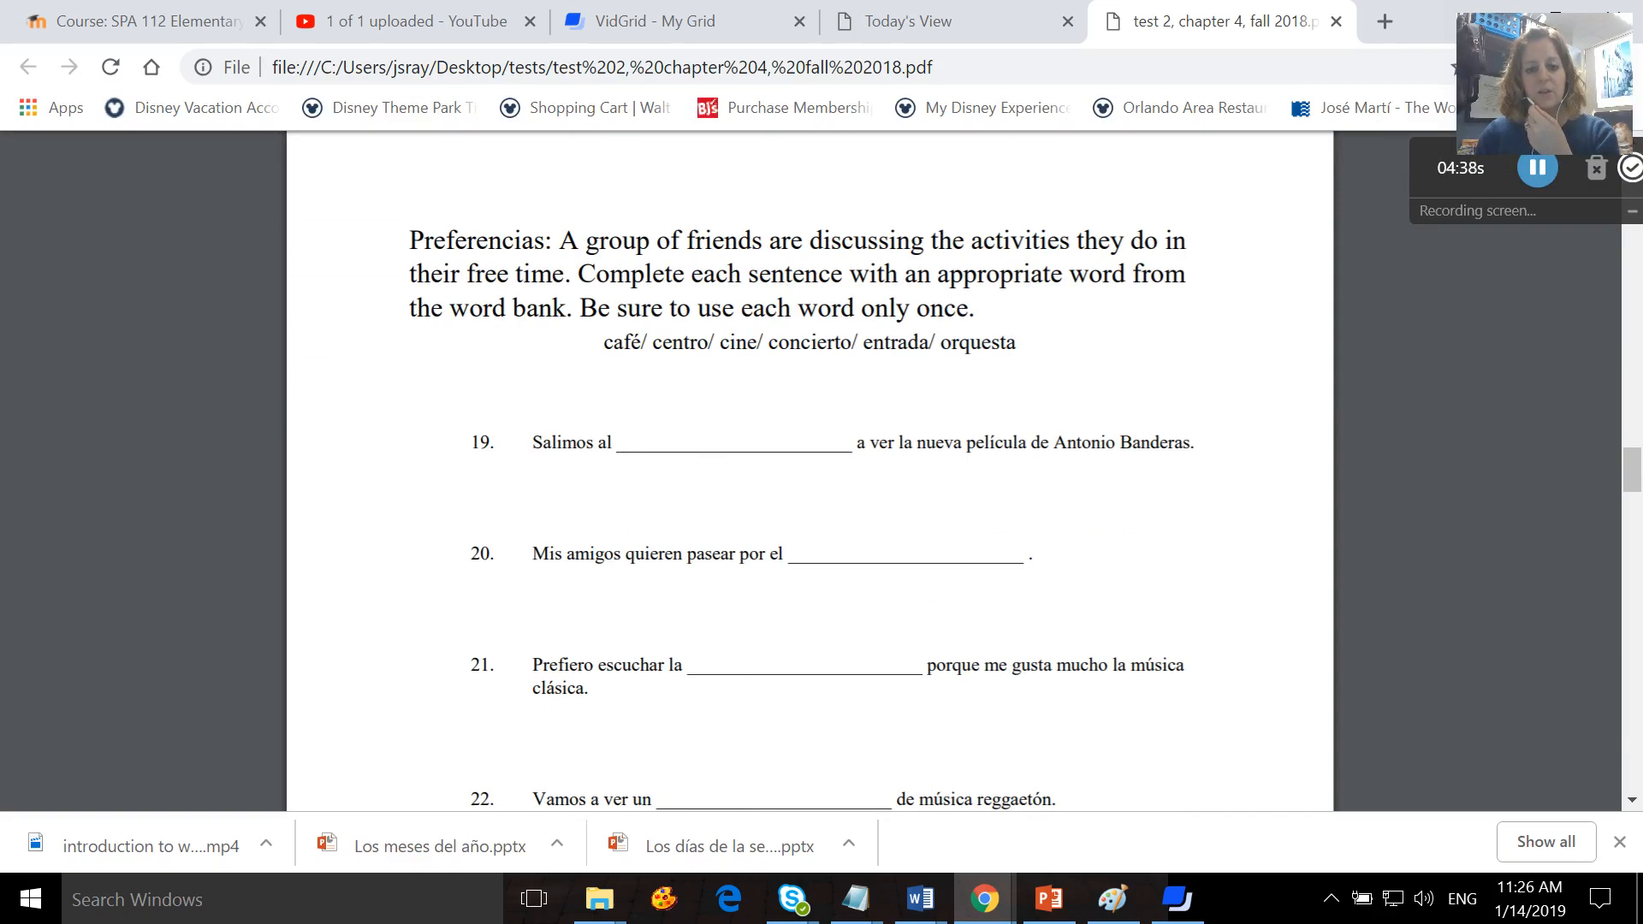
Scroll past word-bank questions 19–24 to the ¿Cuál es correcto? exercise on page 5.
scroll("down", 3)
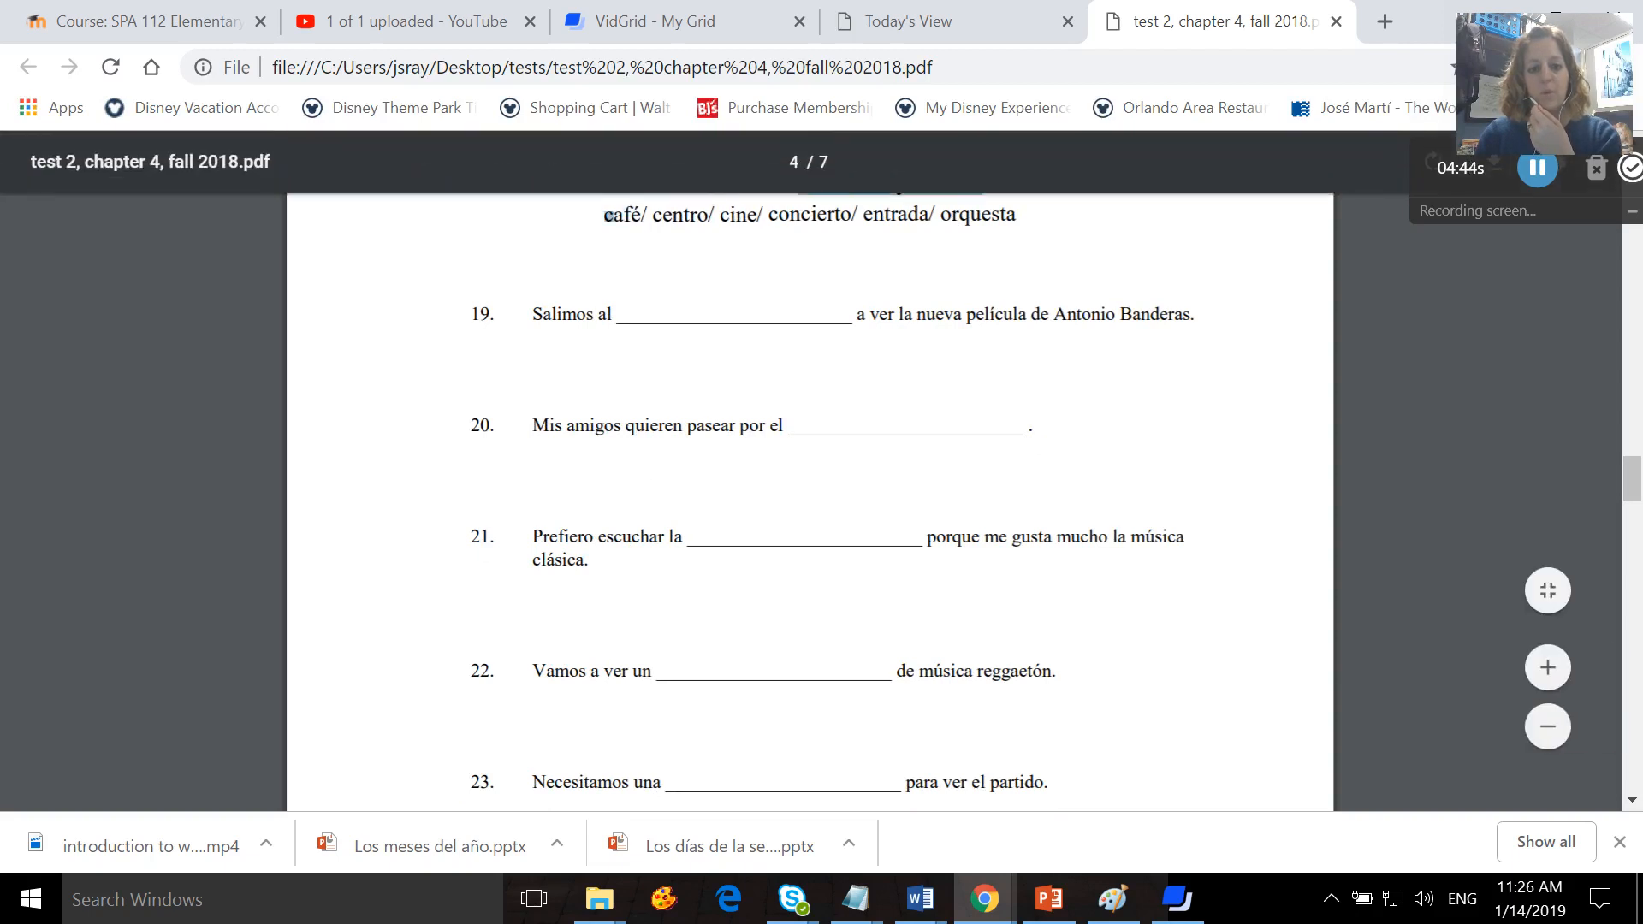
scroll("down", 3)
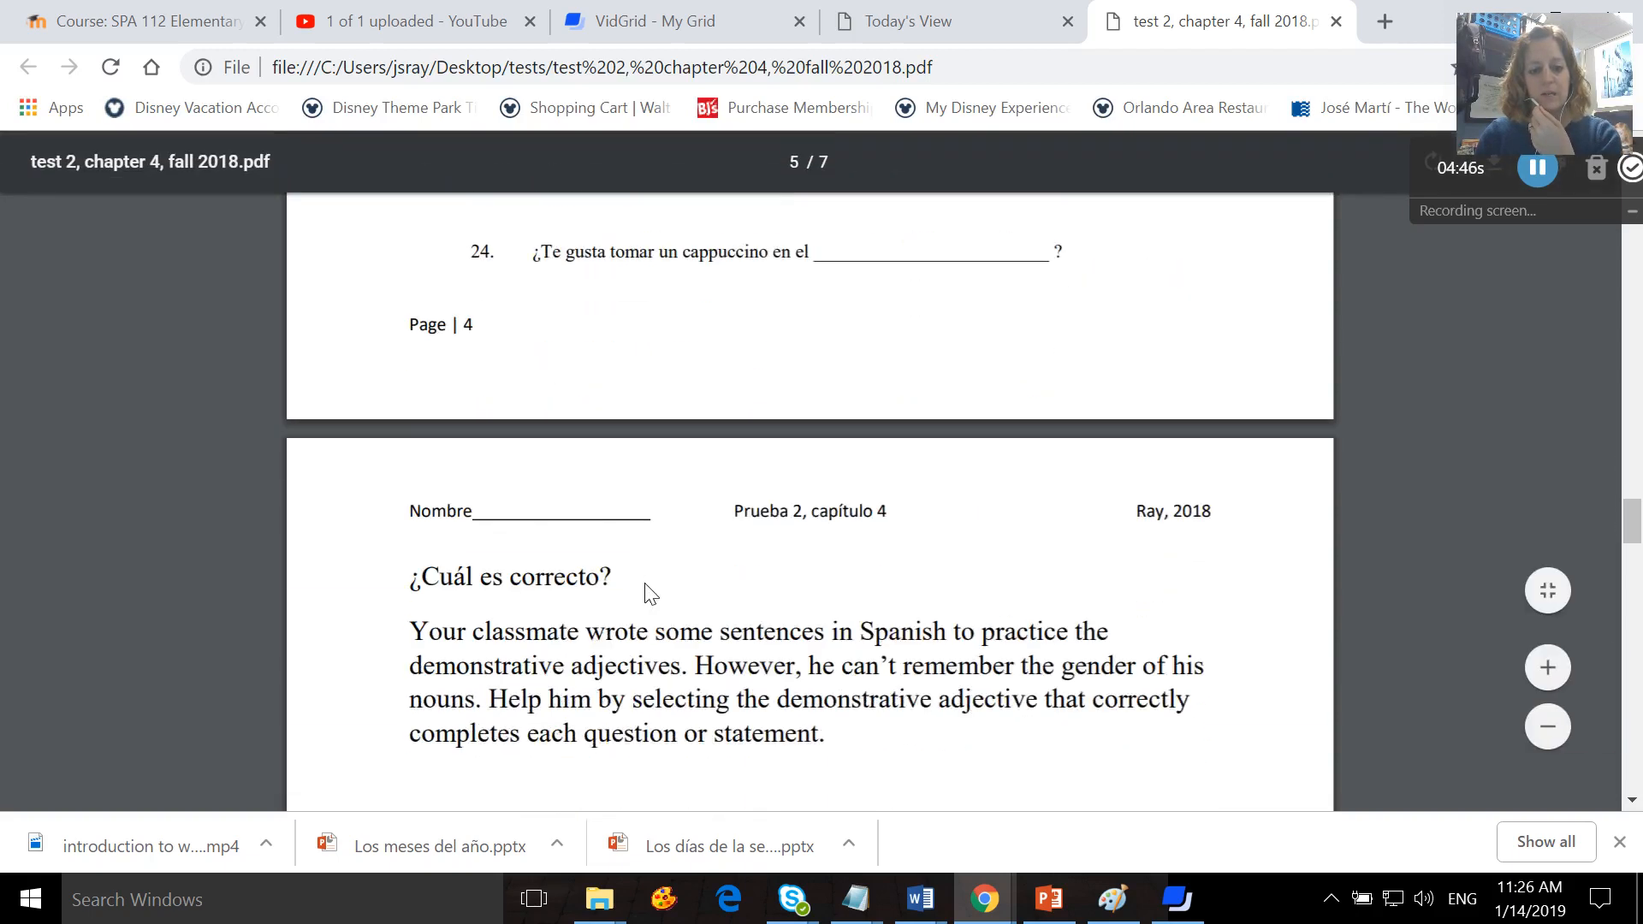
Scroll through demonstrative adjective questions 25–34 to the Saber y conocer exercise at question 35.
scroll("down", 3)
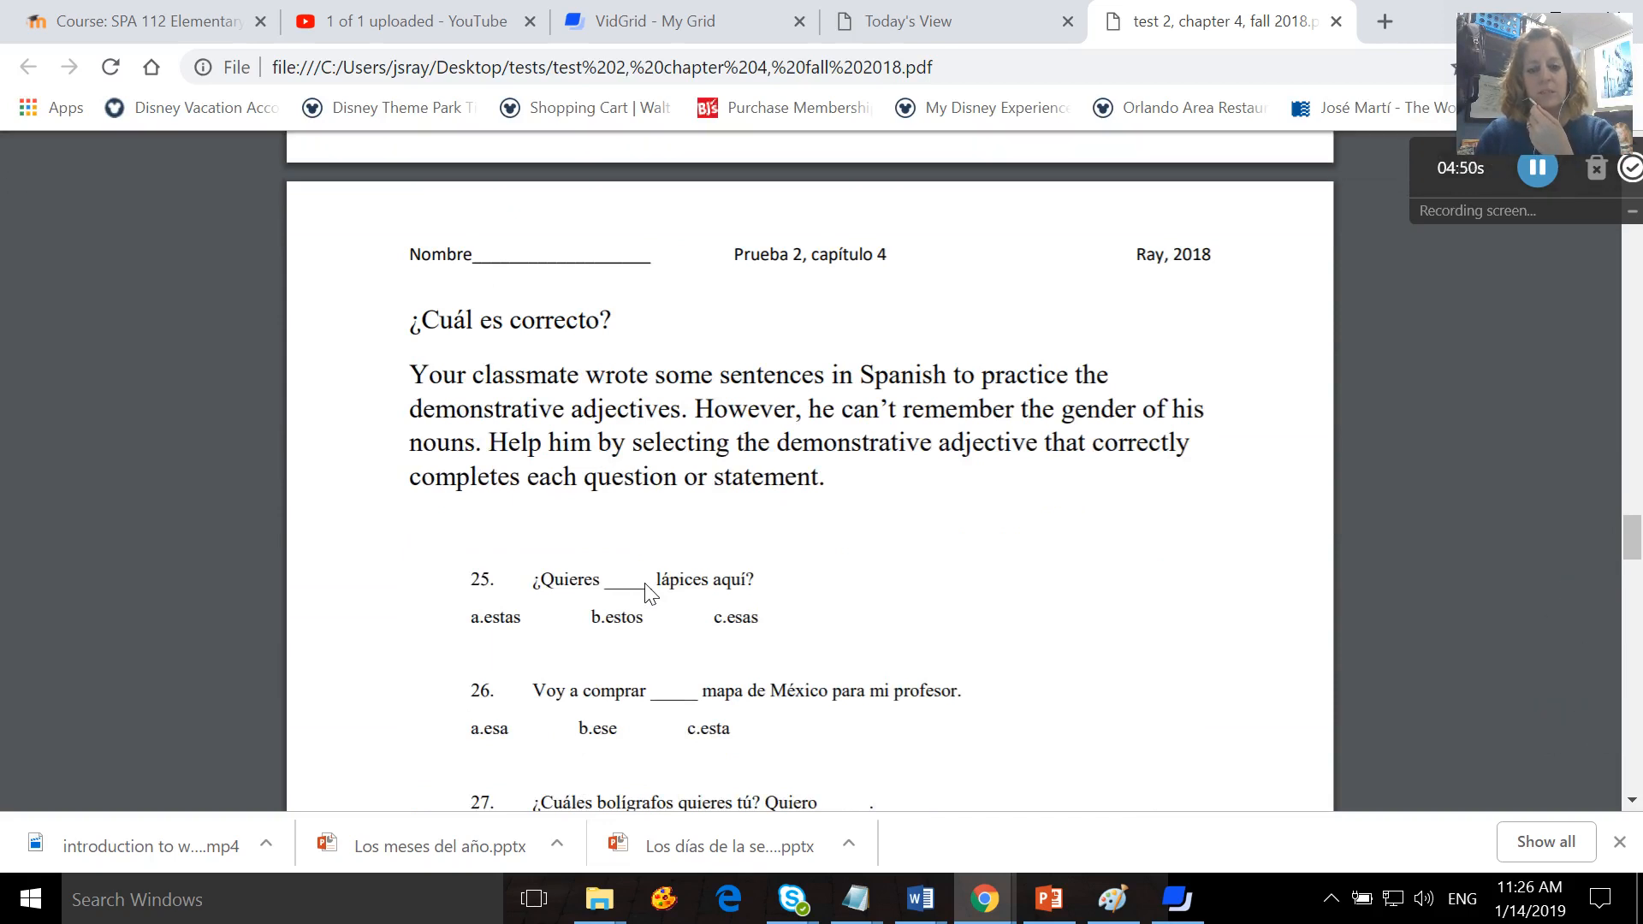
scroll("down", 3)
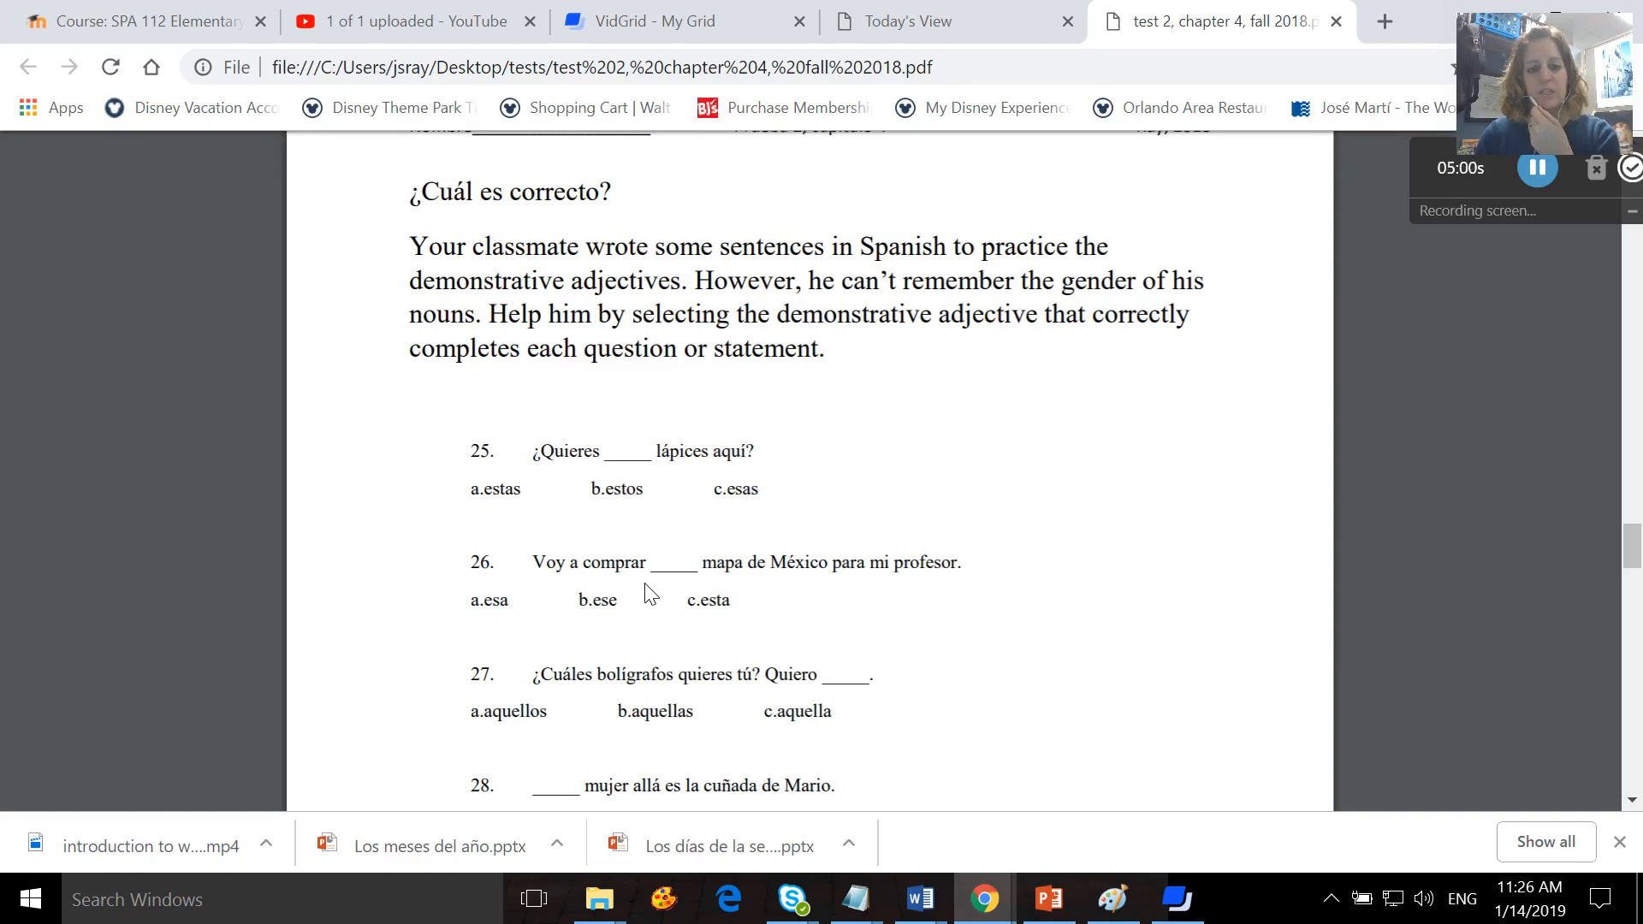
scroll("down", 3)
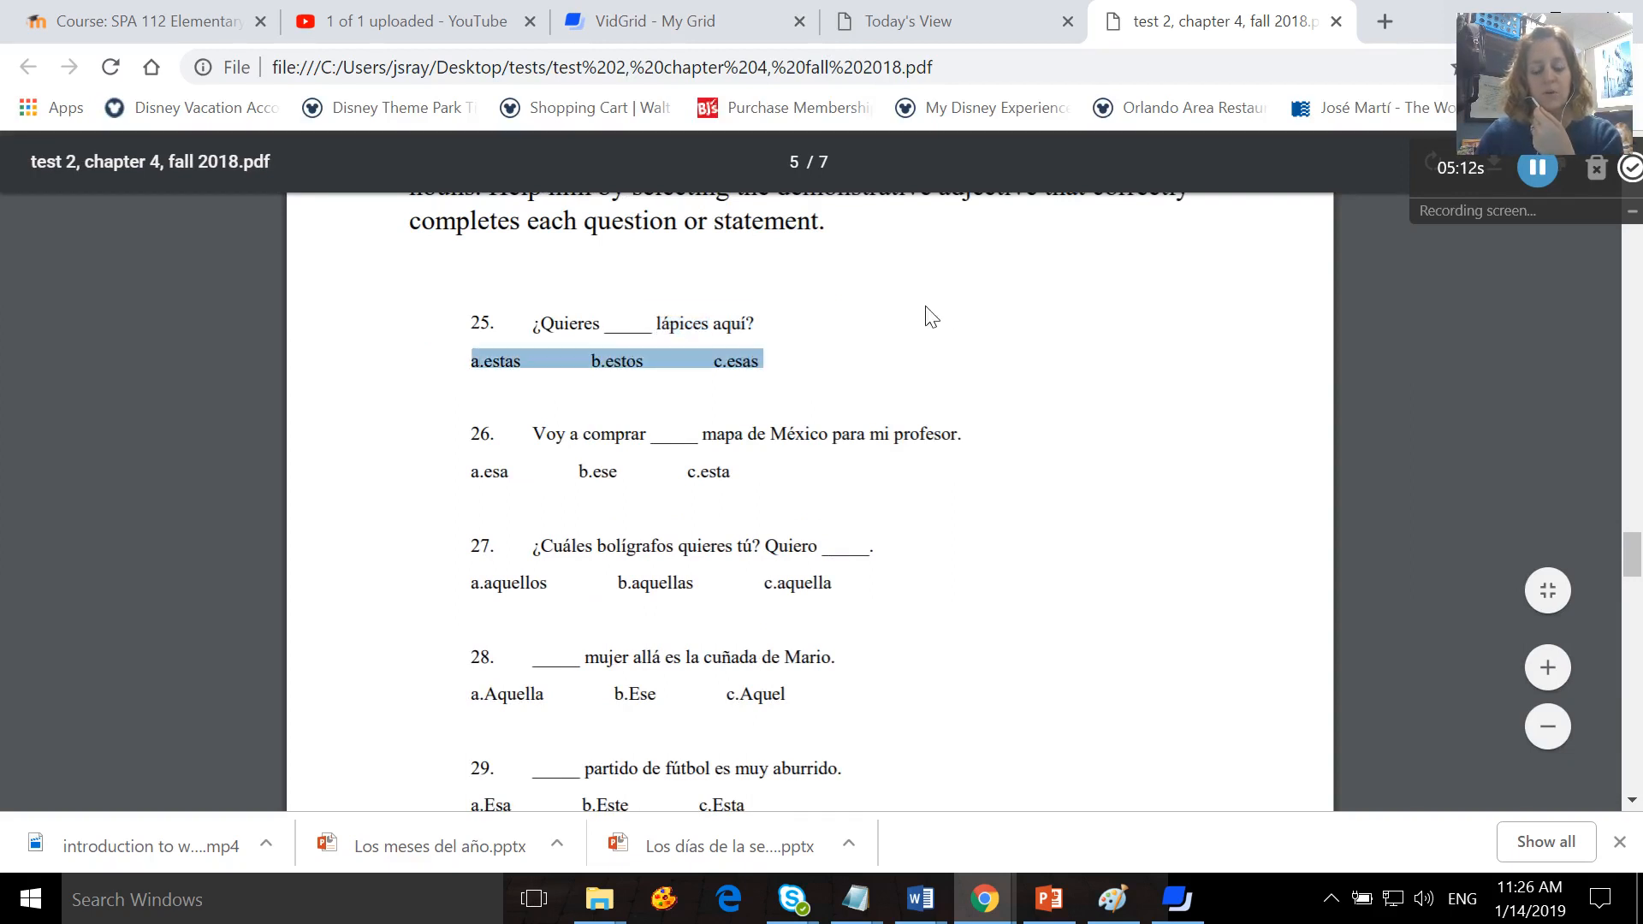
scroll("down", 3)
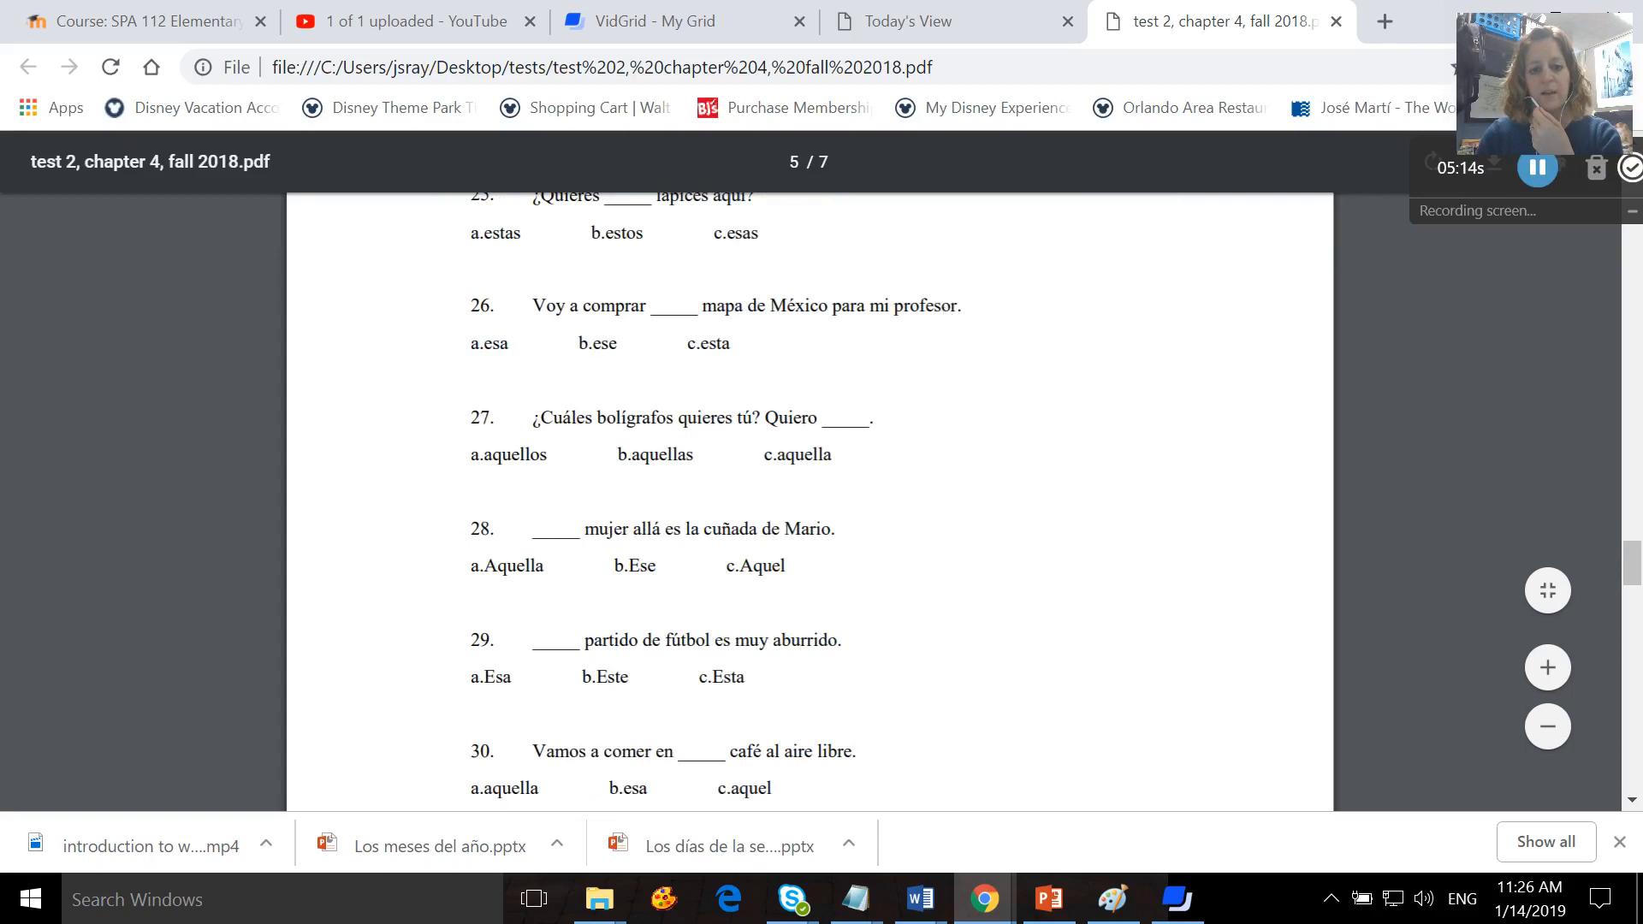
scroll("down", 3)
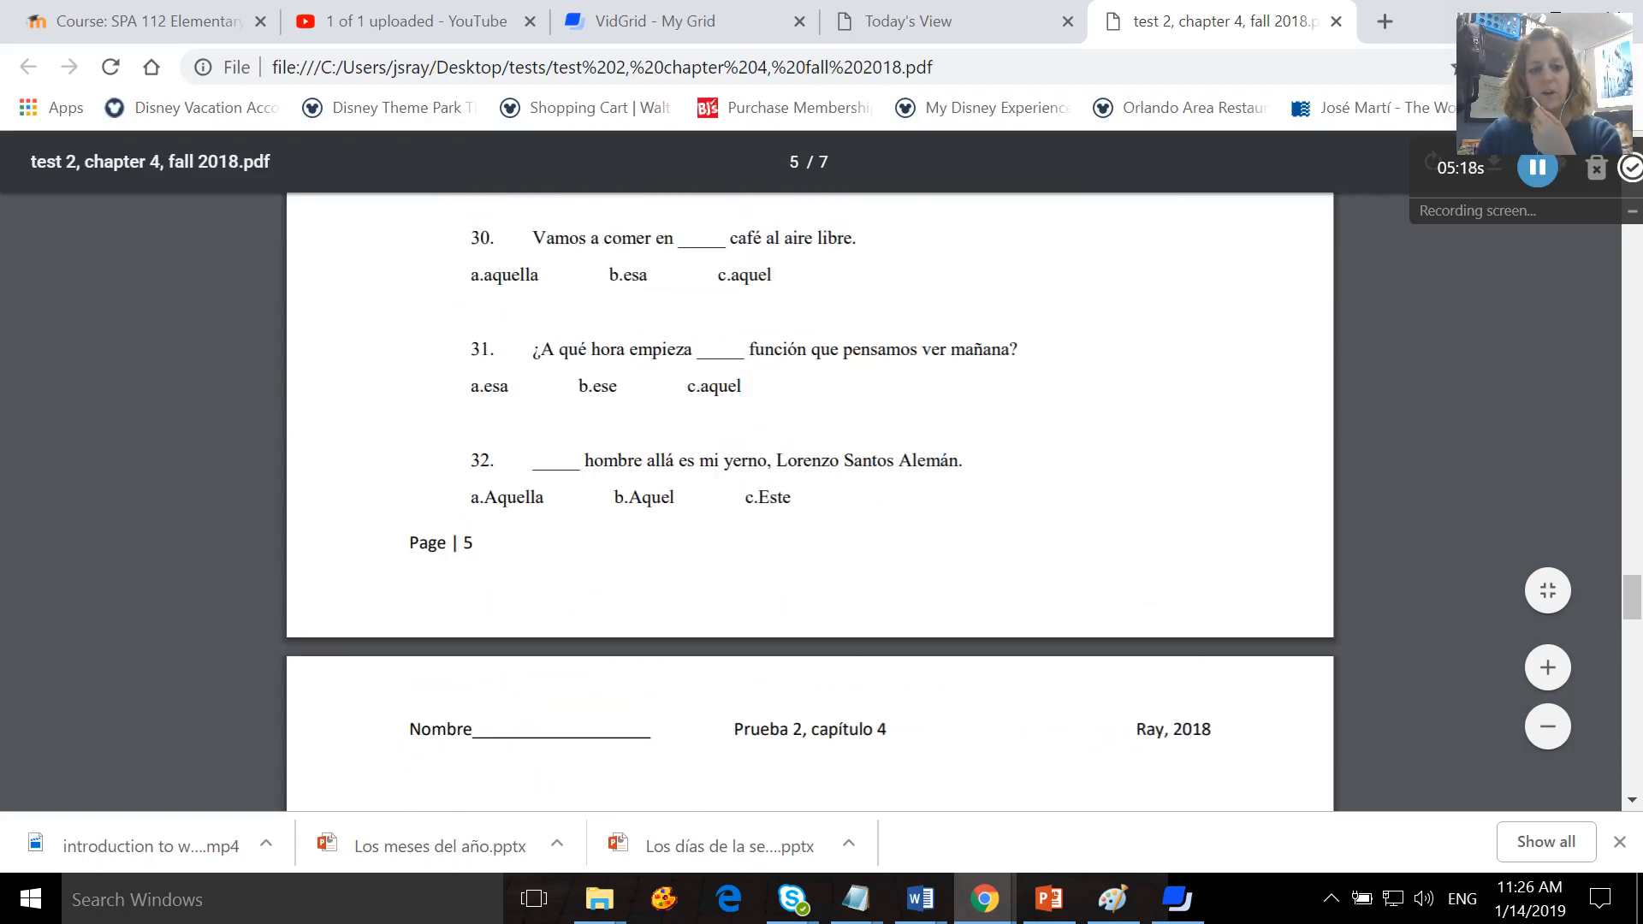
scroll("up", 3)
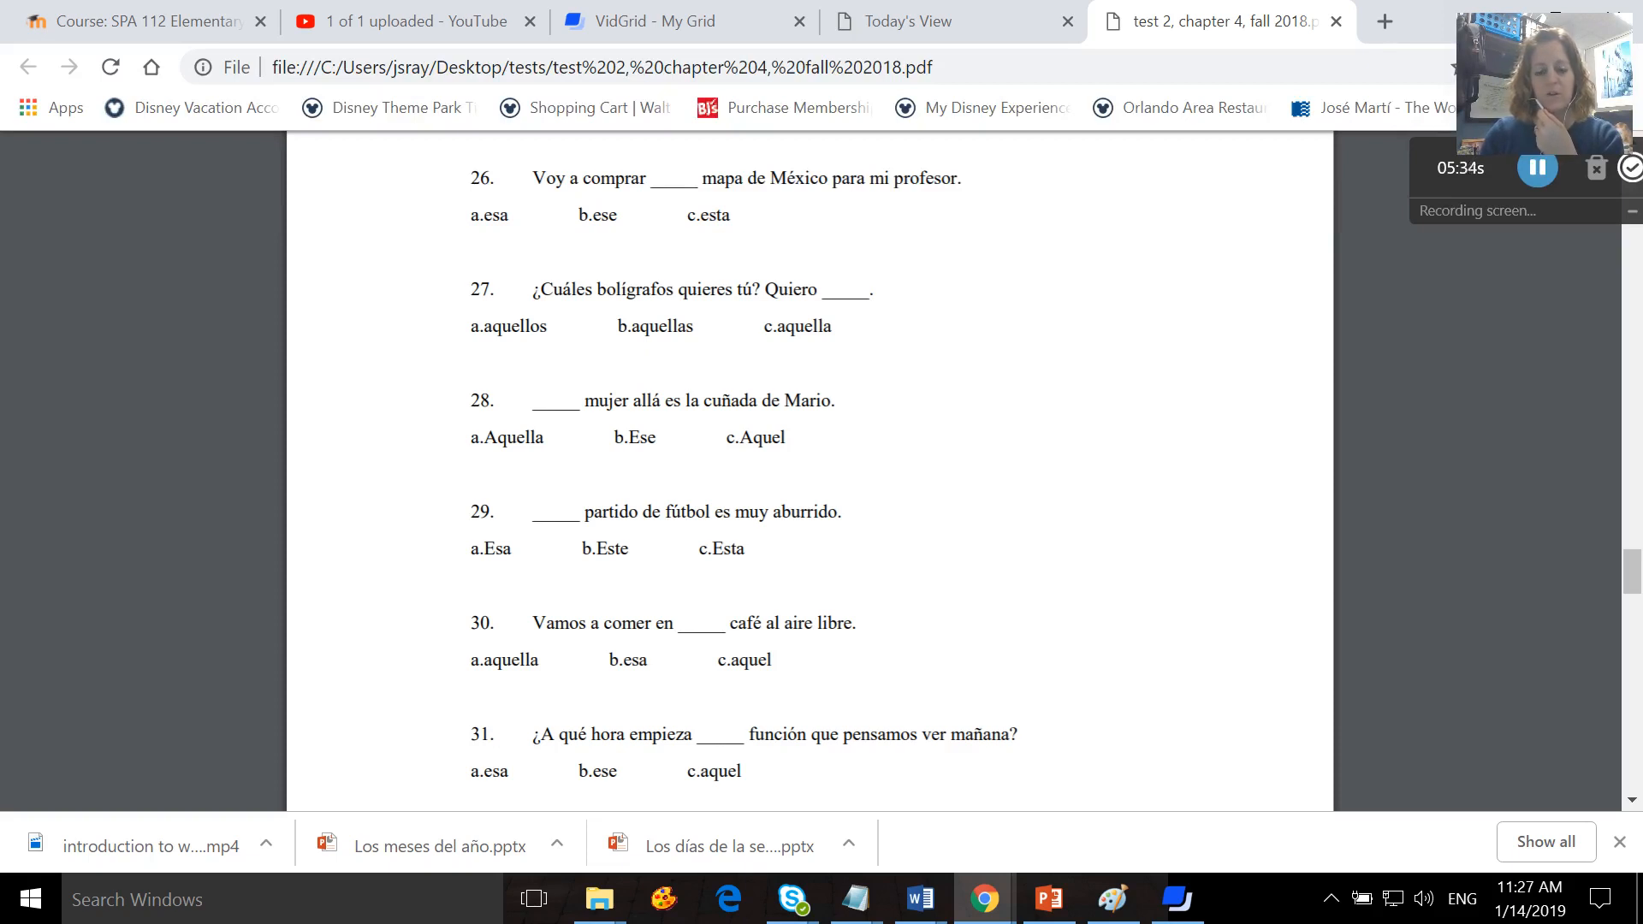
scroll("down", 3)
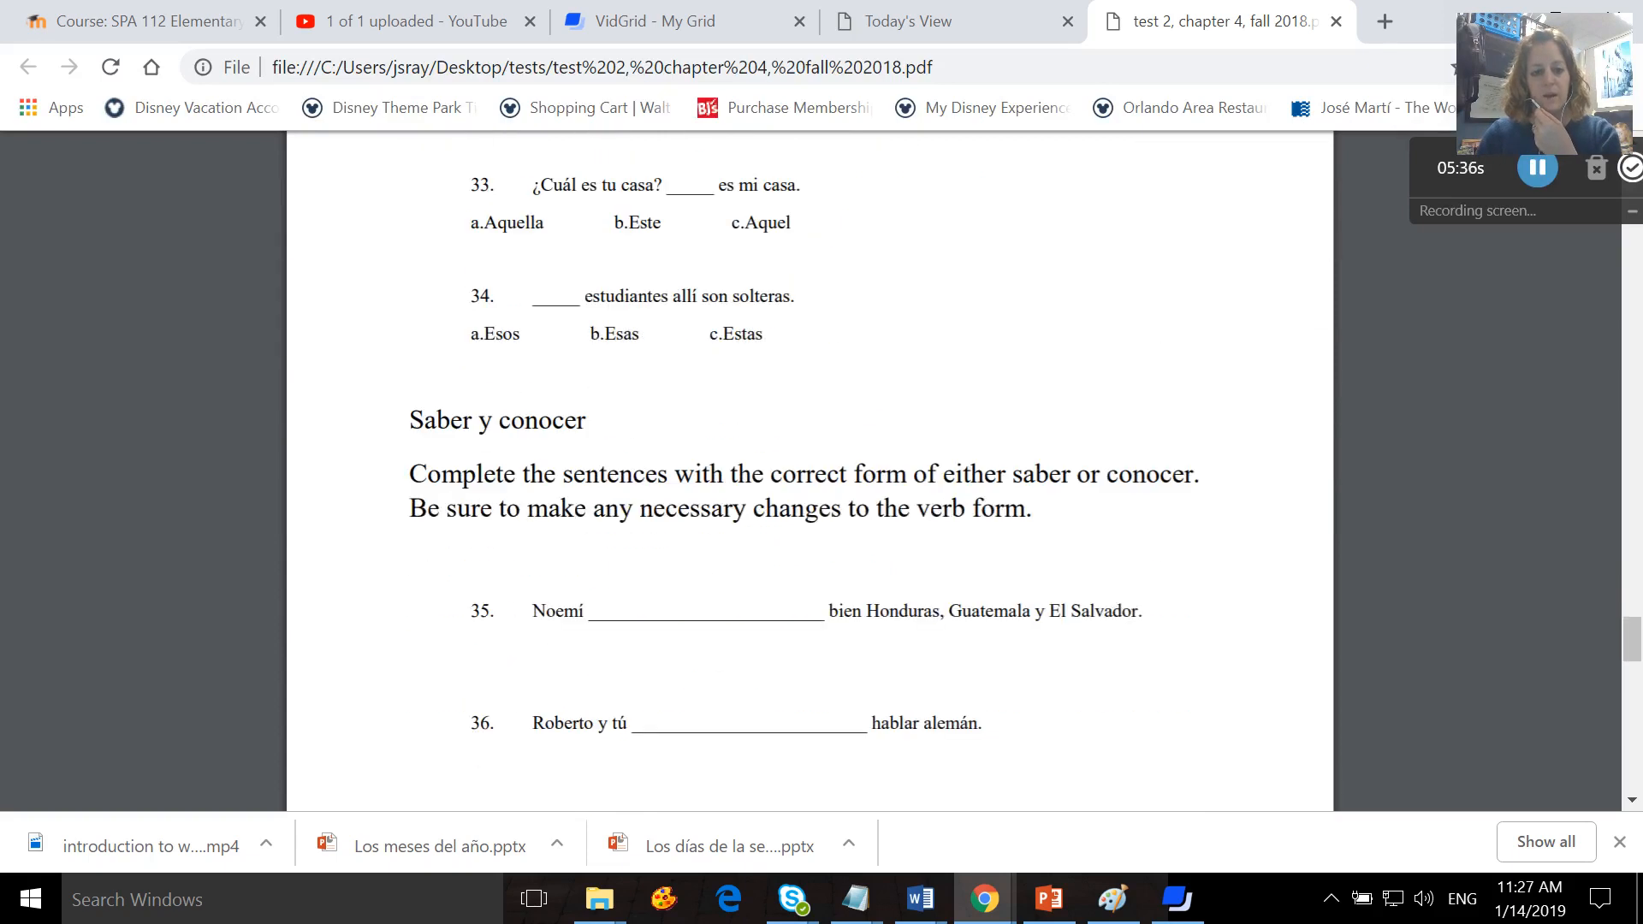
Scroll through Saber y conocer questions 35–42 to the bottom of the final page 7.
scroll("down", 3)
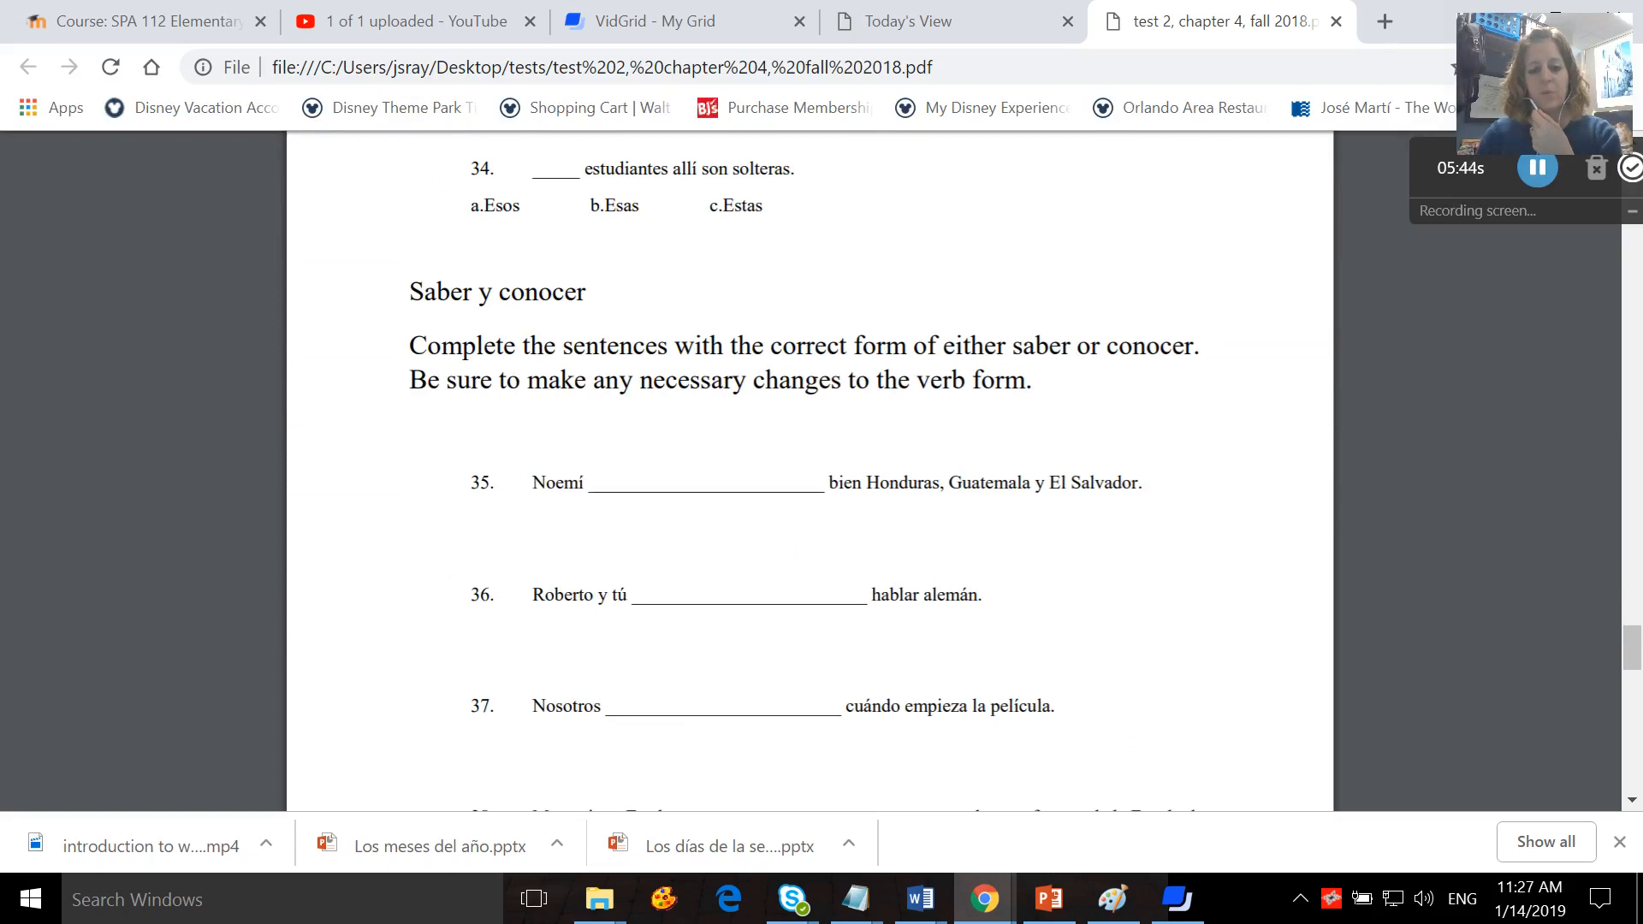
mouse_move(784, 642)
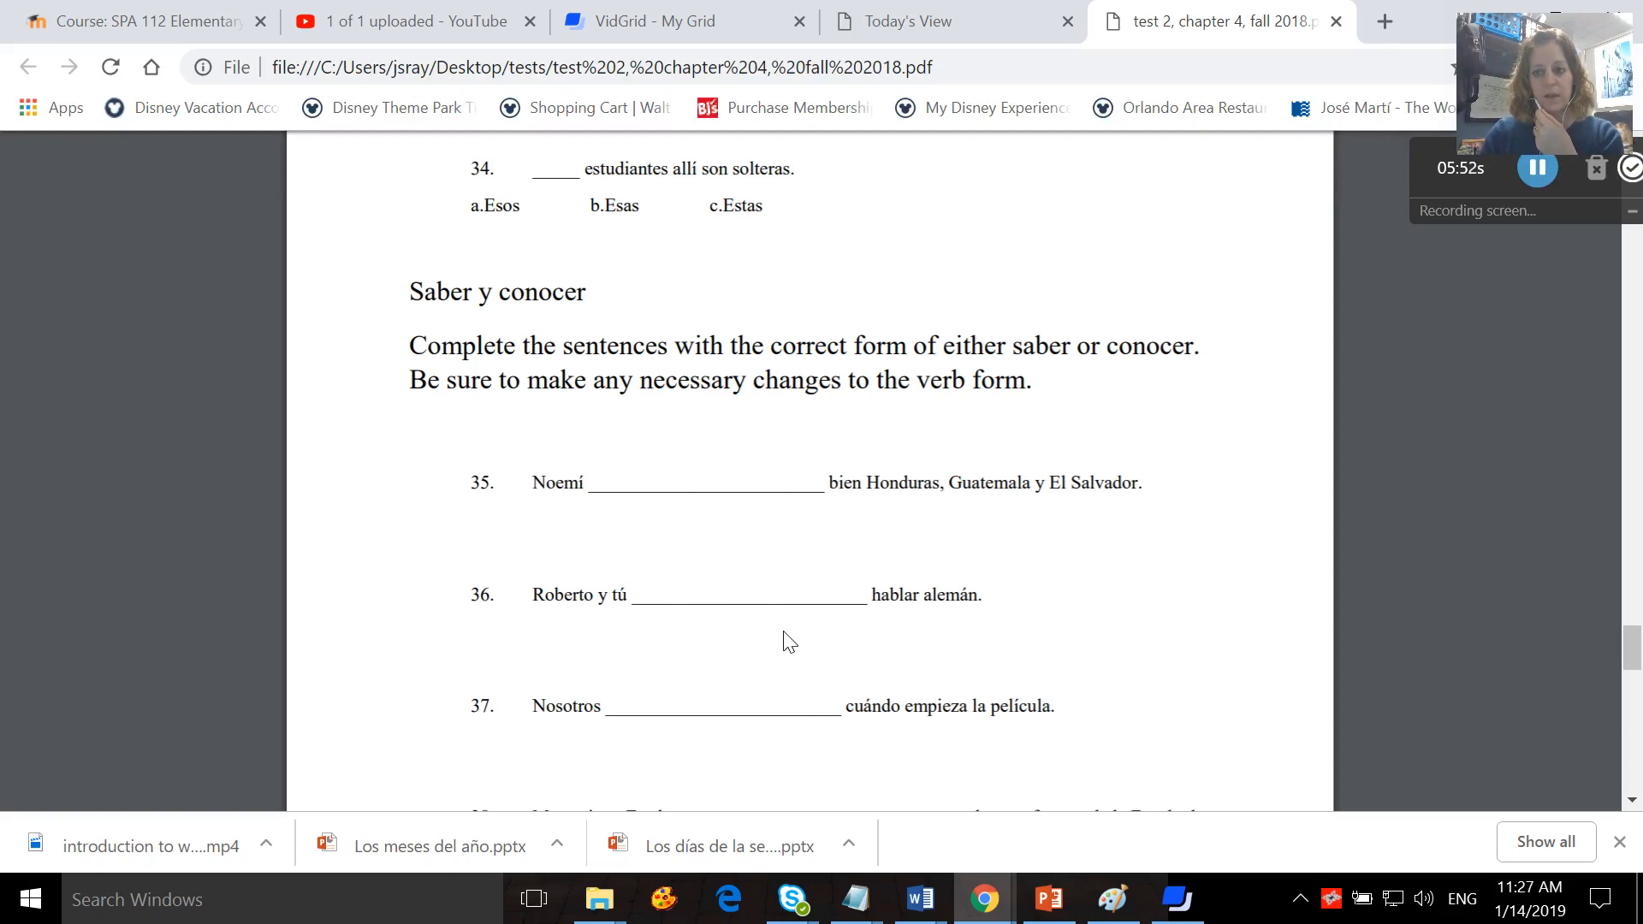
scroll("down", 3)
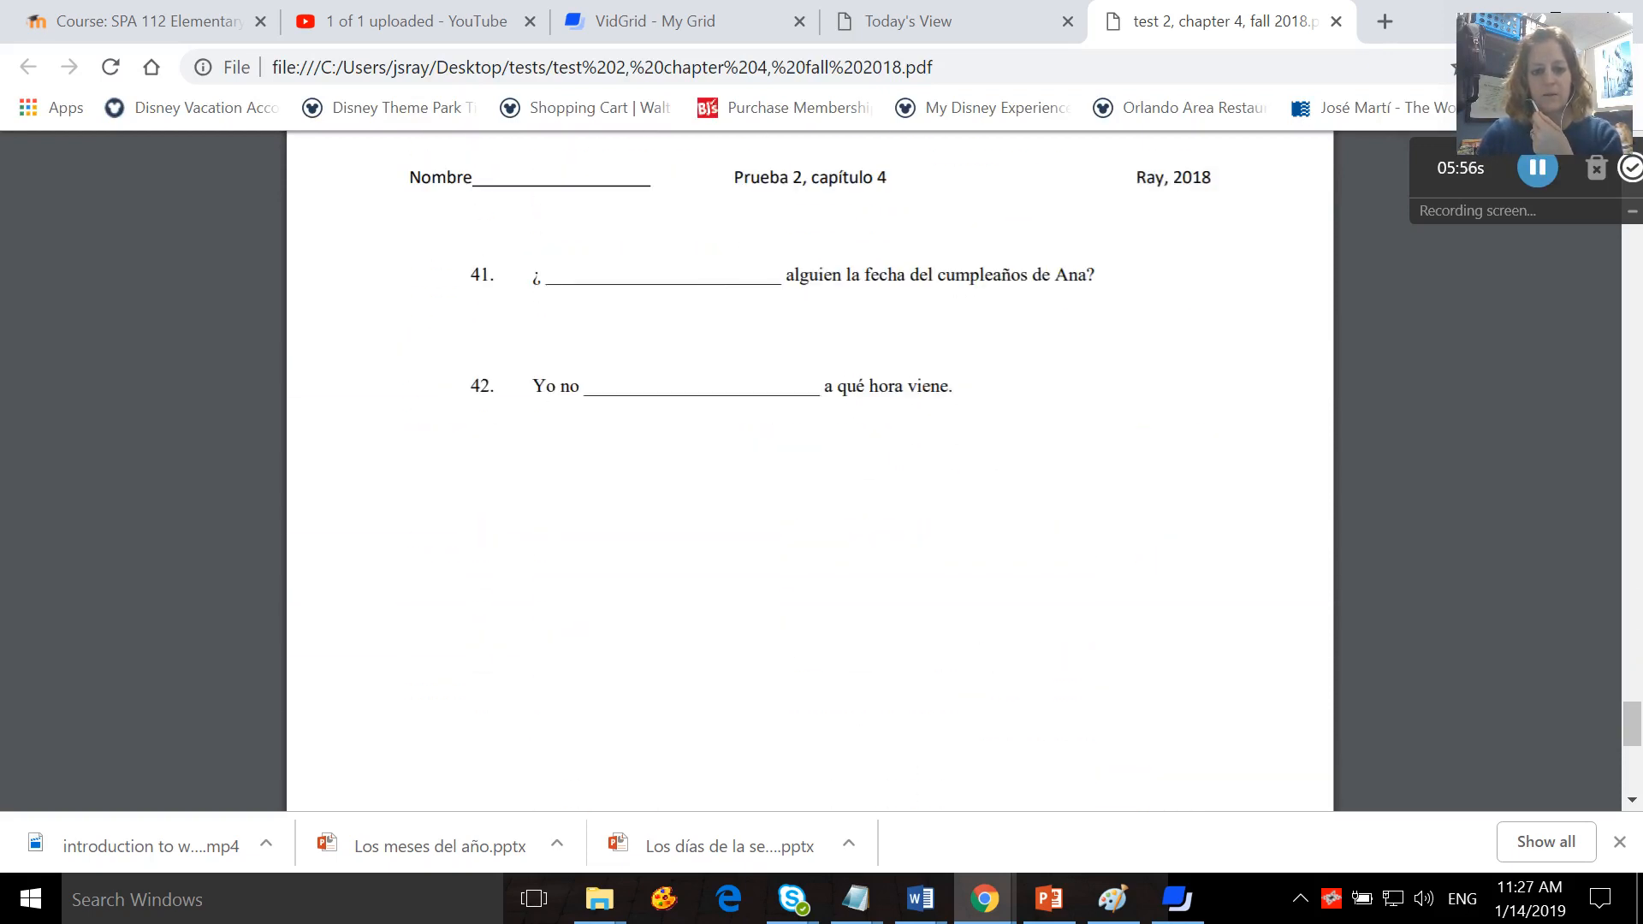
scroll("down", 3)
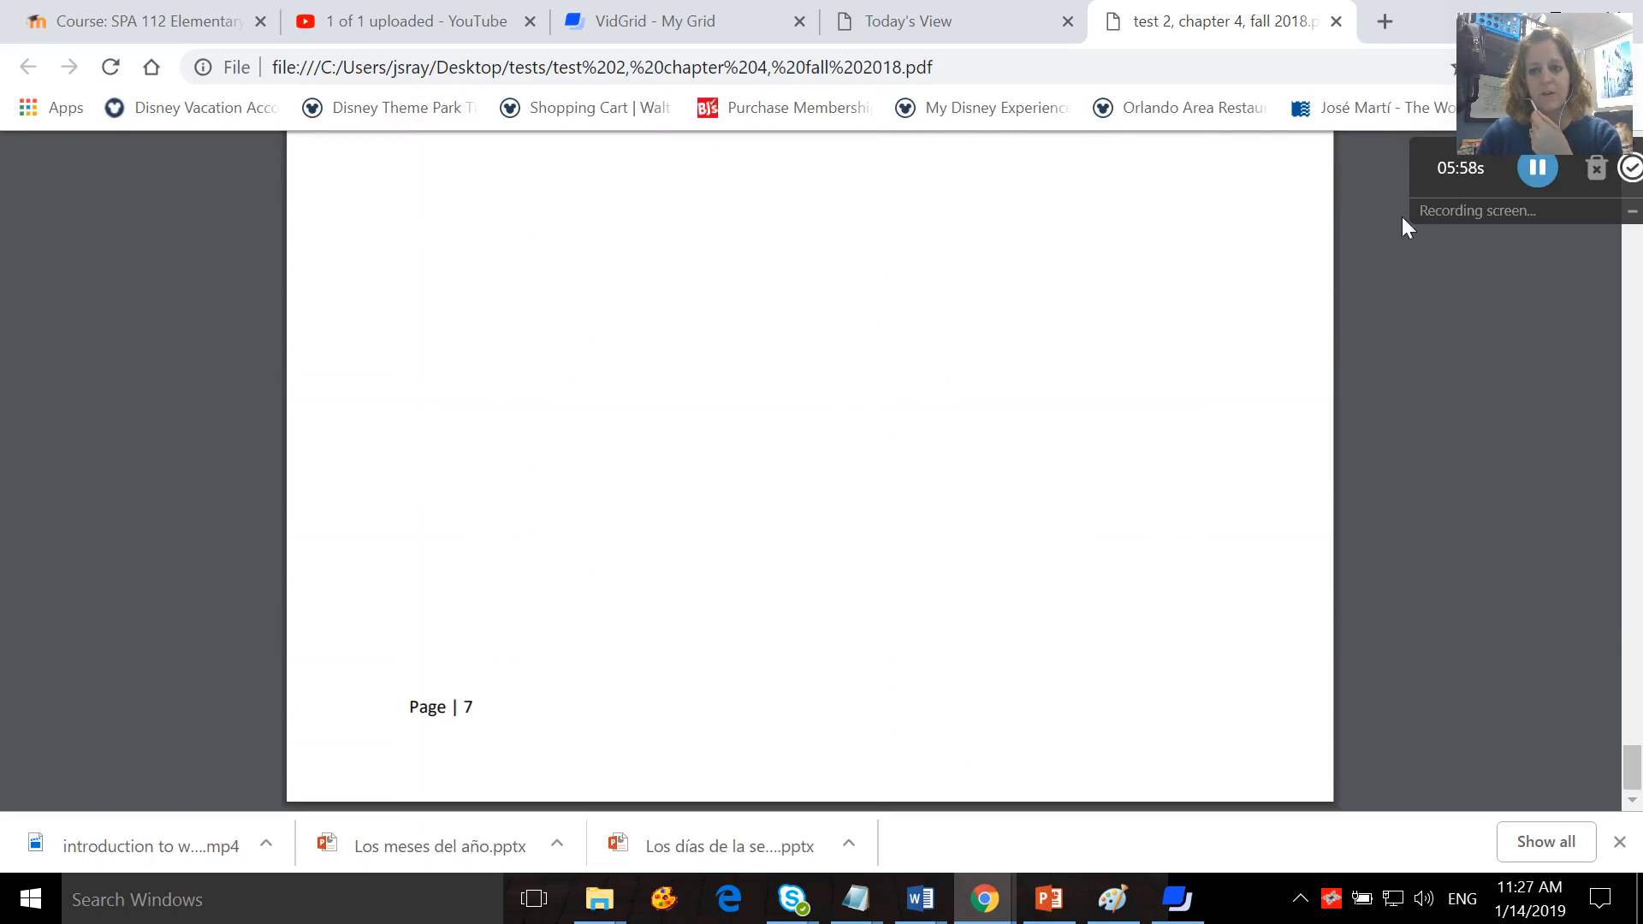